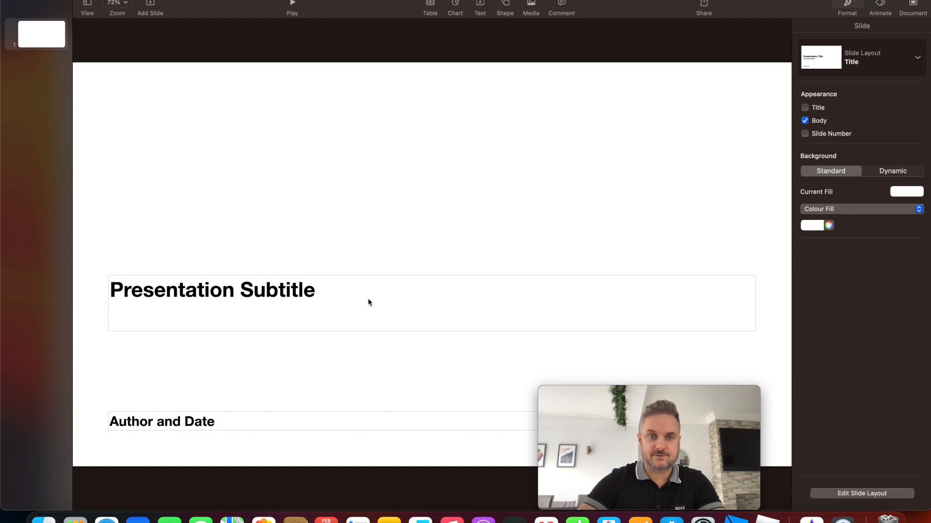
# Step: Hide the title slide's placeholders and set its background to Lead pencil dark grey
pyautogui.click(162, 421)
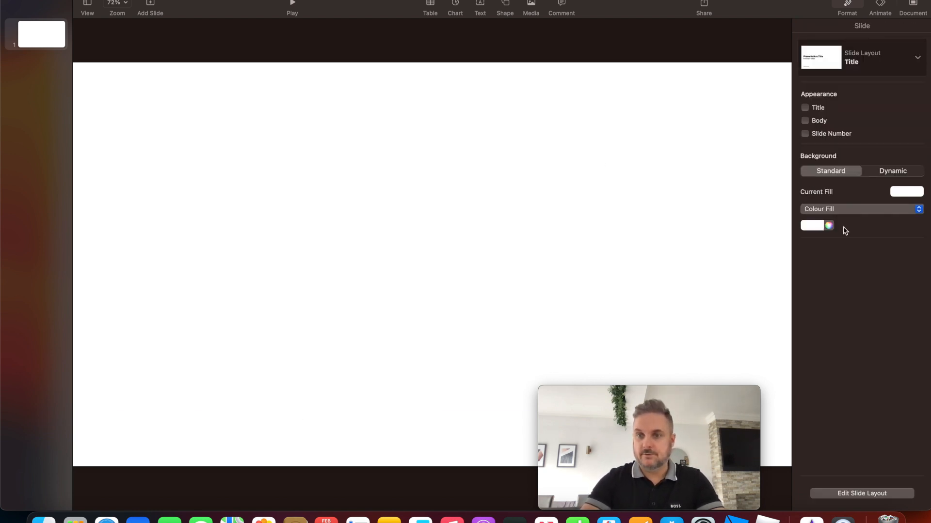
pyautogui.click(828, 225)
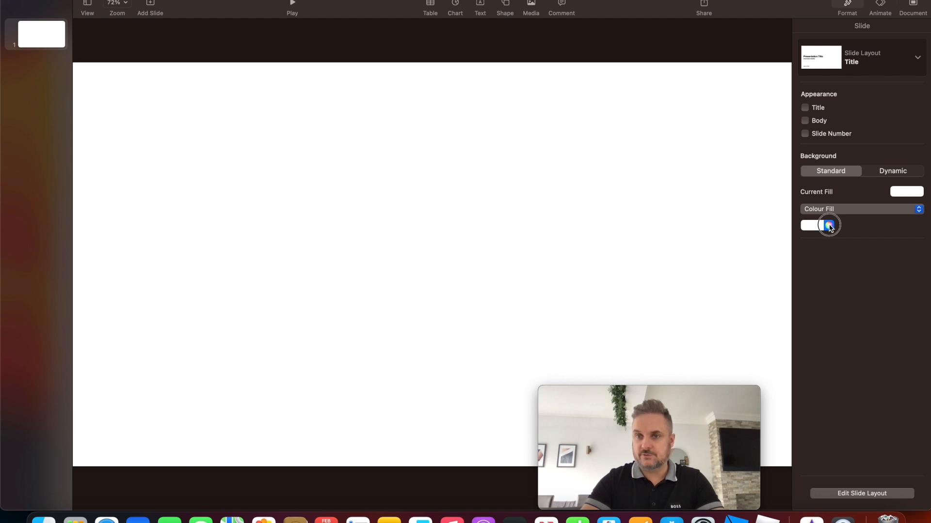
pyautogui.click(828, 225)
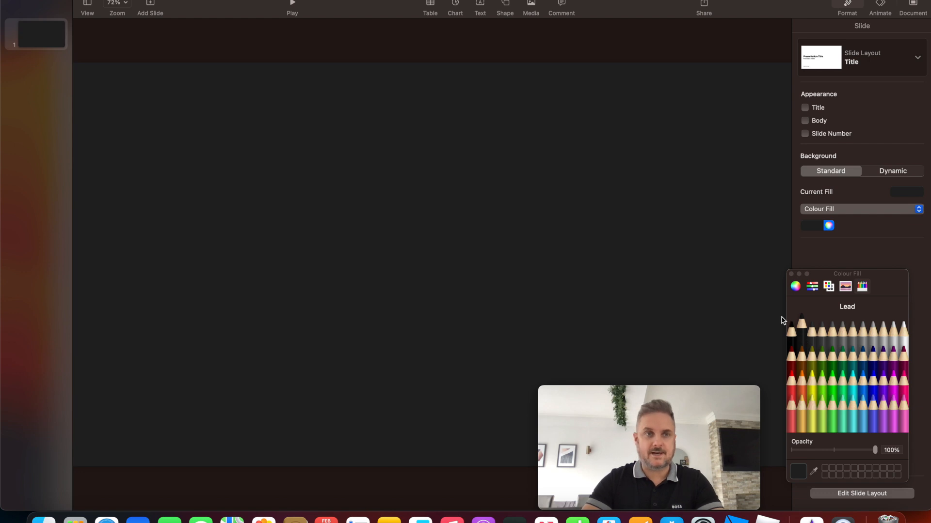
pyautogui.moveTo(251, 103)
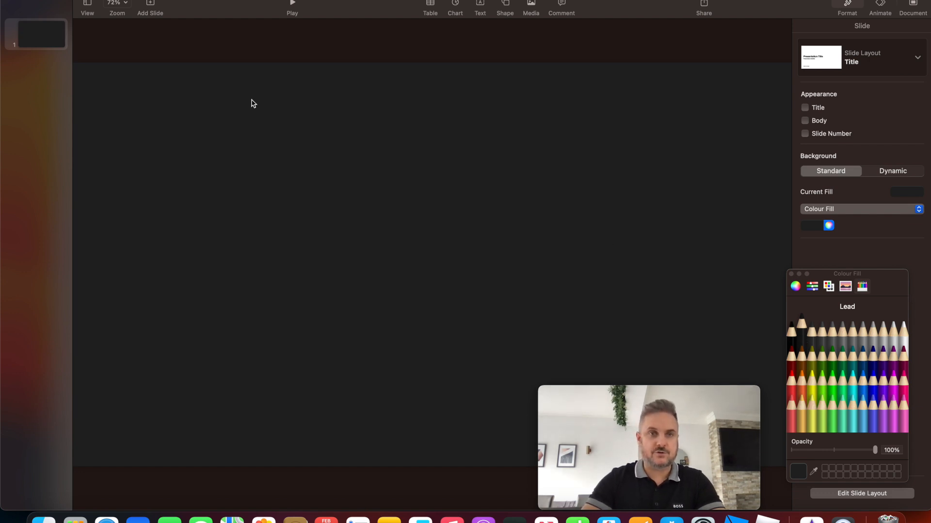
pyautogui.moveTo(441, 253)
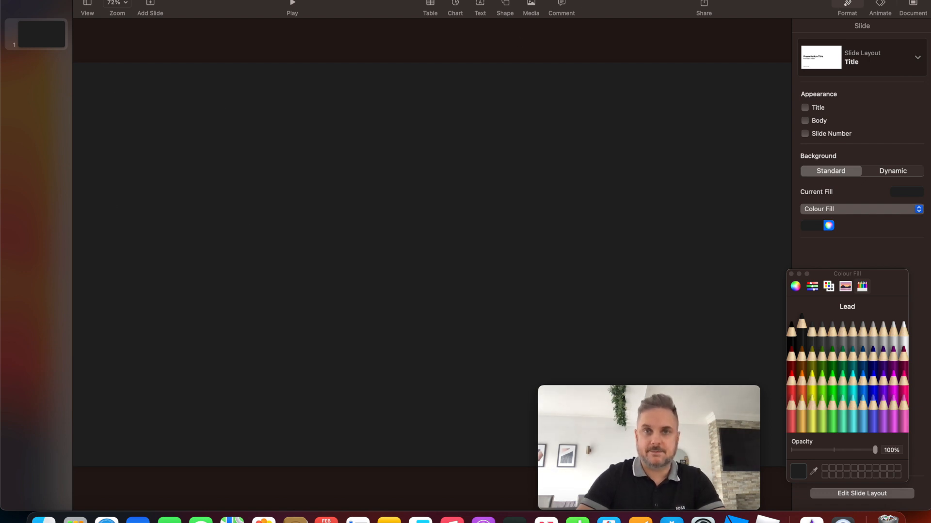
pyautogui.click(504, 8)
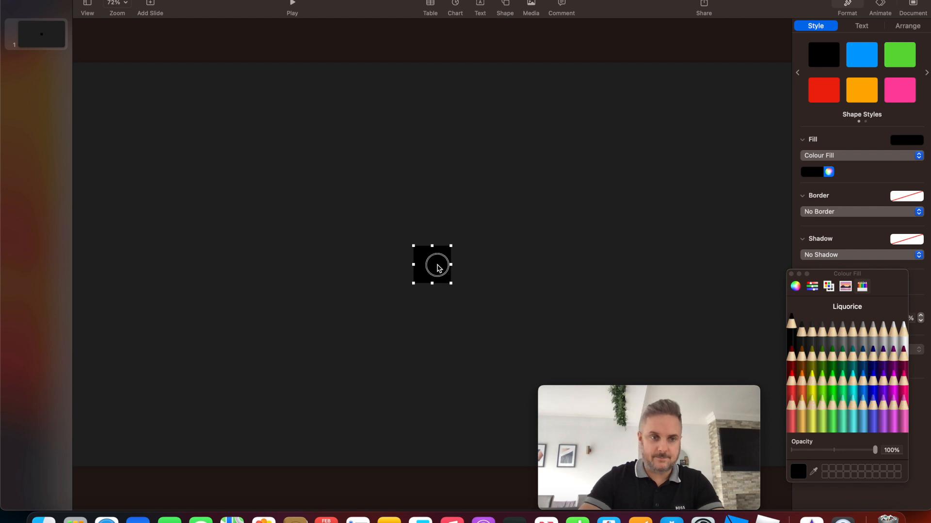
# Step: Stretch the black square into a full-height left column at X and Y 1 pt, height 1078 pt
pyautogui.moveTo(431, 265); pyautogui.dragTo(94, 446)
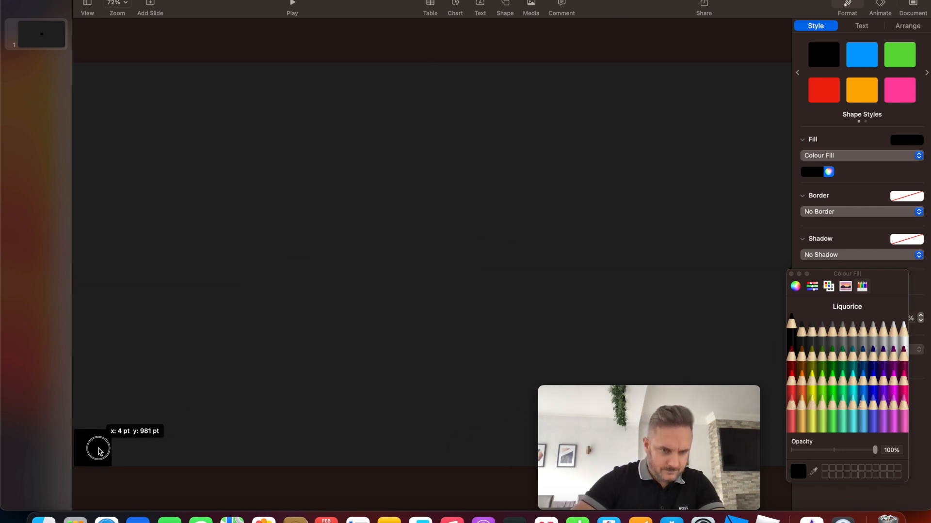
pyautogui.moveTo(98, 448); pyautogui.dragTo(142, 284)
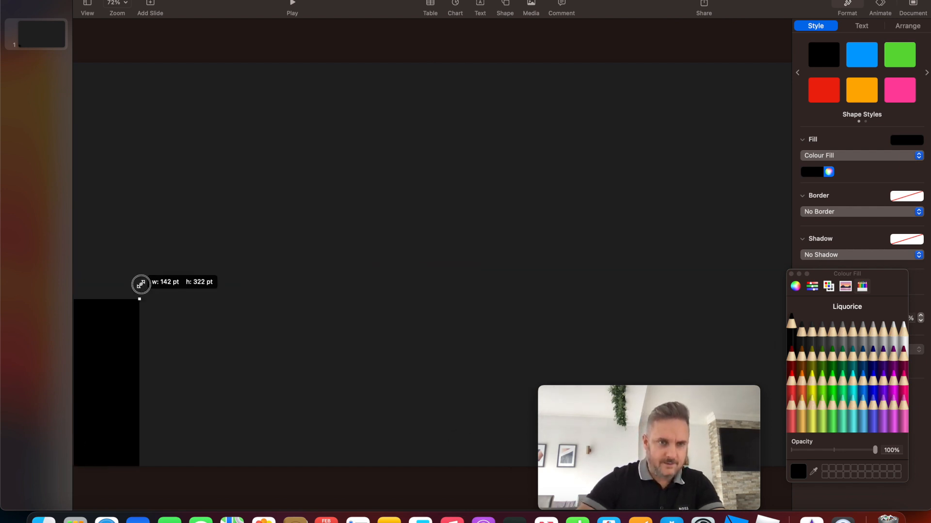
pyautogui.moveTo(139, 282); pyautogui.dragTo(255, 63)
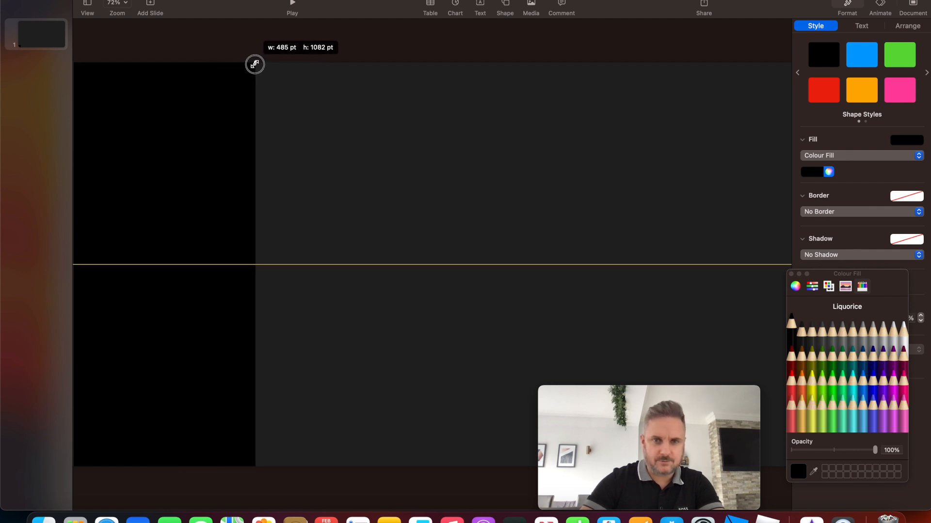
pyautogui.moveTo(255, 64); pyautogui.dragTo(251, 64)
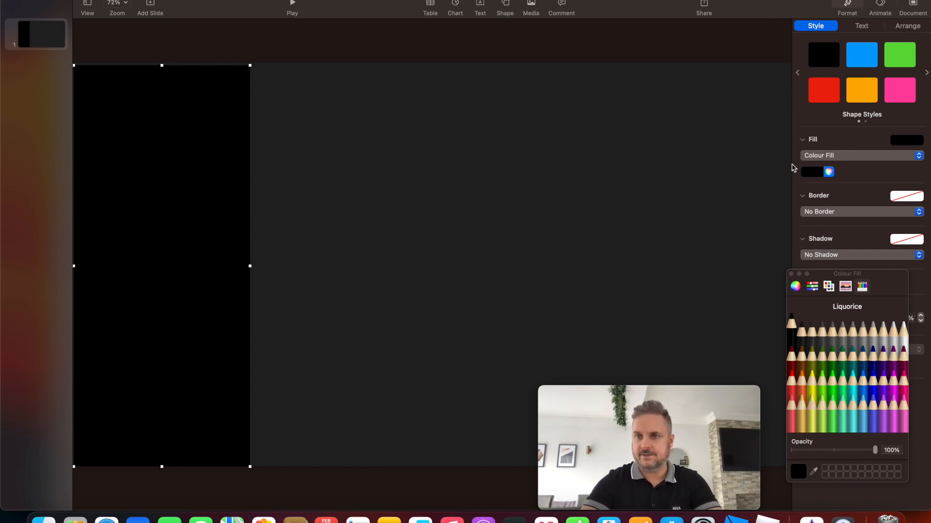
pyautogui.click(907, 26)
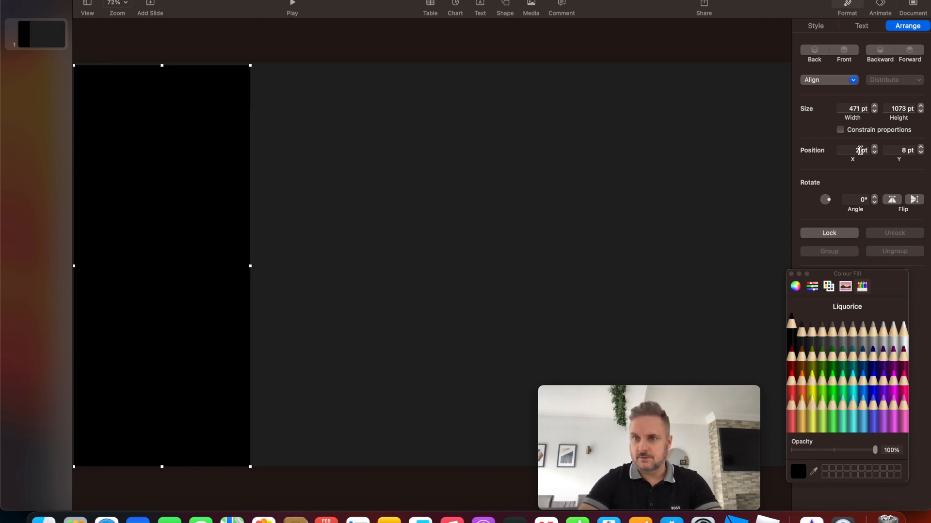
pyautogui.click(854, 150)
pyautogui.write('1')
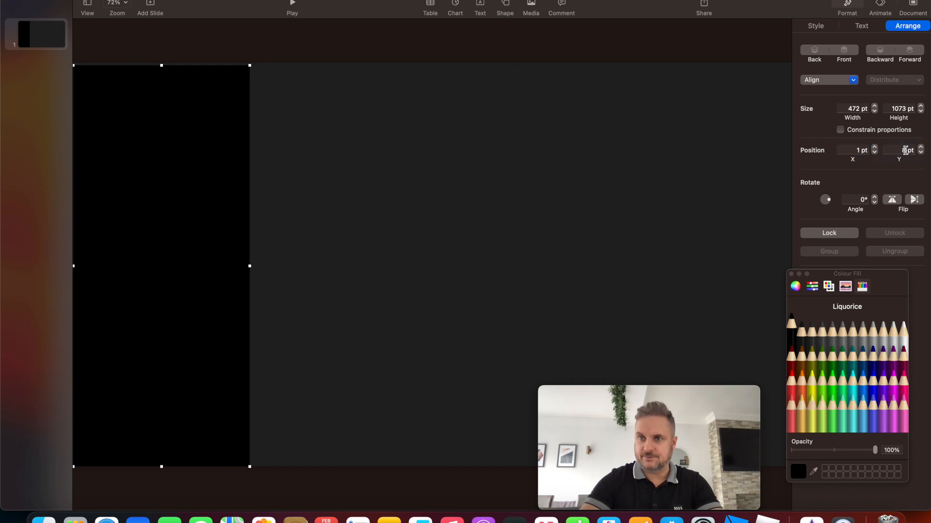
pyautogui.click(901, 150)
pyautogui.write('1')
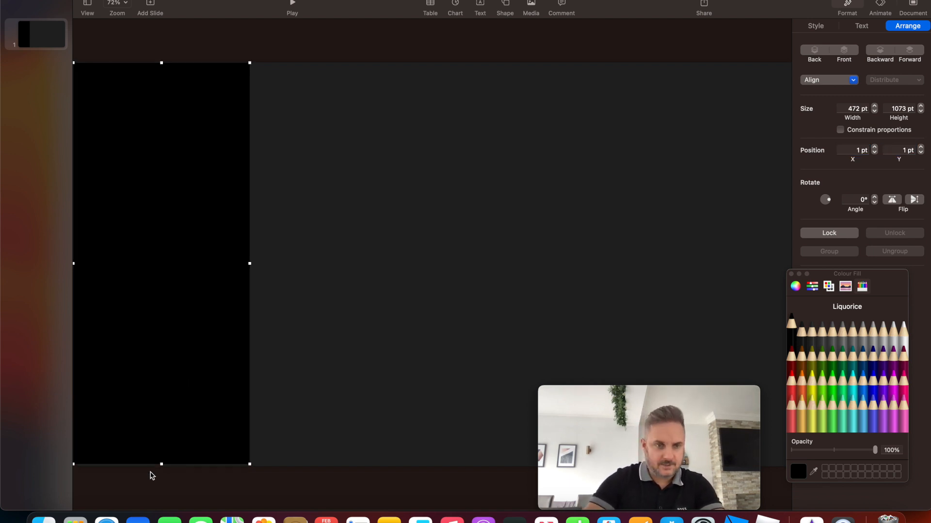
pyautogui.moveTo(162, 465); pyautogui.dragTo(161, 469)
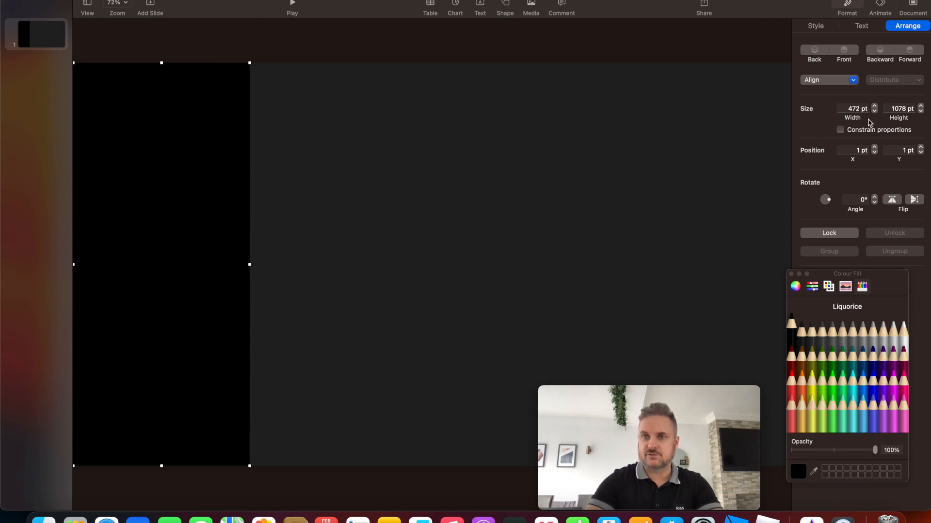
pyautogui.moveTo(857, 172)
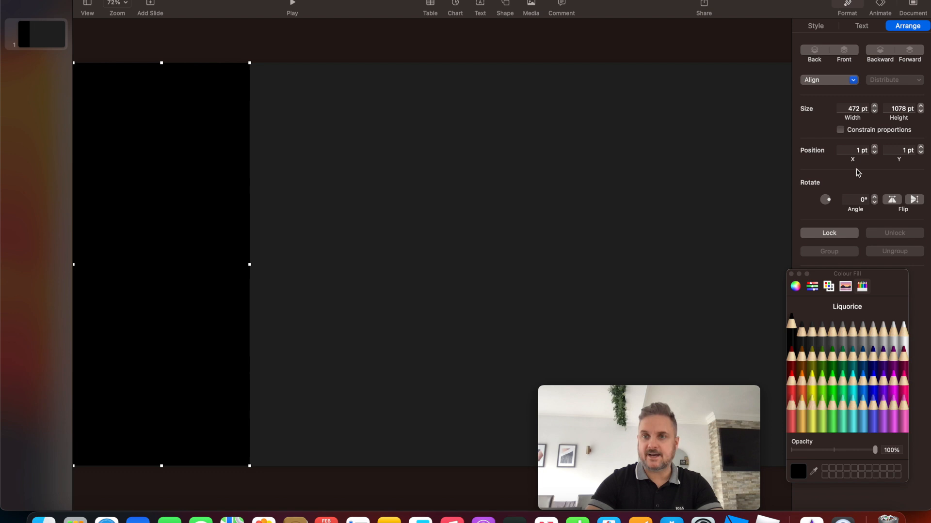
pyautogui.moveTo(297, 315)
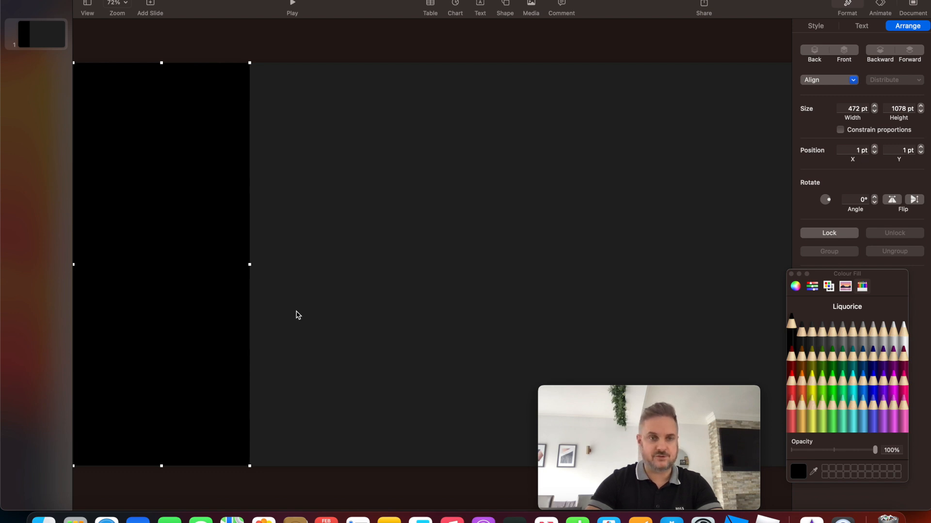
pyautogui.moveTo(168, 206)
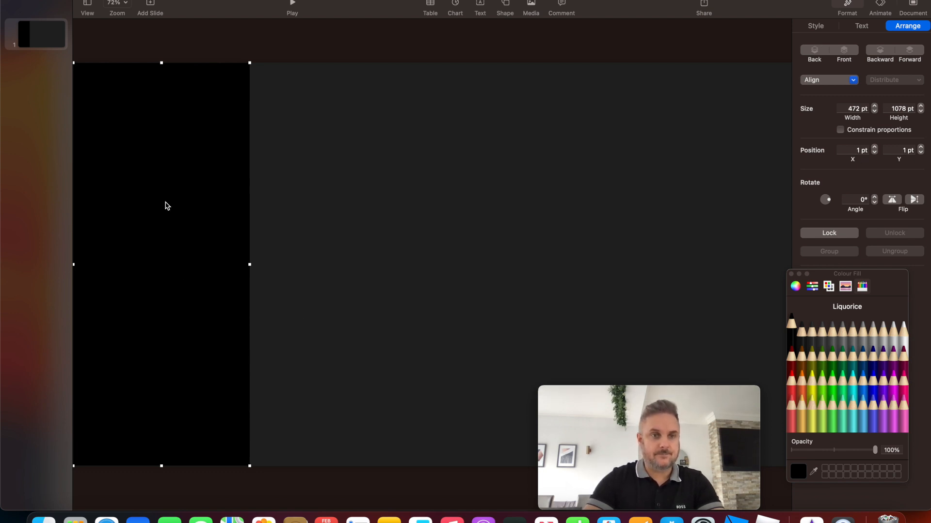
pyautogui.moveTo(282, 218)
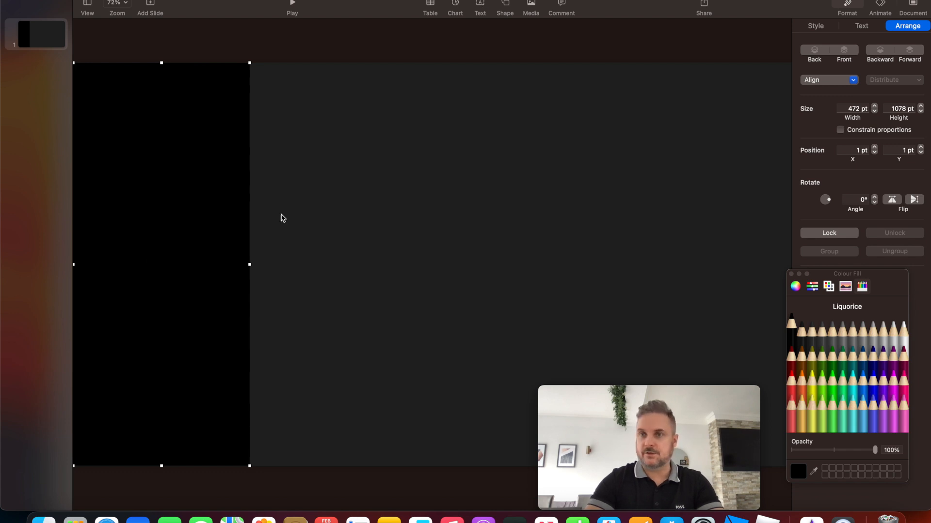
# Step: Give the left column an advanced gradient fill with a hard black-to-grey split mid-column
pyautogui.click(815, 26)
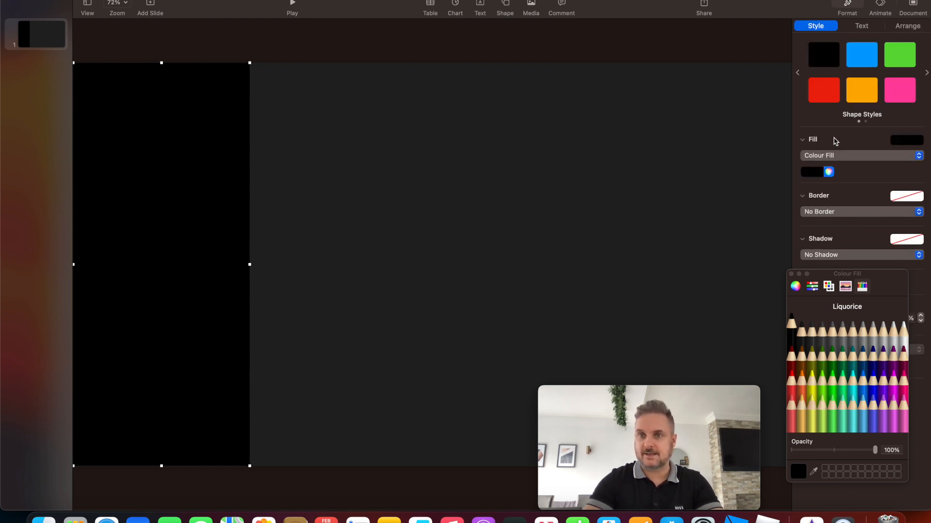
pyautogui.click(860, 156)
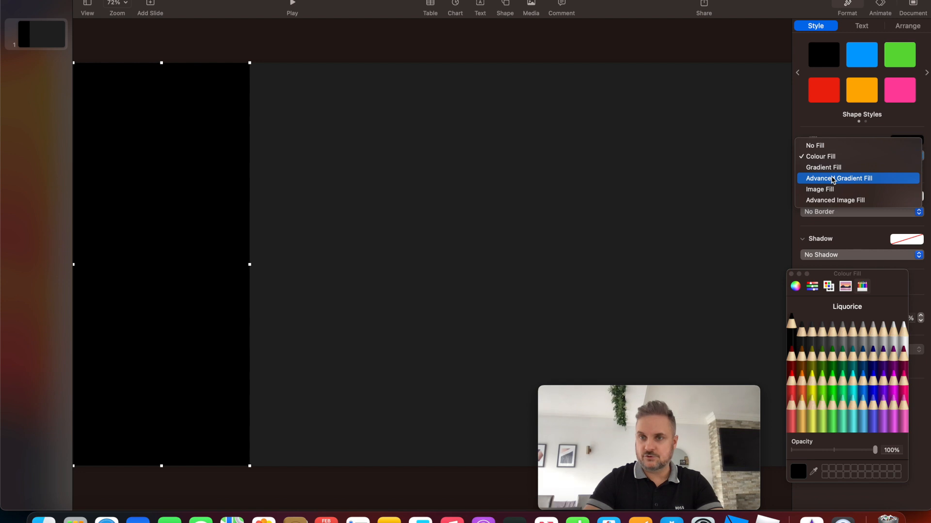
pyautogui.click(838, 177)
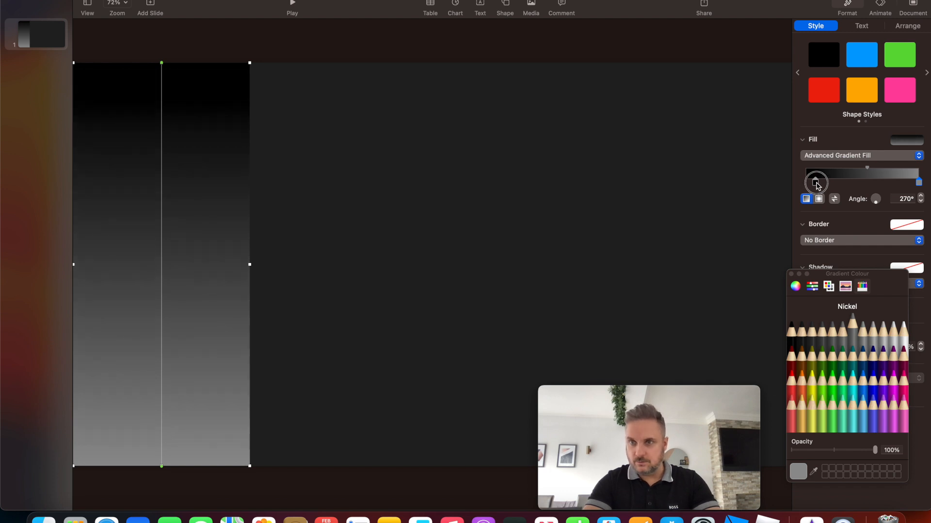
pyautogui.moveTo(815, 182); pyautogui.dragTo(843, 182)
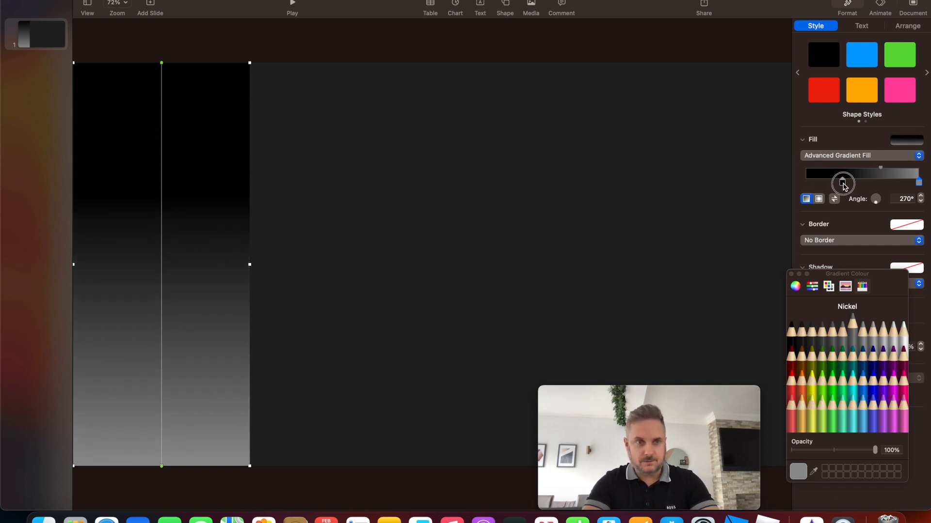
pyautogui.moveTo(843, 183); pyautogui.dragTo(856, 182)
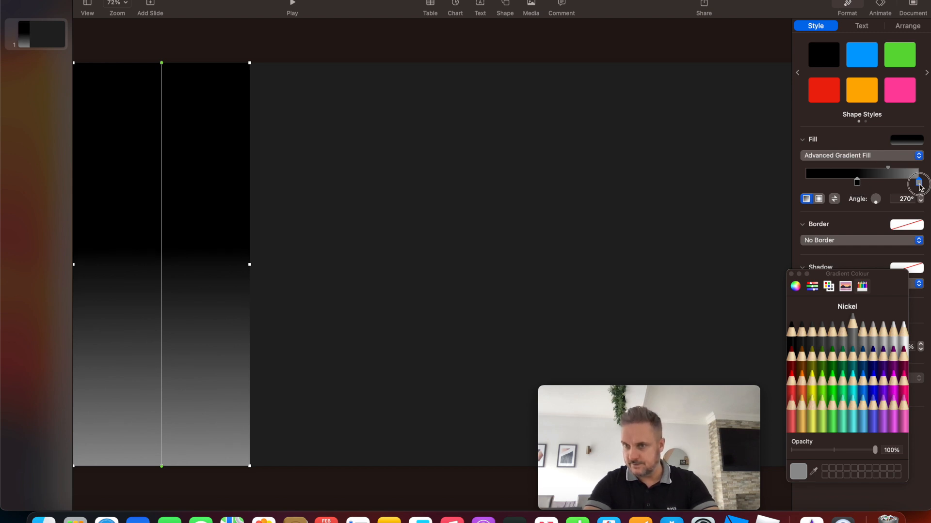
pyautogui.moveTo(917, 182); pyautogui.dragTo(872, 183)
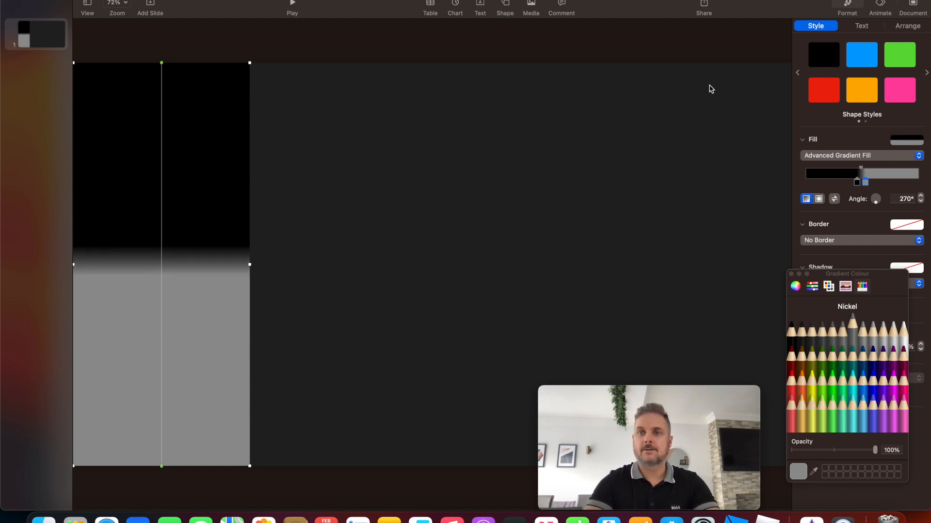
pyautogui.click(504, 6)
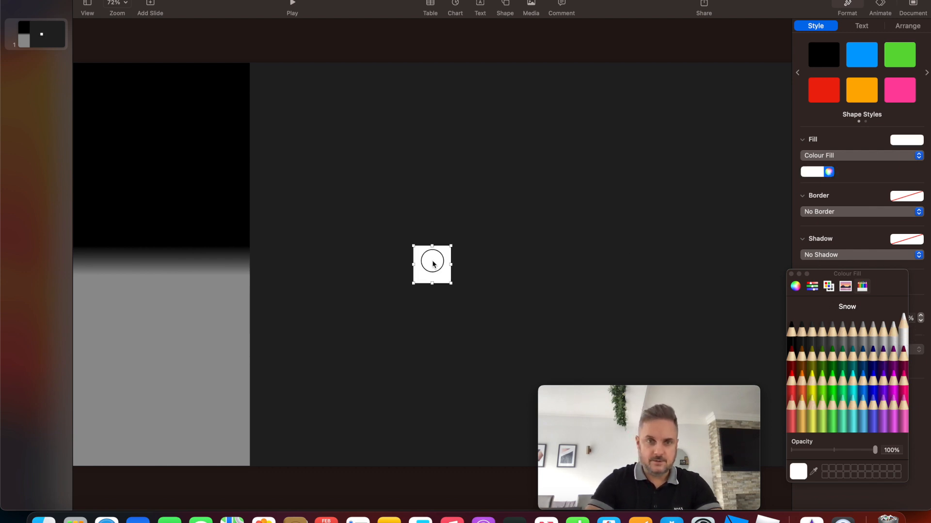
# Step: Place the white square at X 1 pt where black meets grey and widen it to 473 pt
pyautogui.moveTo(432, 264); pyautogui.dragTo(97, 265)
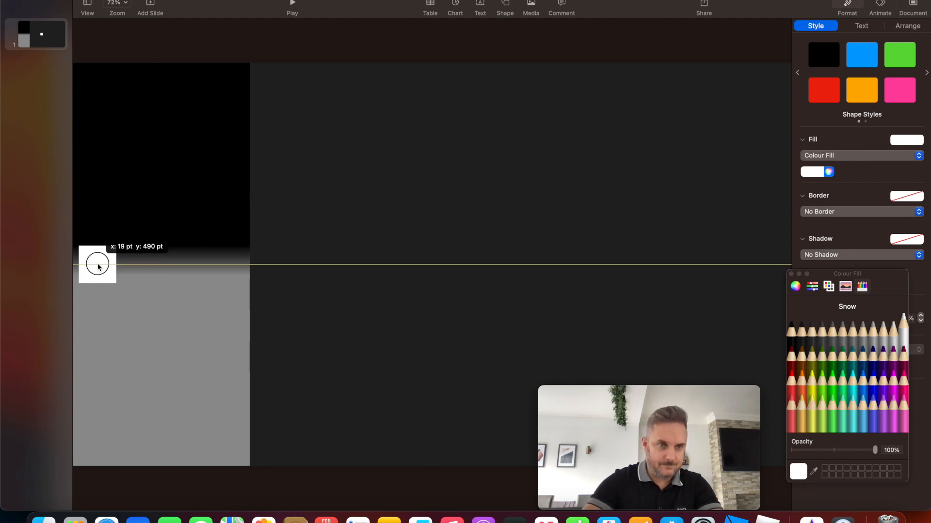
pyautogui.moveTo(97, 264); pyautogui.dragTo(92, 264)
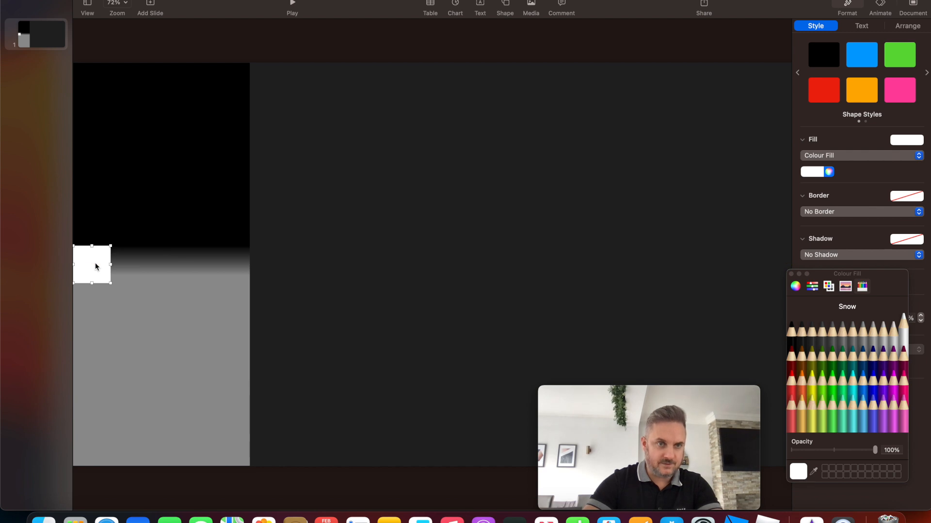
pyautogui.click(907, 26)
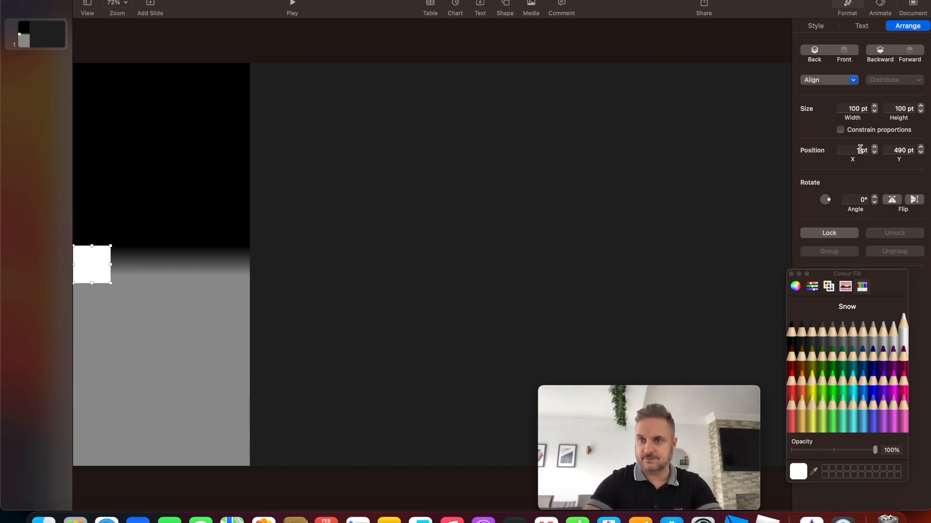
pyautogui.write('1')
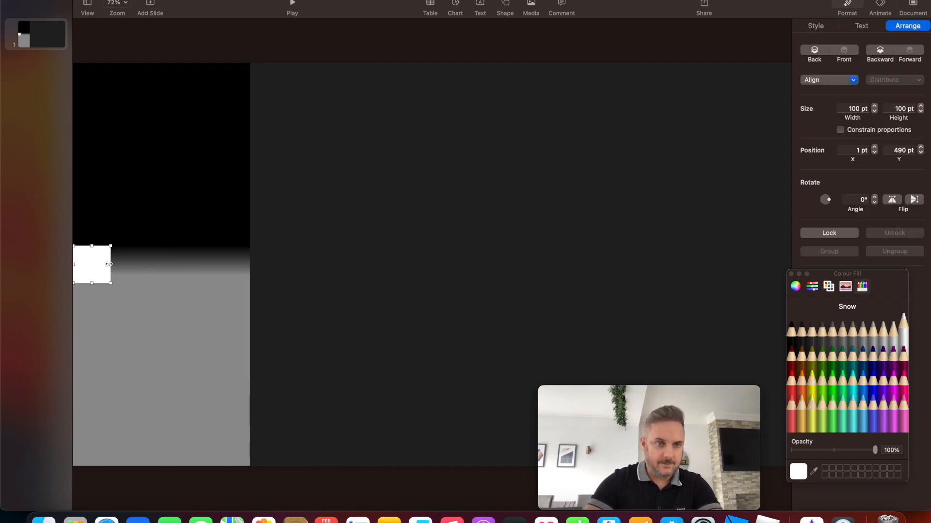
pyautogui.moveTo(110, 265); pyautogui.dragTo(215, 264)
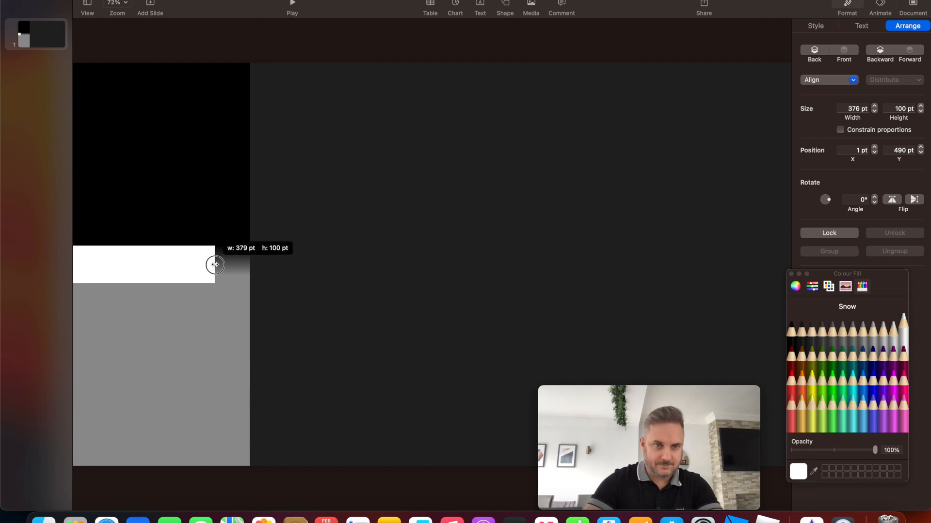
pyautogui.moveTo(214, 264); pyautogui.dragTo(249, 265)
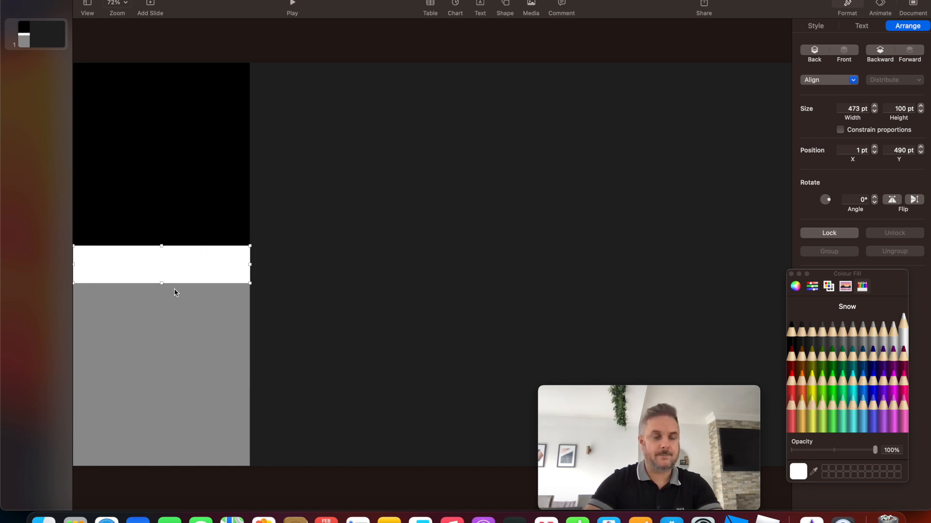
pyautogui.moveTo(161, 289)
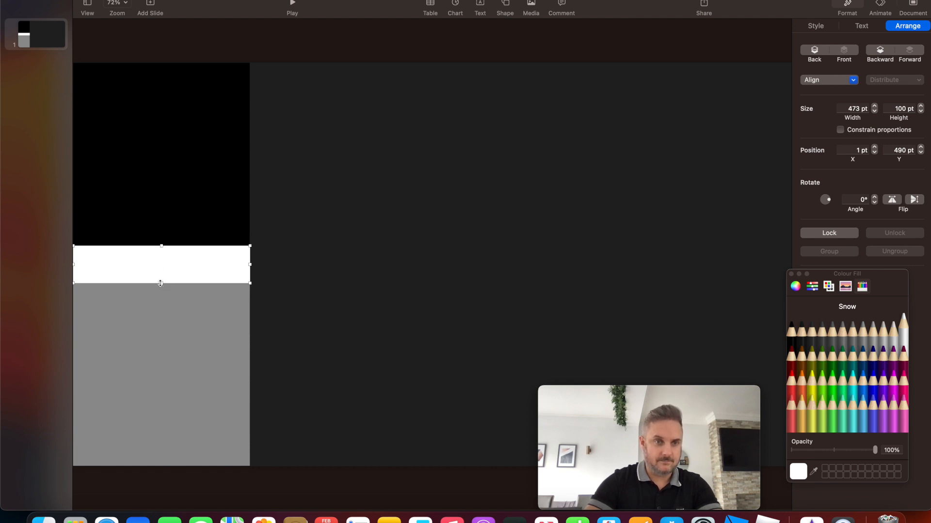
pyautogui.moveTo(234, 274)
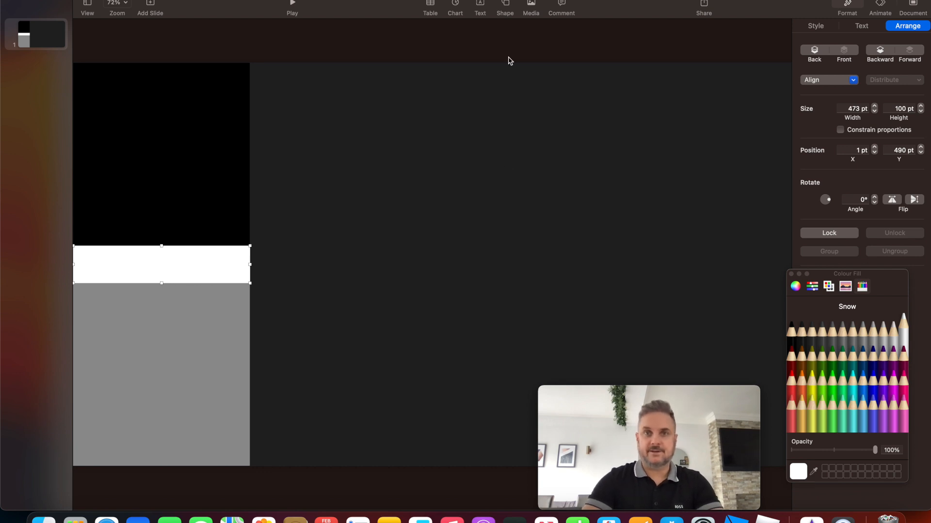
# Step: Insert a hexagon filled Aluminium grey and enlarge it over the column's black top area
pyautogui.click(504, 7)
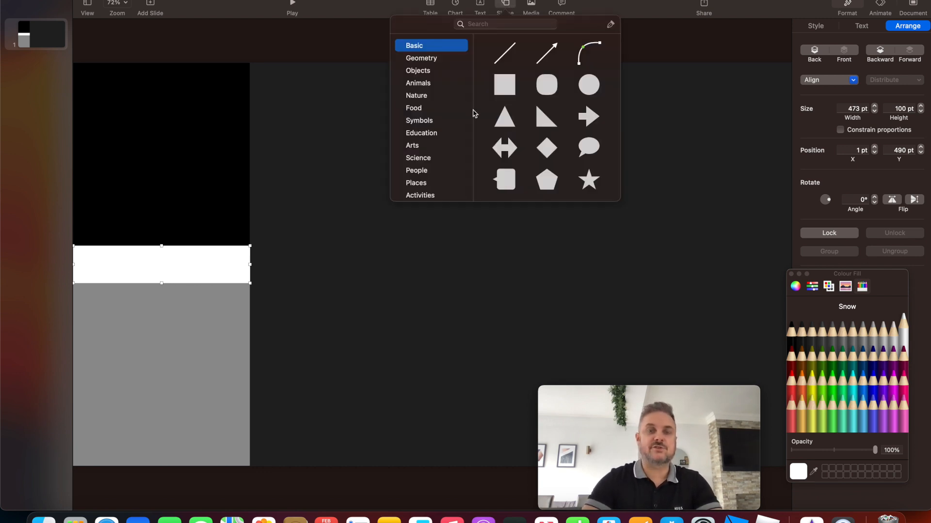
pyautogui.moveTo(504, 116)
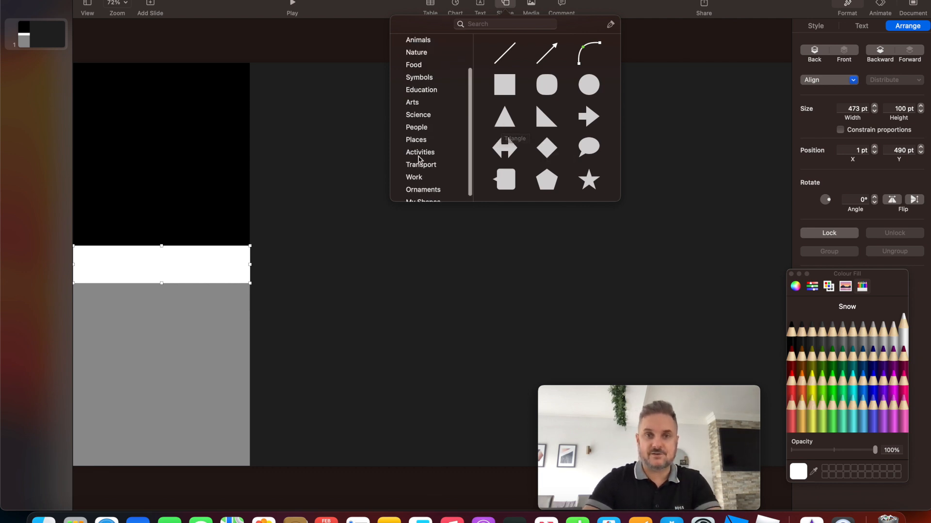
pyautogui.click(423, 195)
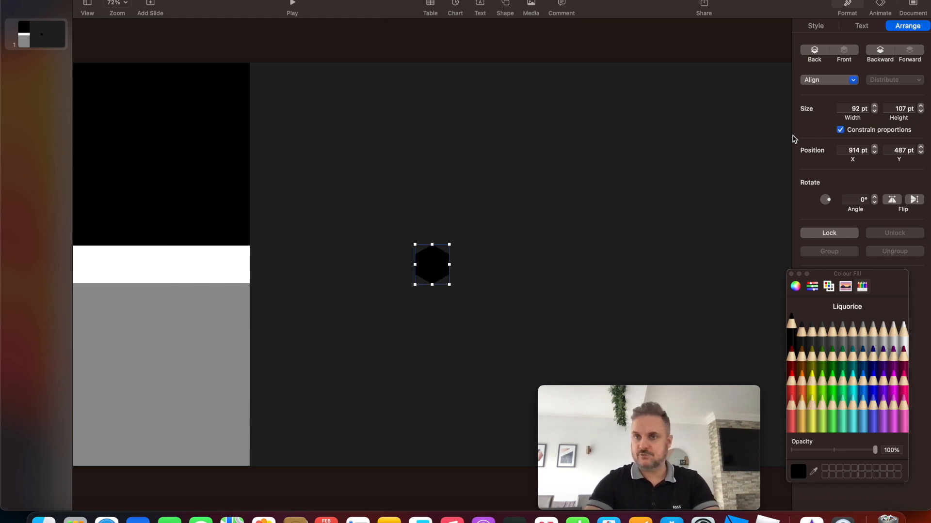
pyautogui.click(815, 25)
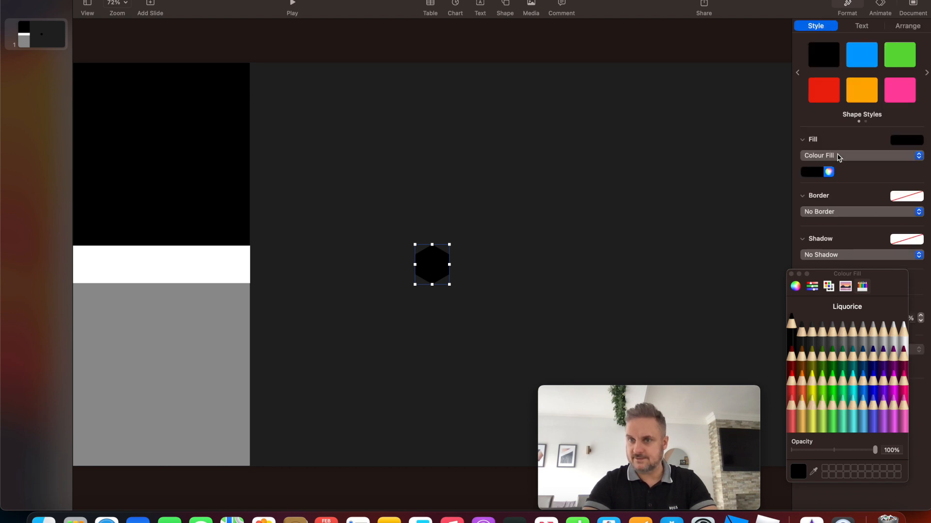
pyautogui.click(863, 325)
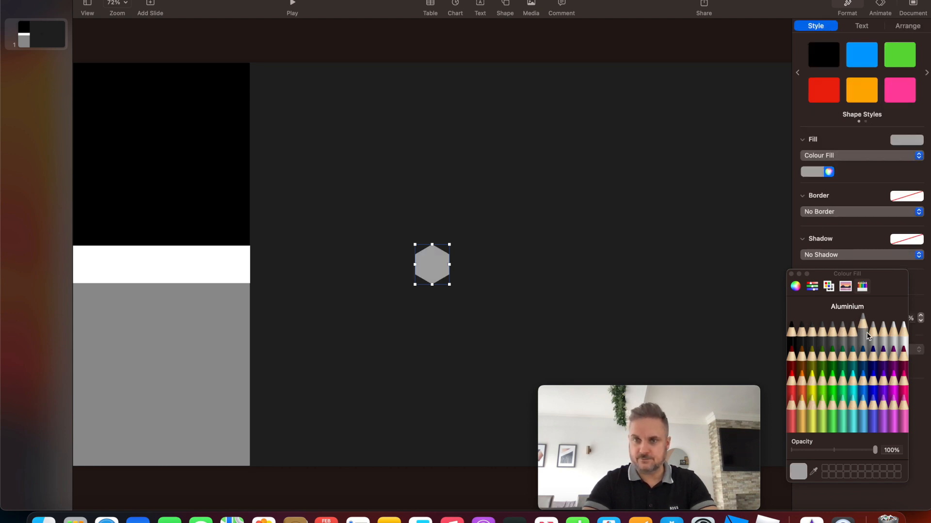
pyautogui.moveTo(432, 265); pyautogui.dragTo(110, 208)
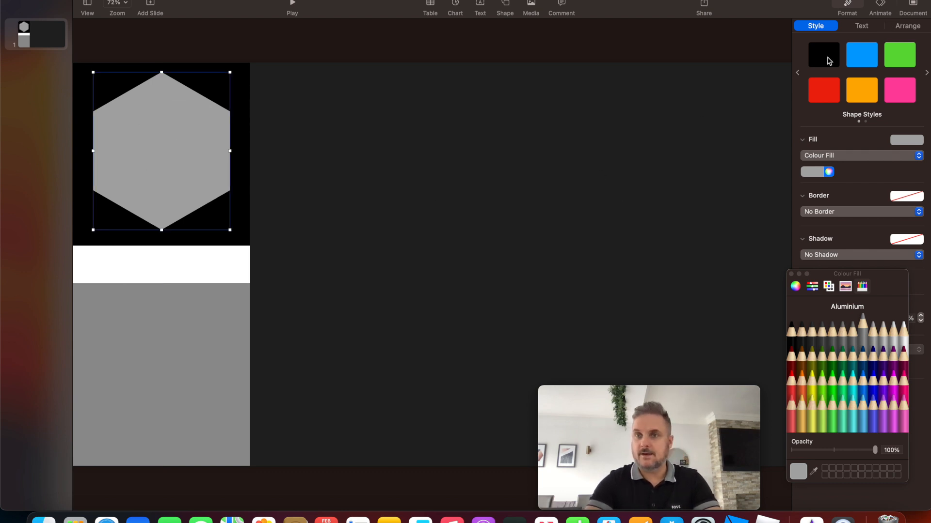
# Step: Fill the hexagon with a Cayenne-to-Maraschino advanced gradient angled about 39°
pyautogui.click(860, 155)
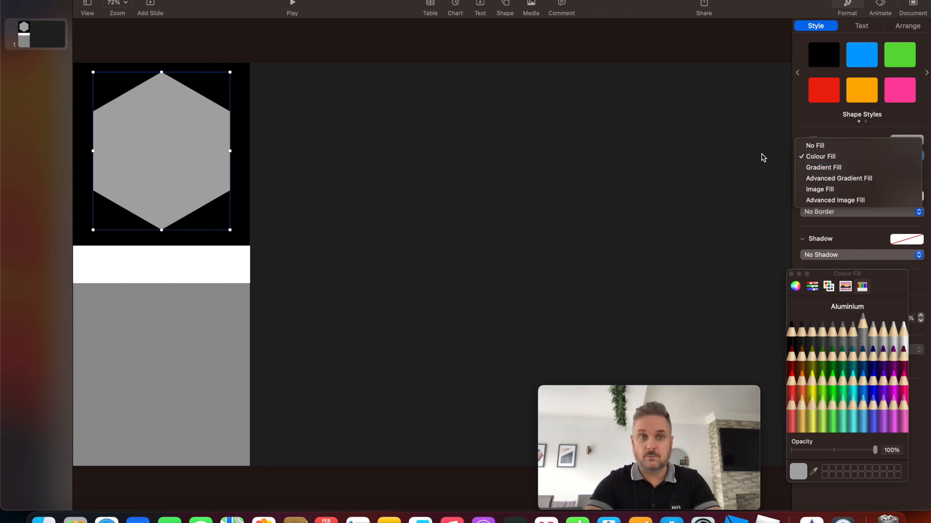
pyautogui.click(839, 178)
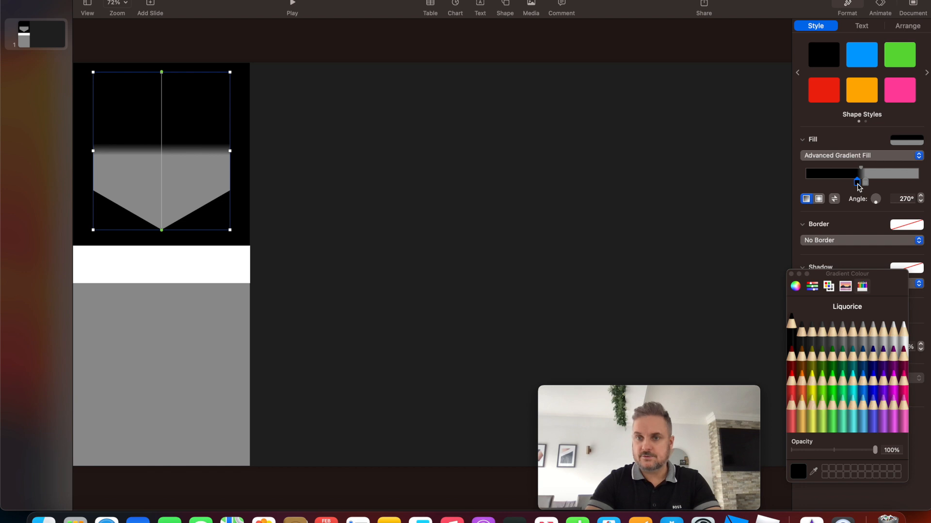
pyautogui.click(793, 365)
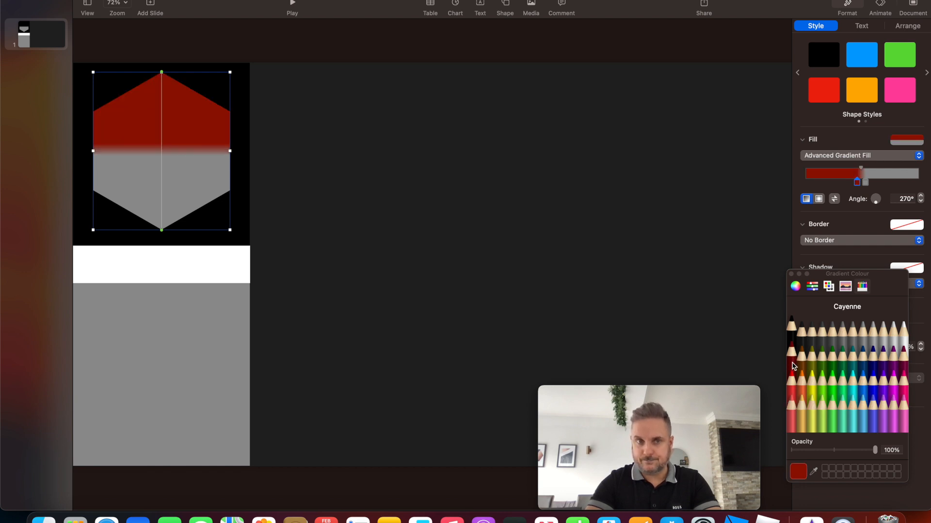
pyautogui.click(851, 326)
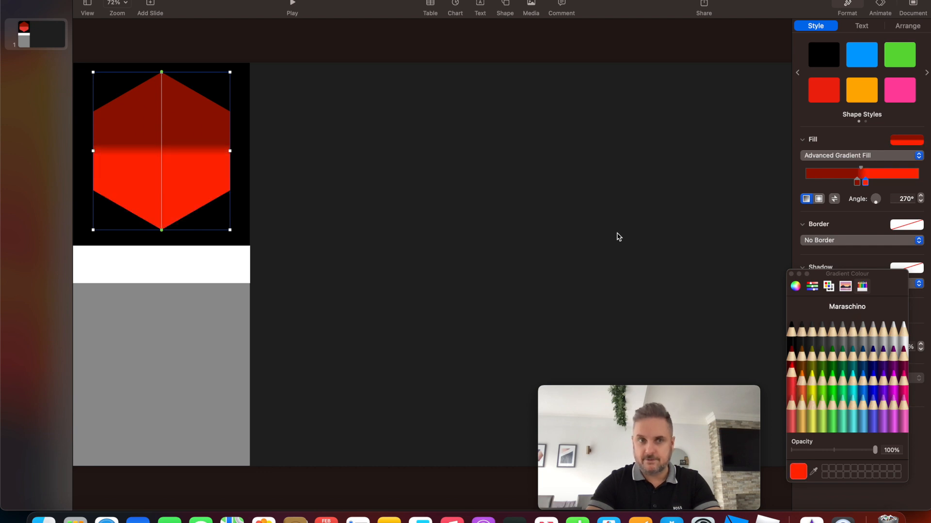
pyautogui.moveTo(876, 207)
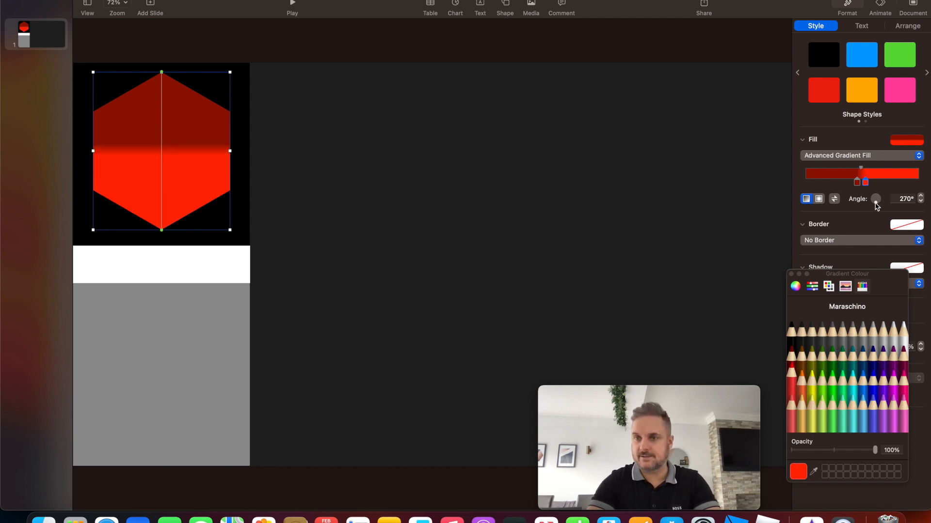
pyautogui.moveTo(875, 199); pyautogui.dragTo(884, 198)
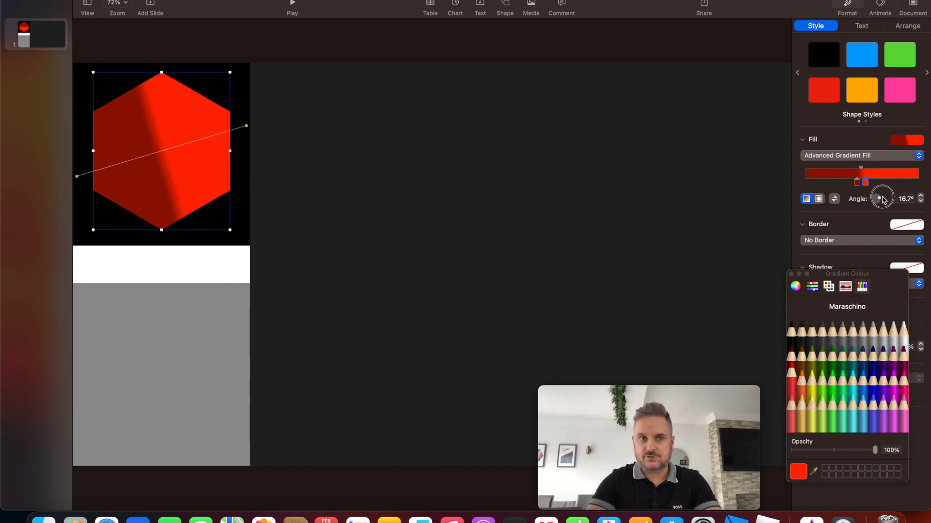
pyautogui.moveTo(883, 198); pyautogui.dragTo(886, 193)
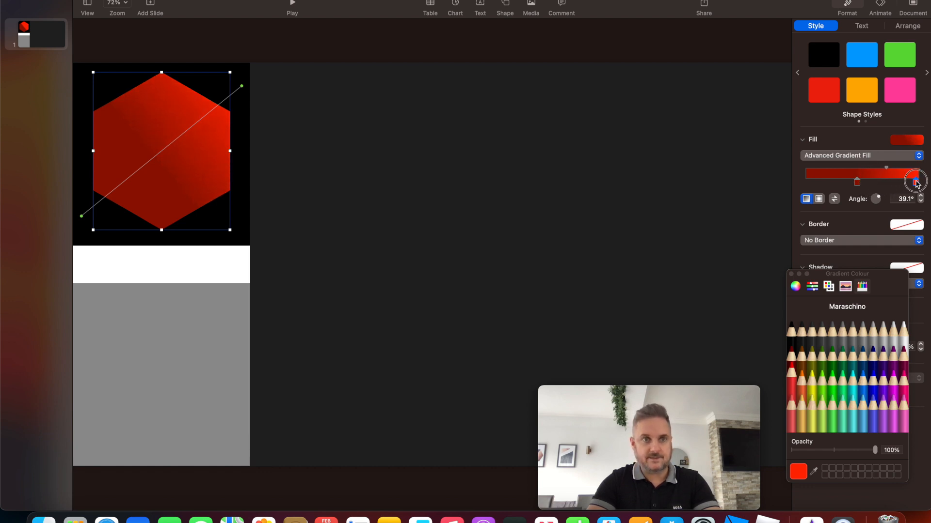
pyautogui.click(412, 154)
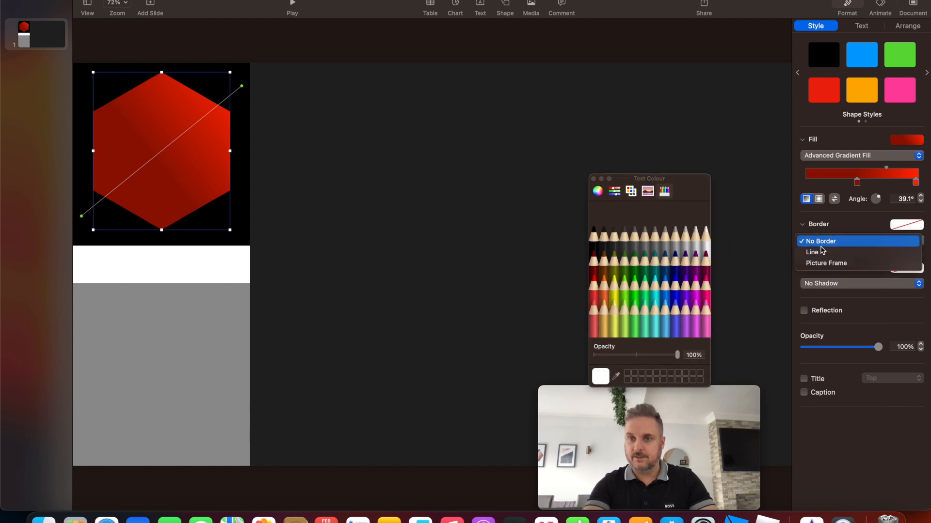
pyautogui.click(812, 251)
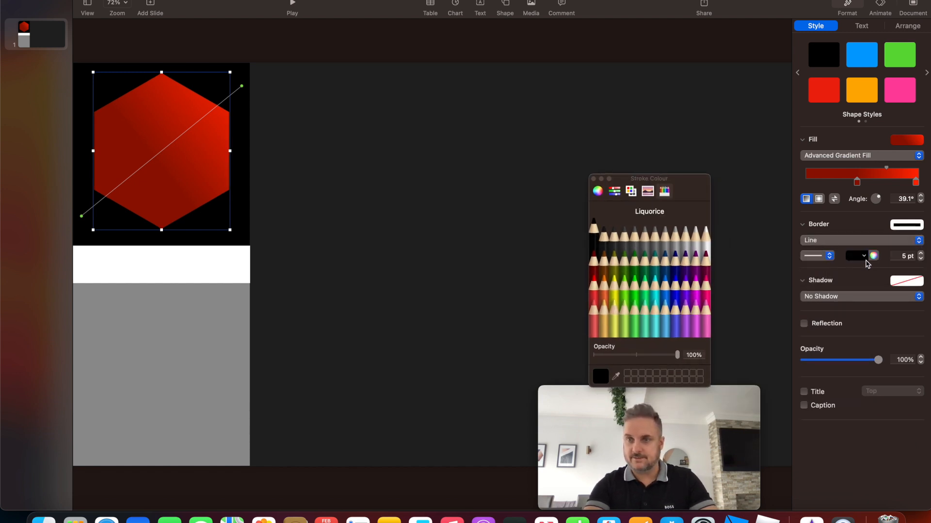
pyautogui.click(705, 226)
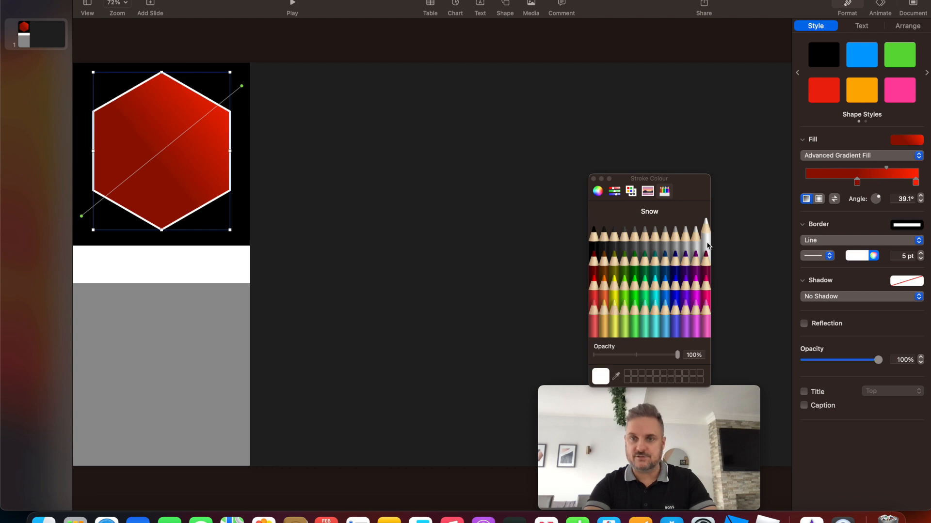
pyautogui.moveTo(700, 245)
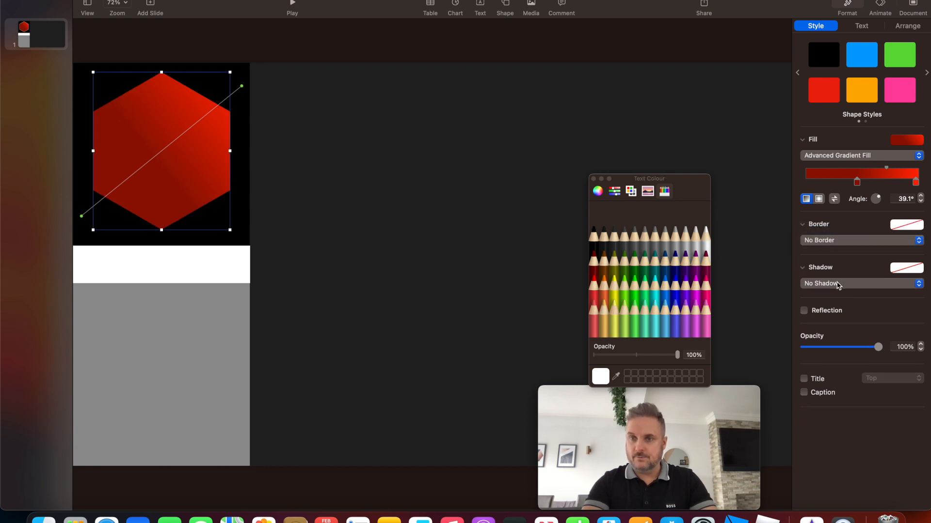
# Step: Add a dark red drop shadow to the hexagon and increase its distance for depth
pyautogui.click(861, 283)
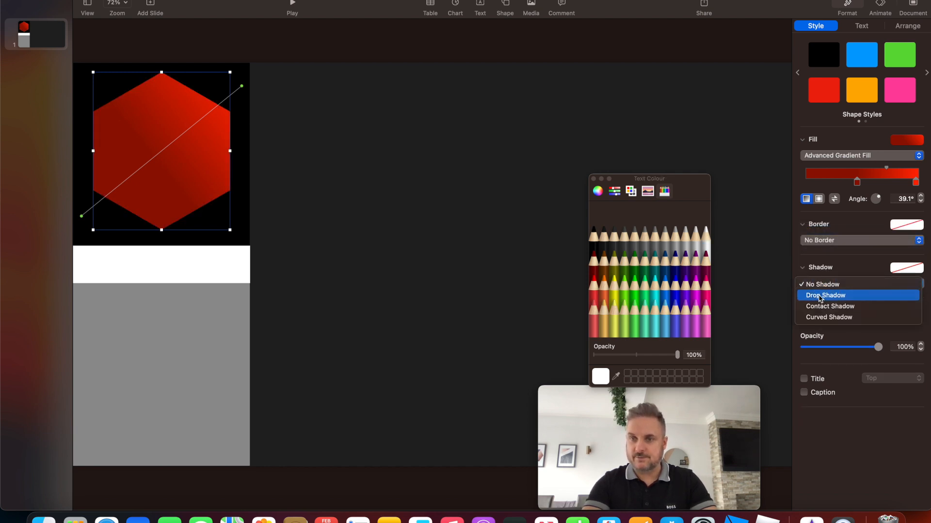
pyautogui.click(824, 296)
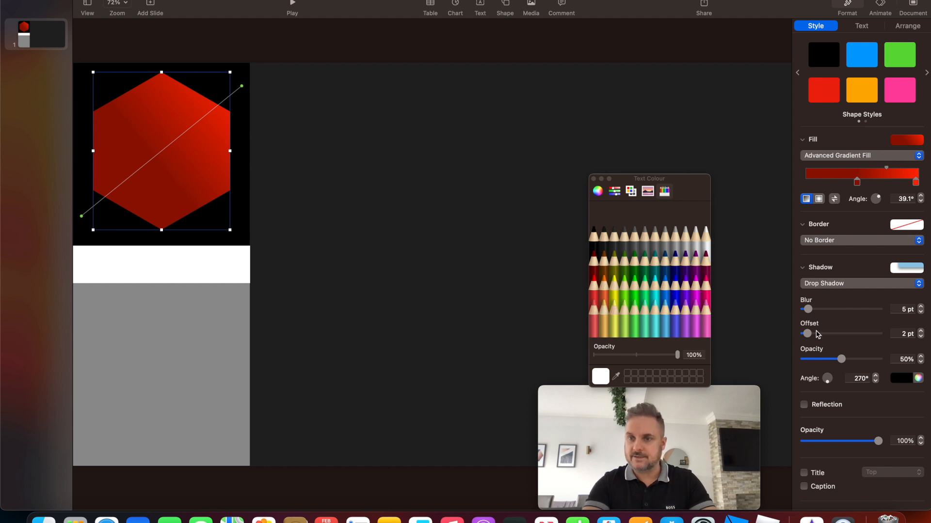
pyautogui.click(611, 259)
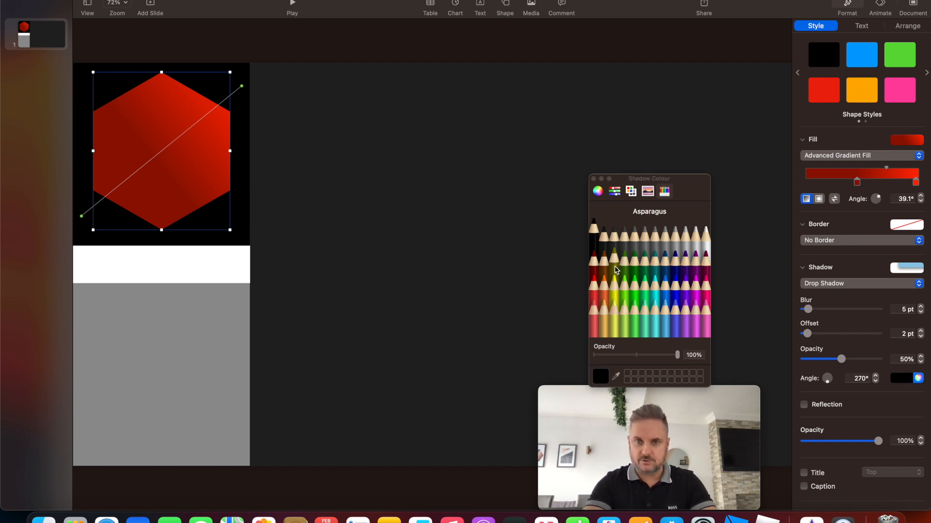
pyautogui.click(602, 256)
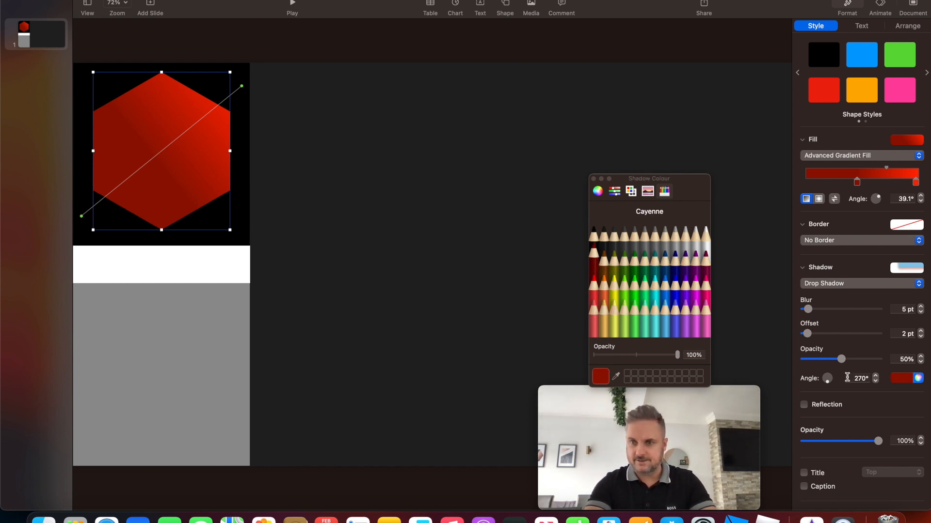
pyautogui.moveTo(806, 334); pyautogui.dragTo(810, 334)
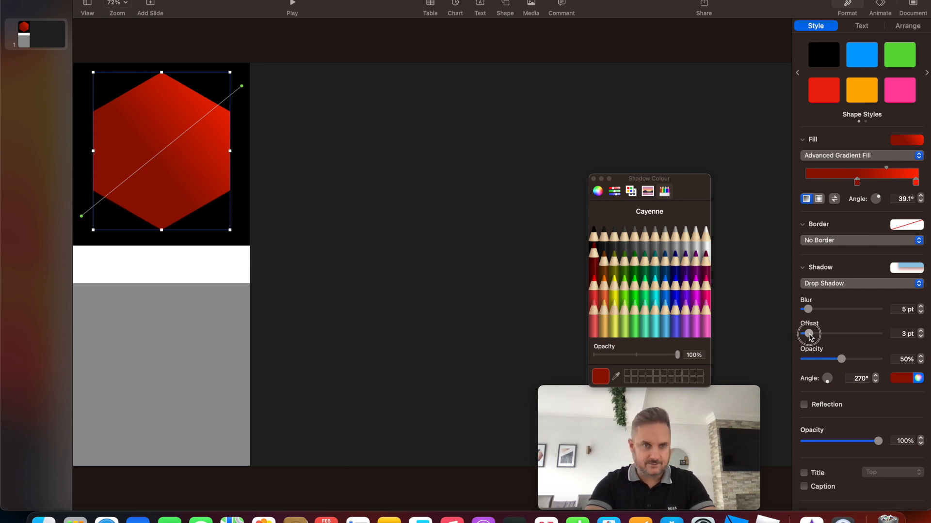
pyautogui.moveTo(809, 333); pyautogui.dragTo(817, 333)
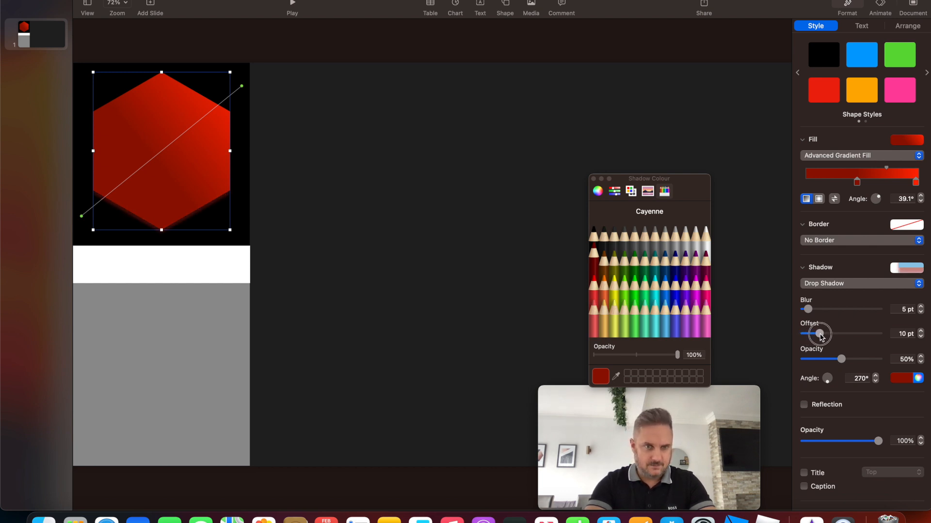
pyautogui.moveTo(817, 334); pyautogui.dragTo(832, 333)
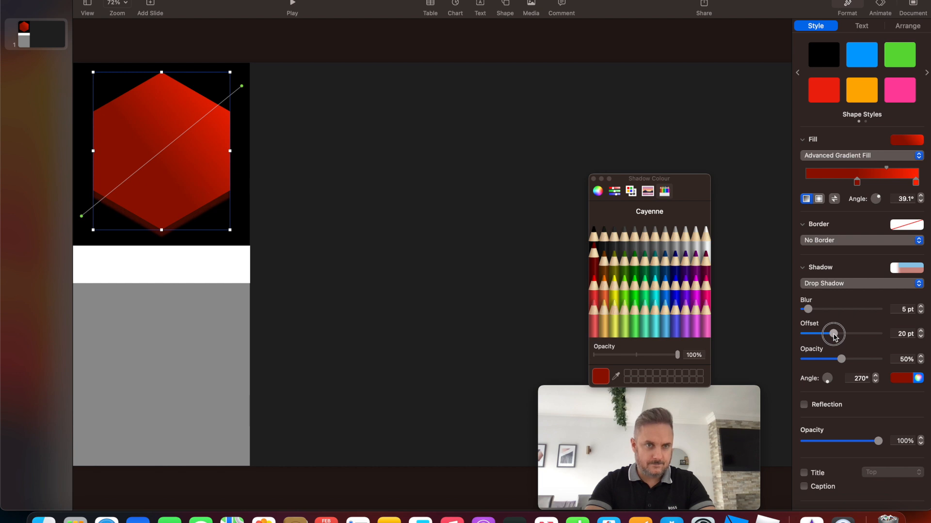
pyautogui.moveTo(833, 333); pyautogui.dragTo(831, 334)
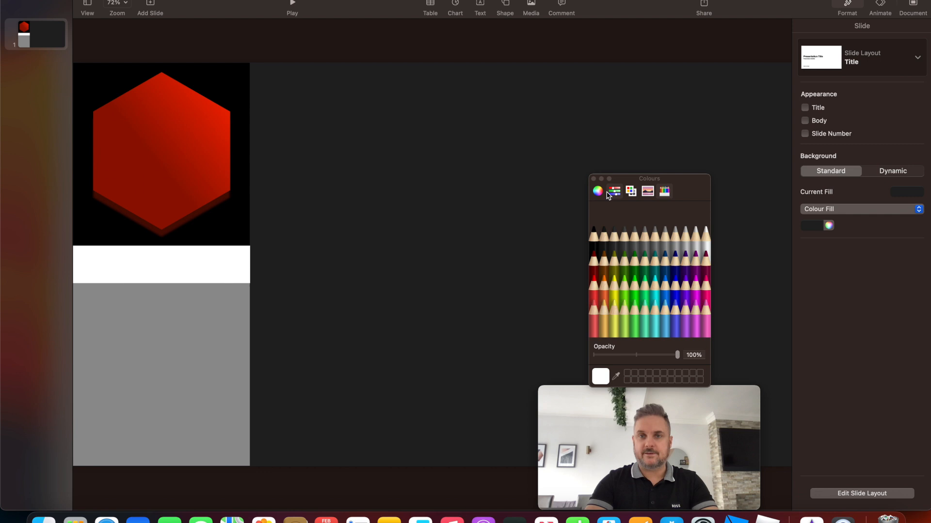
# Step: Move the colour palette aside and place a white text box at the hexagon's centre
pyautogui.moveTo(650, 179); pyautogui.dragTo(917, 281)
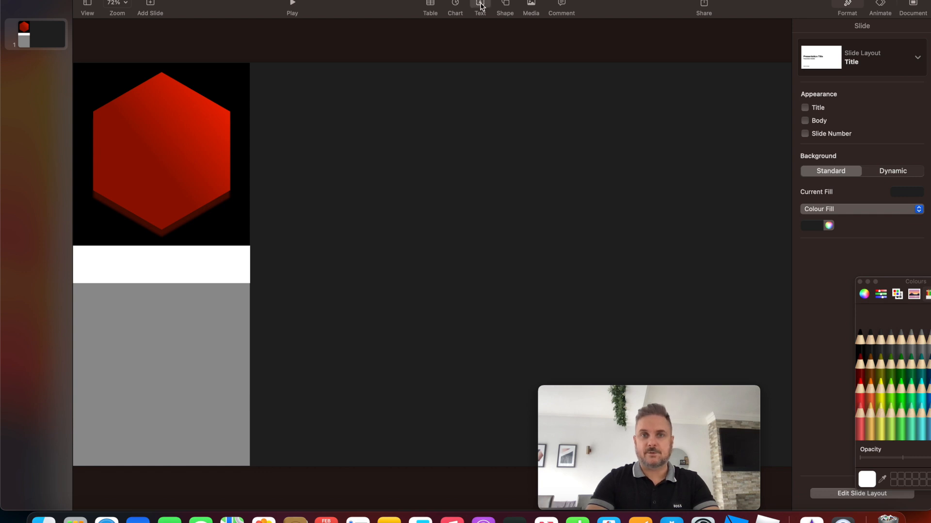
pyautogui.click(479, 5)
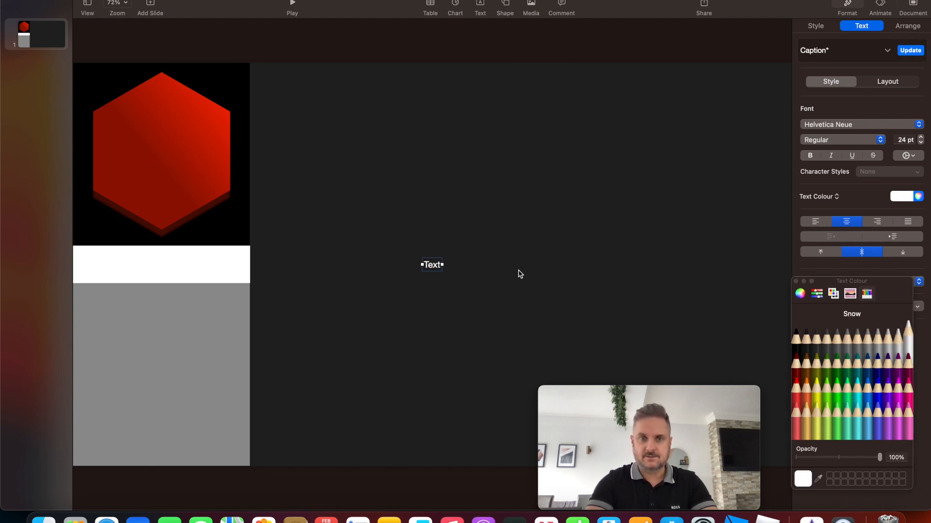
pyautogui.moveTo(432, 264); pyautogui.dragTo(170, 147)
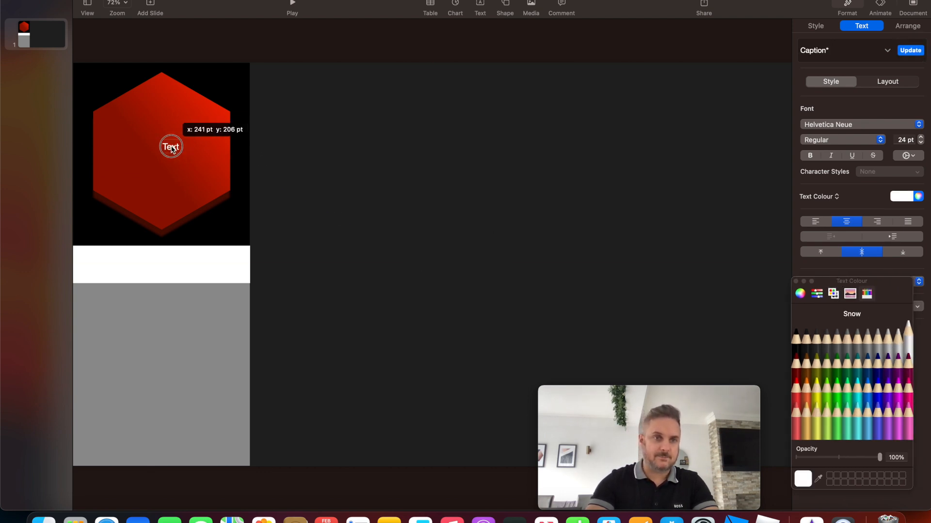
pyautogui.moveTo(171, 147); pyautogui.dragTo(432, 264)
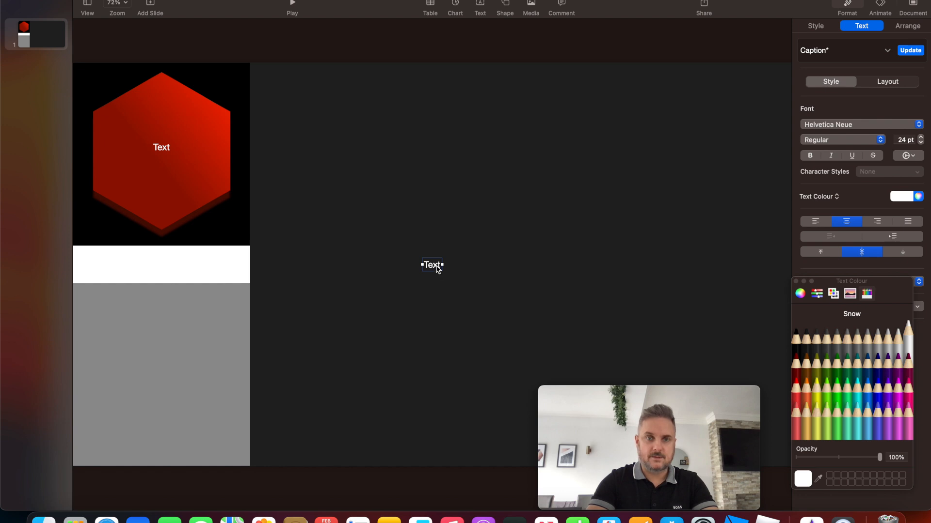
# Step: Add a text box along the hexagon's bottom and a black text box in the white band
pyautogui.moveTo(431, 265); pyautogui.dragTo(157, 211)
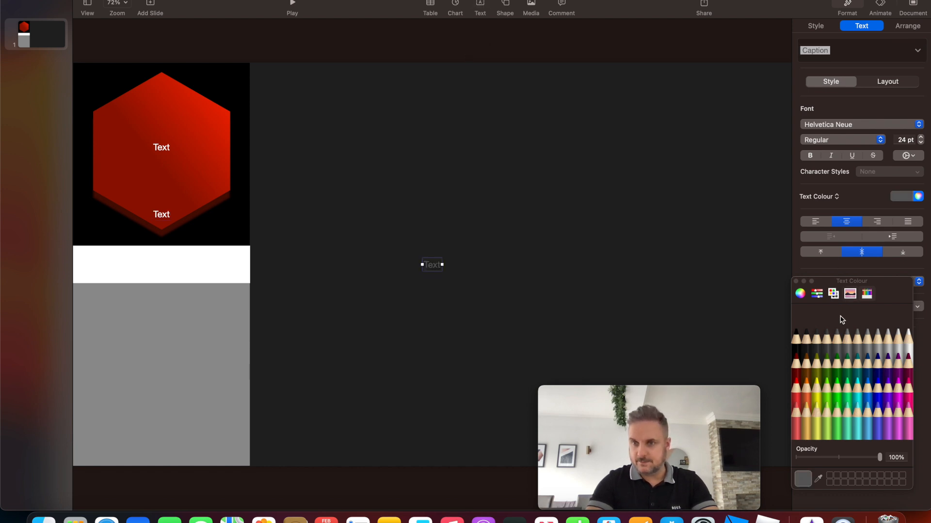
pyautogui.click(797, 334)
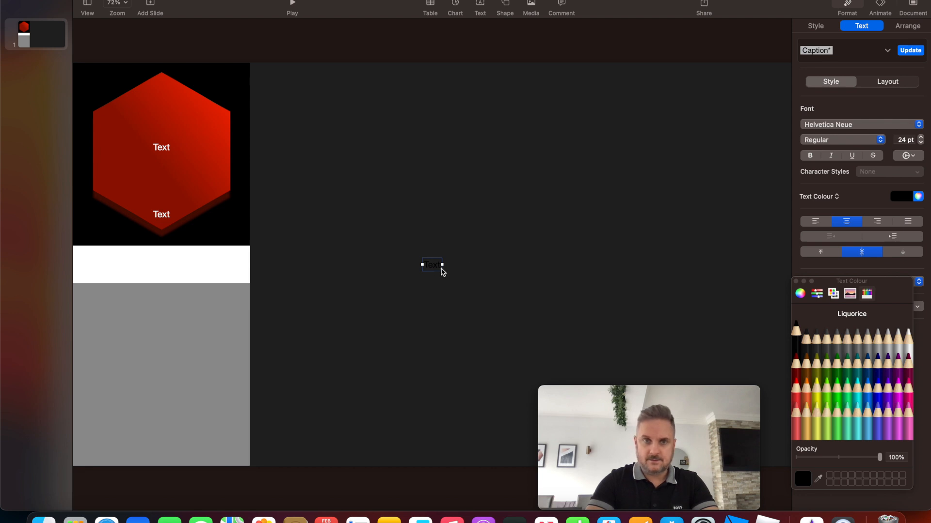
pyautogui.moveTo(431, 264); pyautogui.dragTo(158, 266)
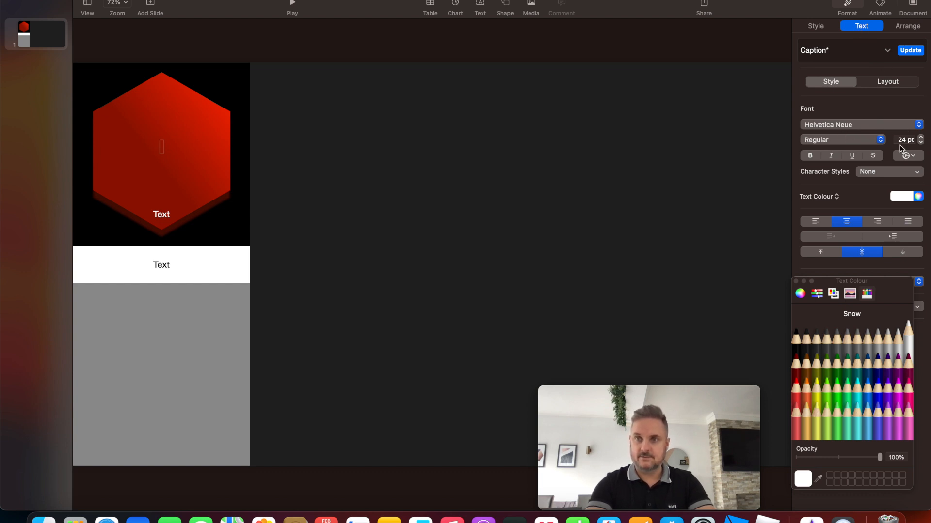
# Step: Enter '100m' in the hexagon's centre box at 90 pt bold
pyautogui.click(921, 137)
pyautogui.write('100')
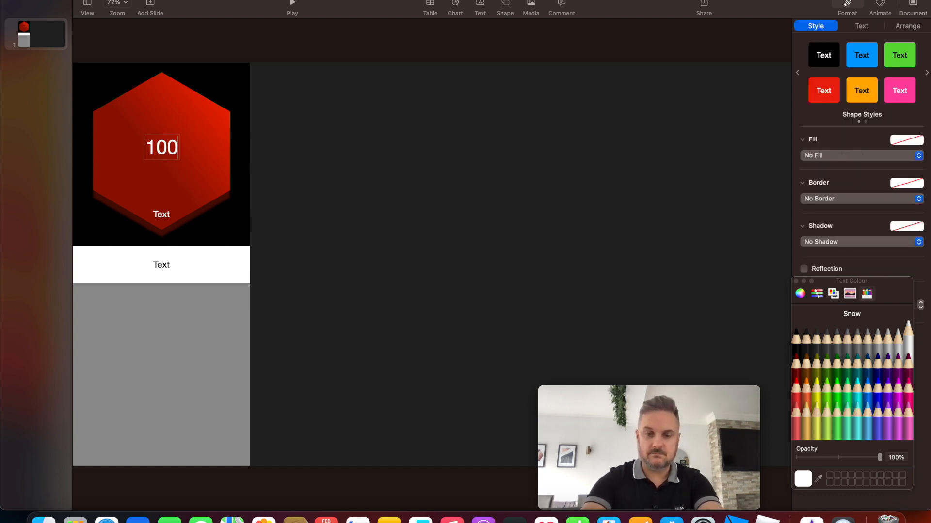
pyautogui.write('m')
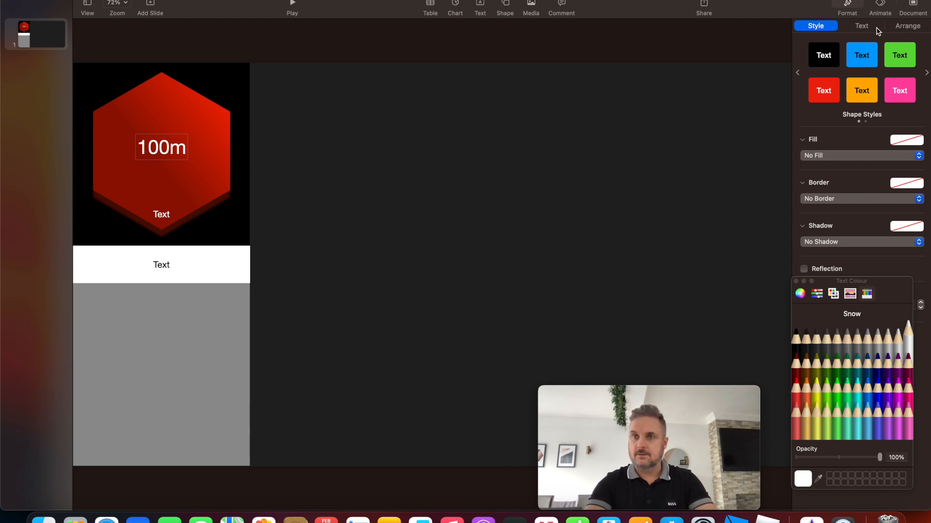
pyautogui.click(861, 25)
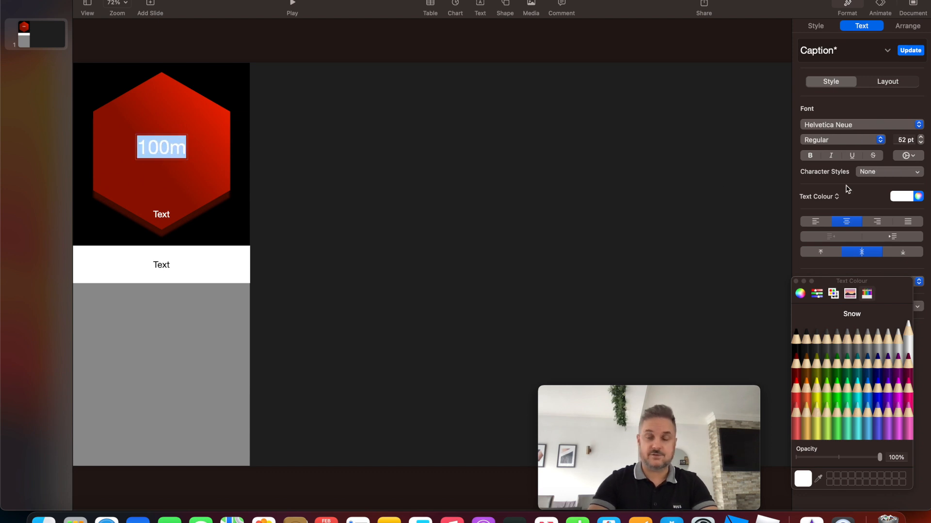
pyautogui.click(919, 138)
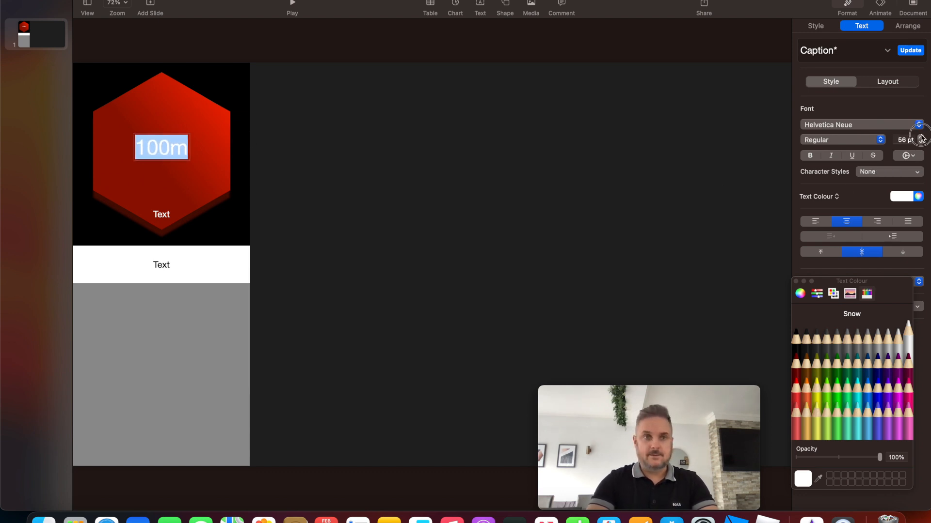
pyautogui.click(920, 137)
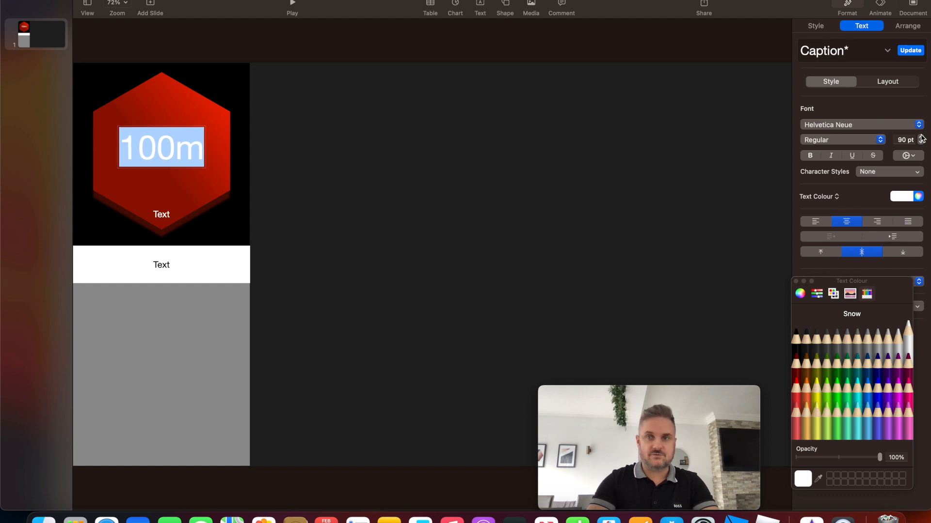
pyautogui.click(920, 137)
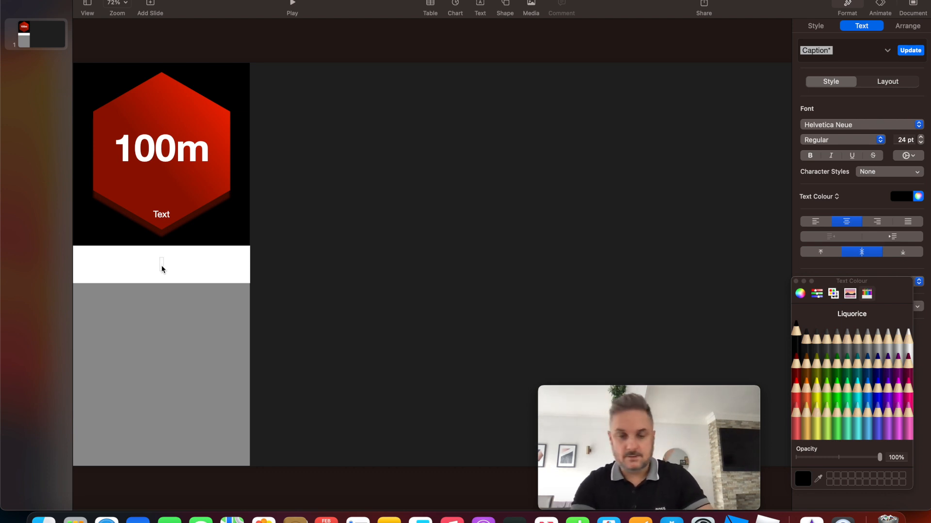
# Step: Label the white band 'Mexico' in 60 pt bold and the hexagon's lower box 'Population'
pyautogui.write('Mexico')
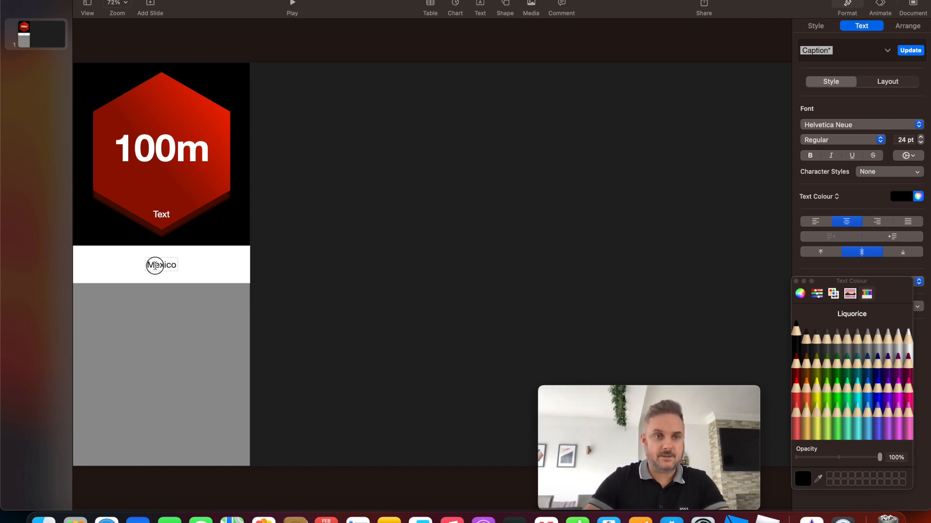
pyautogui.doubleClick(161, 264)
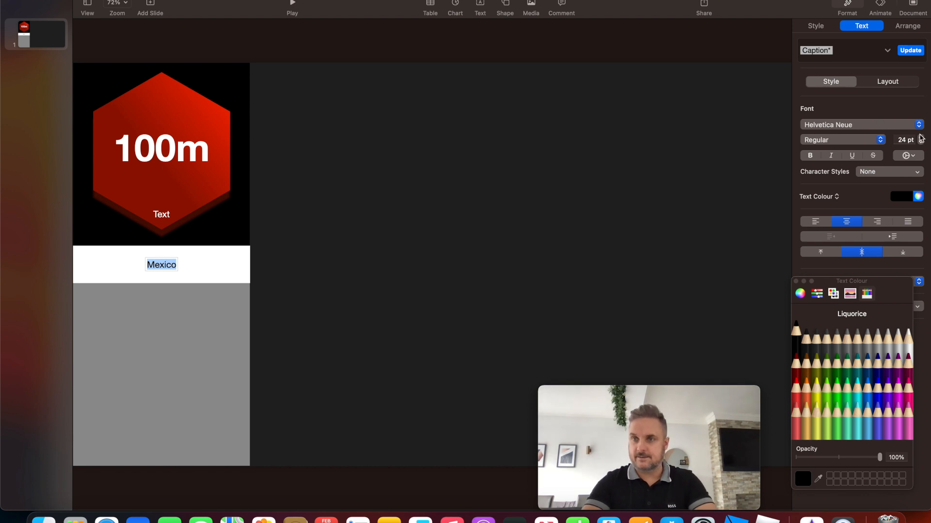
pyautogui.click(921, 137)
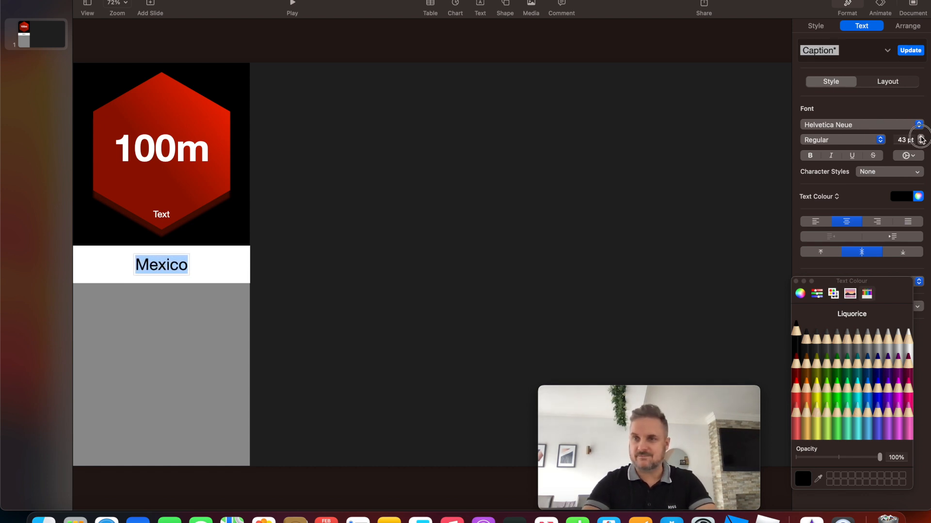
pyautogui.click(921, 136)
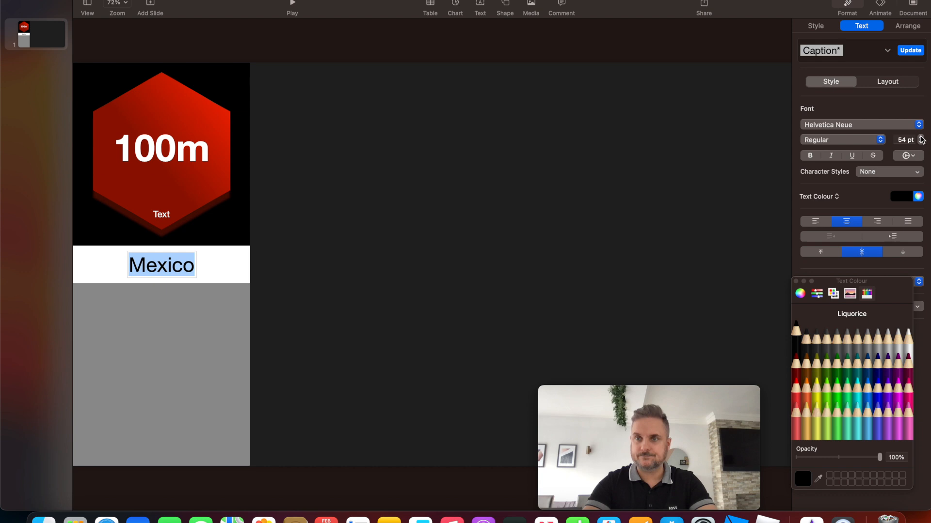
pyautogui.click(921, 137)
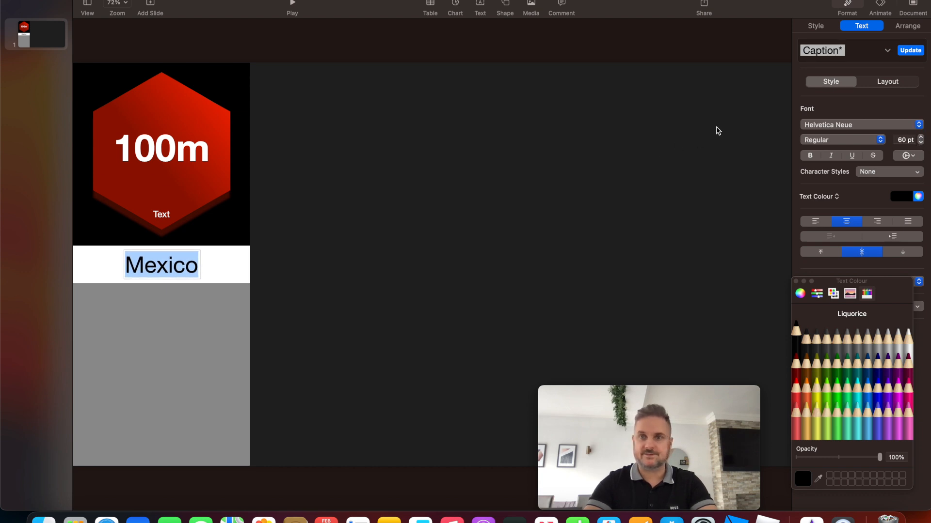
pyautogui.click(840, 140)
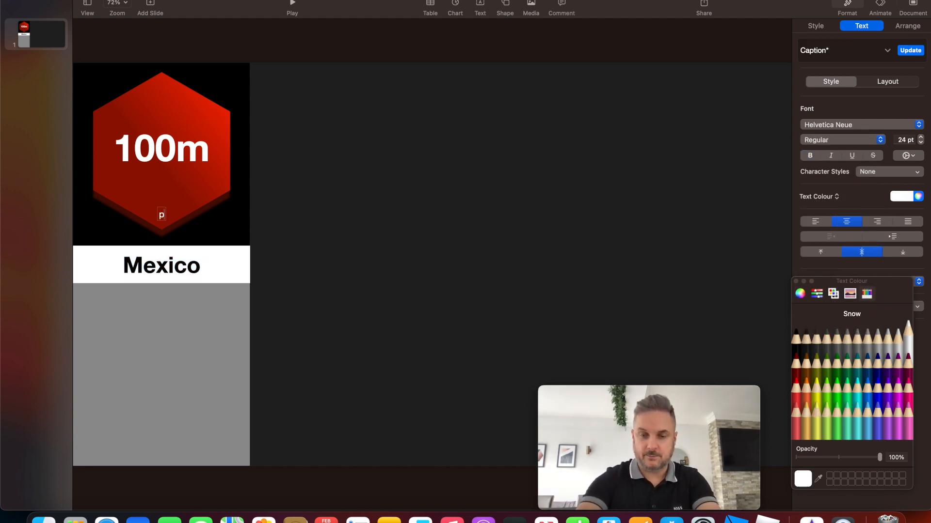
pyautogui.write('populatio')
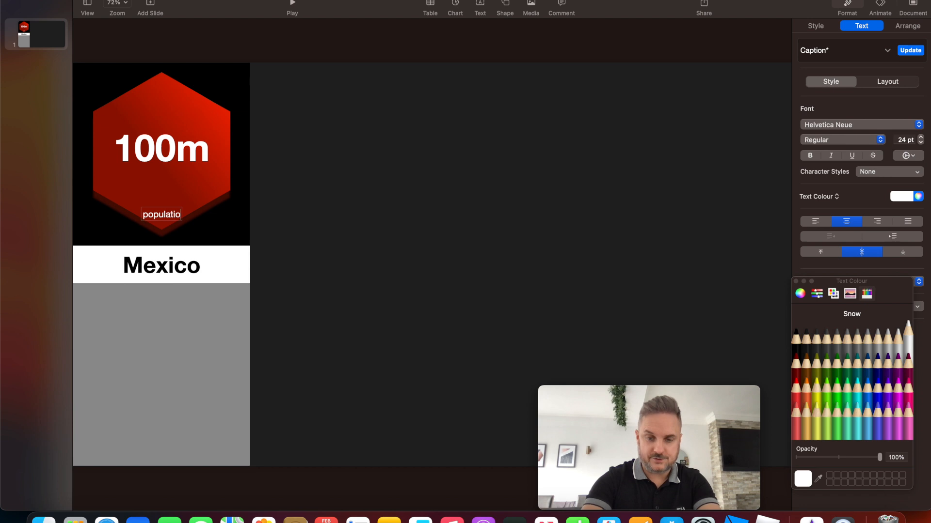
pyautogui.click(249, 189)
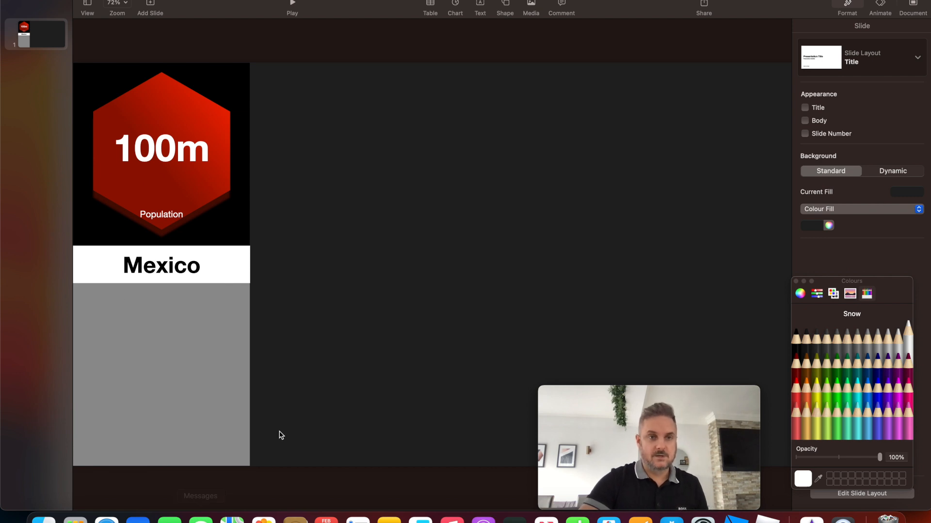
pyautogui.moveTo(130, 30)
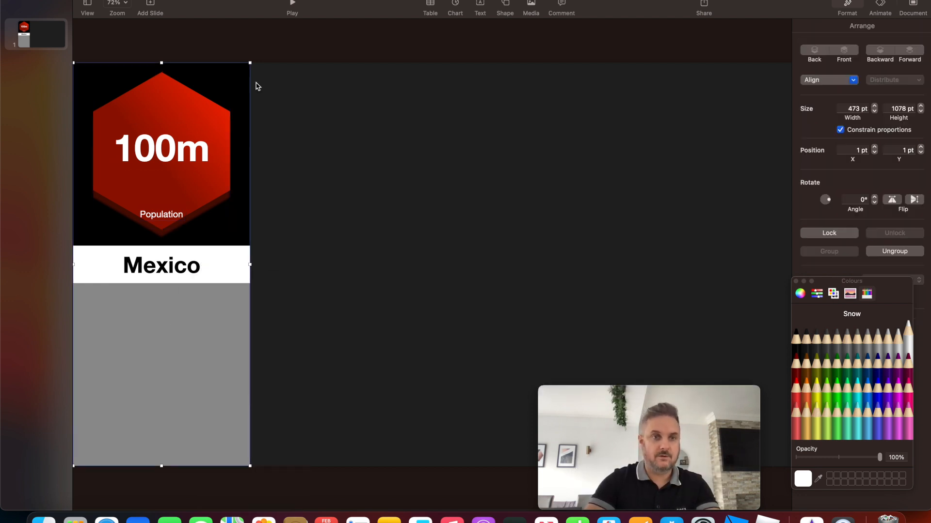
pyautogui.moveTo(158, 356)
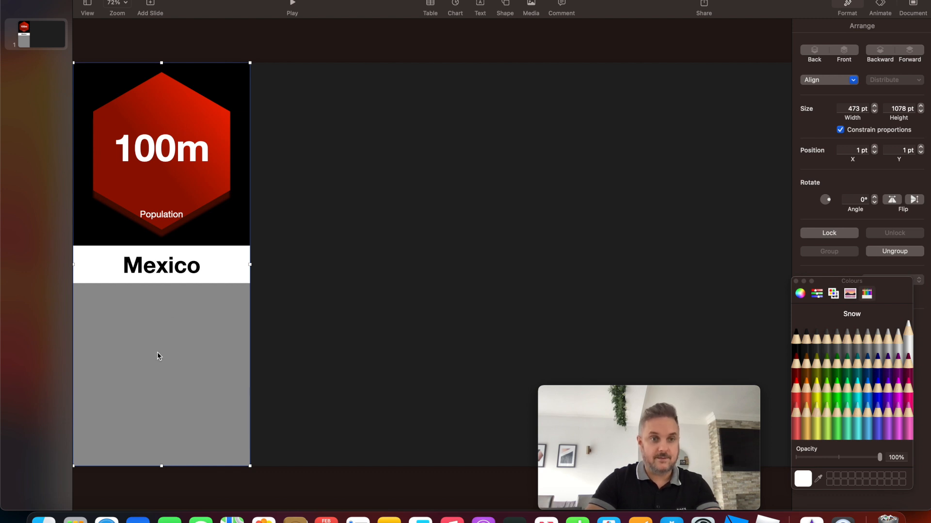
# Step: Paste a copy of the Mexico column and nudge it into place beside the first
pyautogui.rightClick(159, 356)
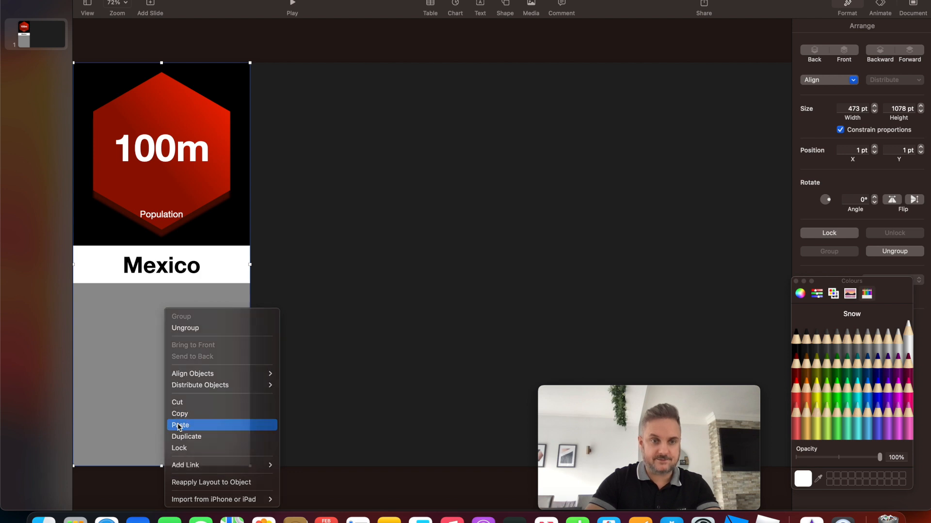
pyautogui.click(179, 425)
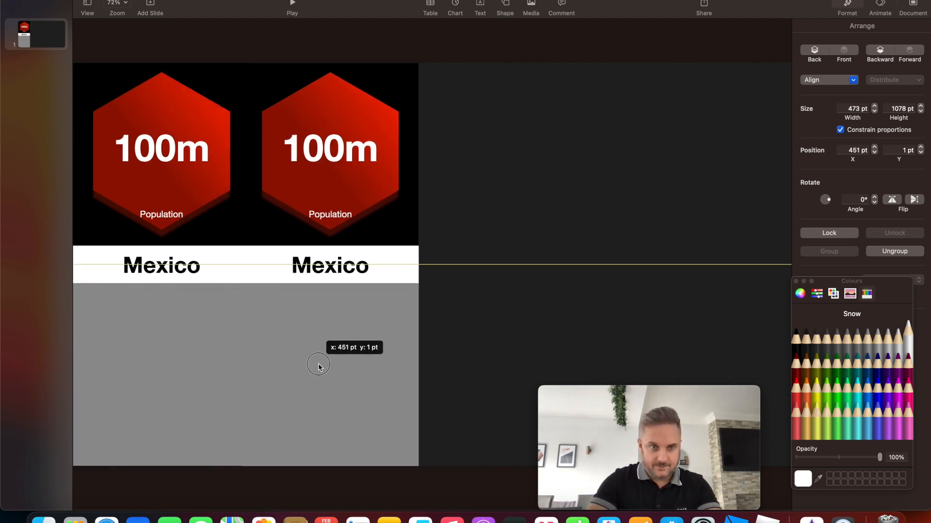
pyautogui.moveTo(317, 365); pyautogui.dragTo(331, 365)
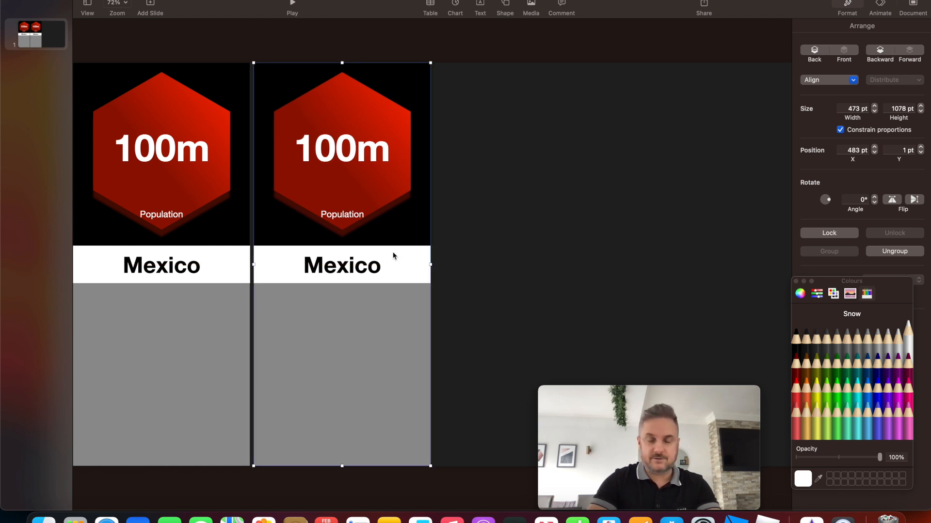
pyautogui.click(872, 151)
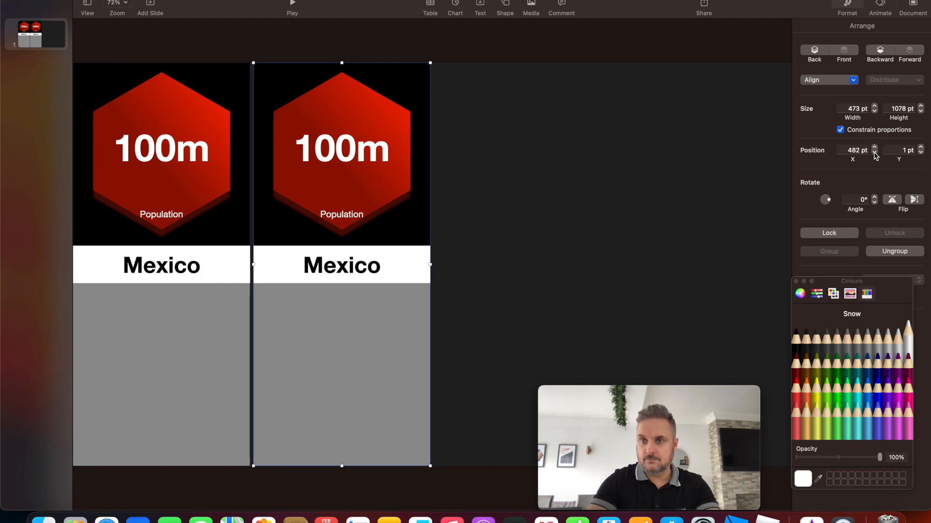
# Step: Paste and drag further column copies into the third and fourth positions
pyautogui.rightClick(249, 356)
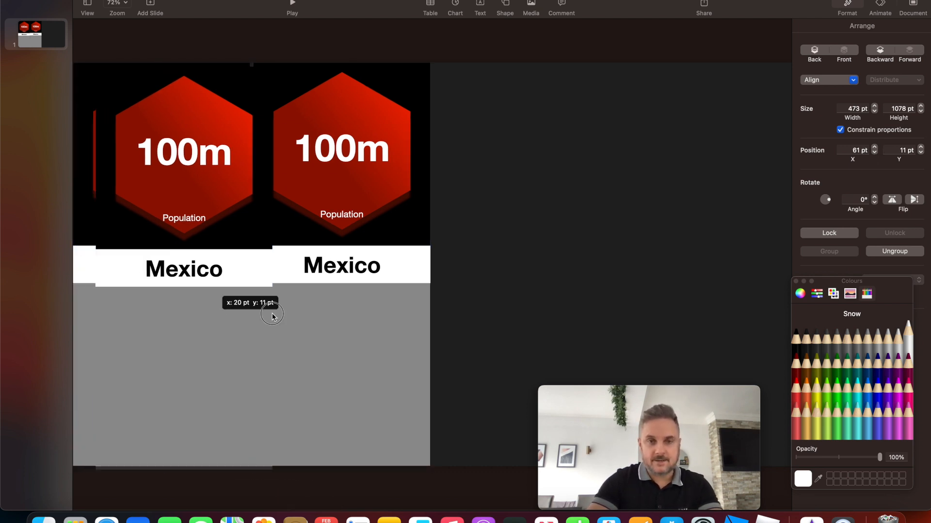
pyautogui.moveTo(272, 313); pyautogui.dragTo(556, 315)
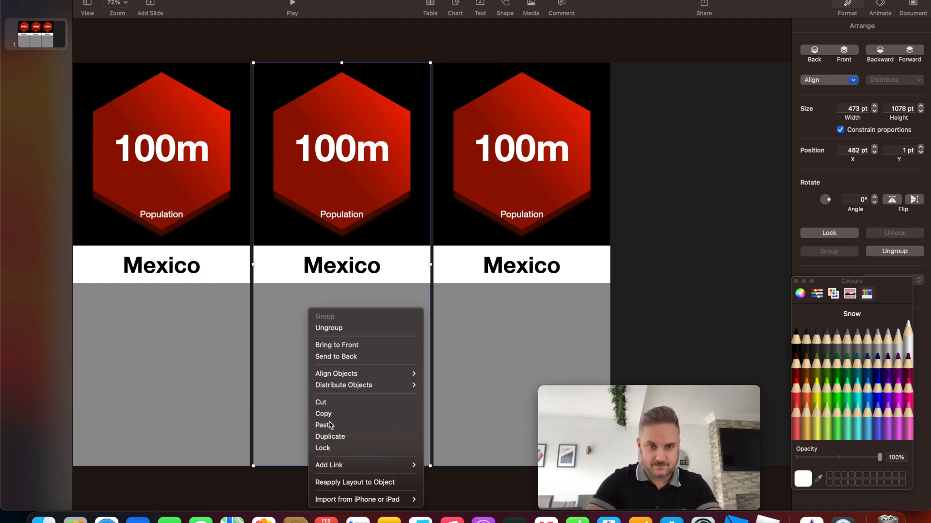
pyautogui.click(330, 436)
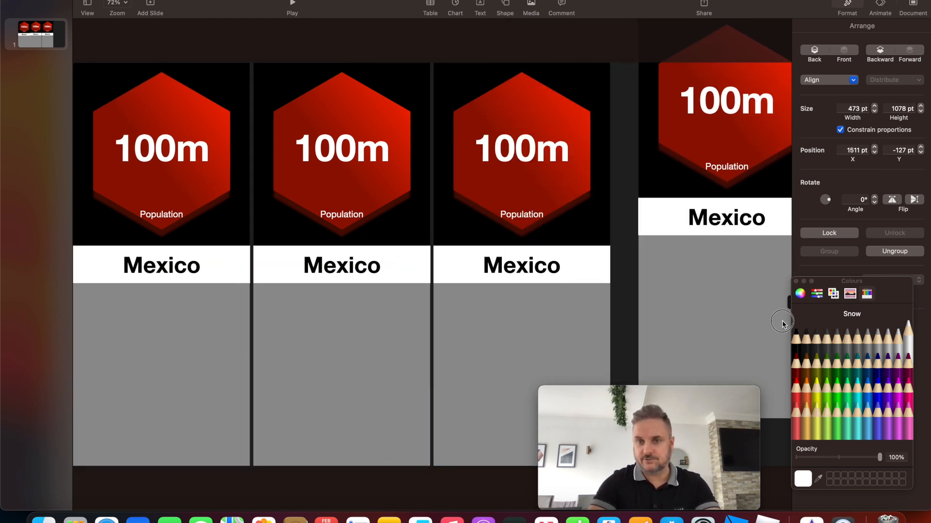
pyautogui.moveTo(782, 320); pyautogui.dragTo(754, 368)
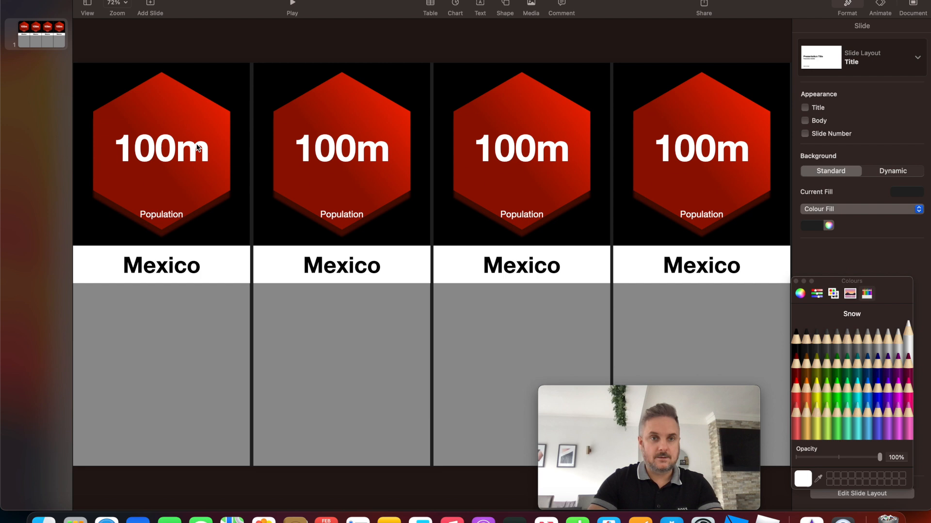
pyautogui.moveTo(225, 188)
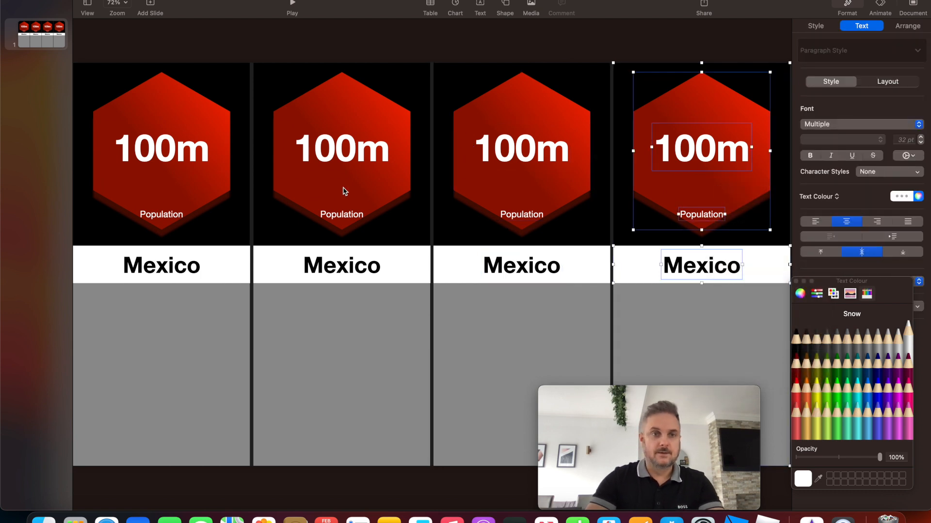
pyautogui.moveTo(208, 413)
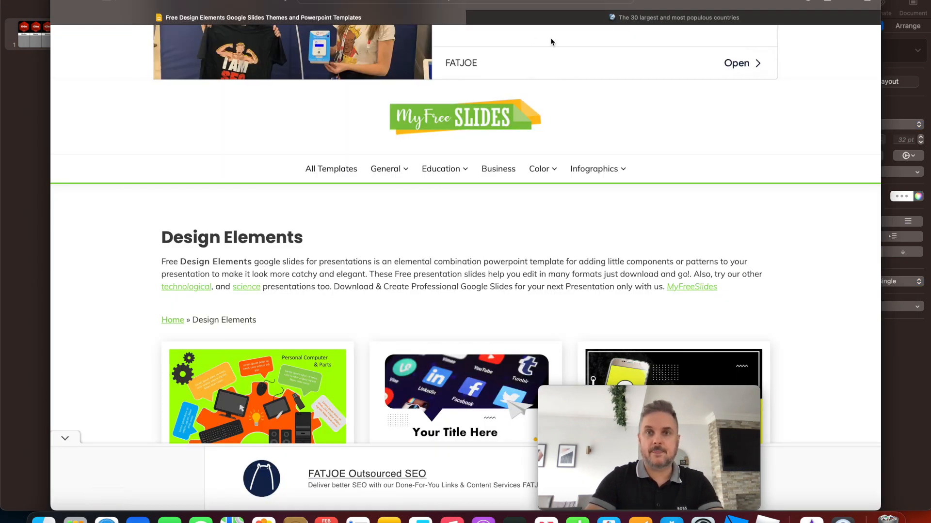
# Step: Switch back to the Keynote presentation window
pyautogui.click(674, 17)
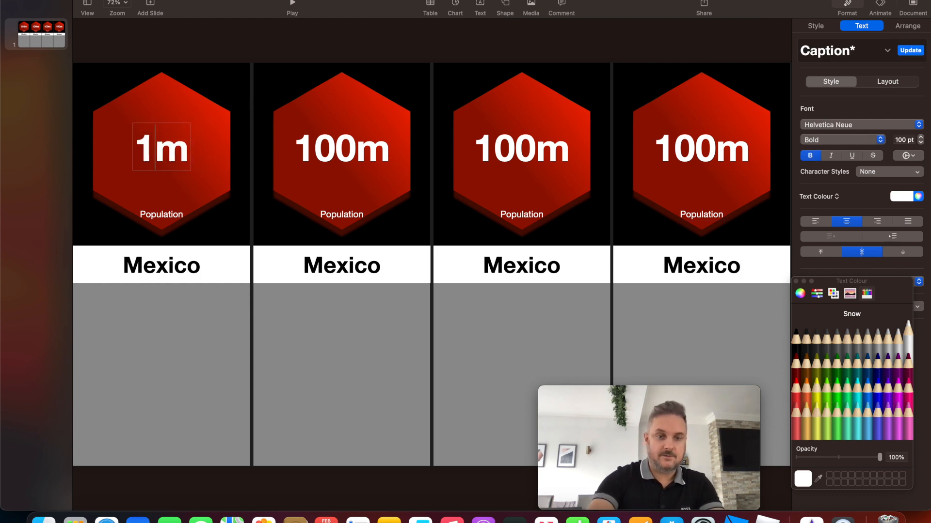
# Step: Type '26' into the first hexagon's population figure
pyautogui.write('26')
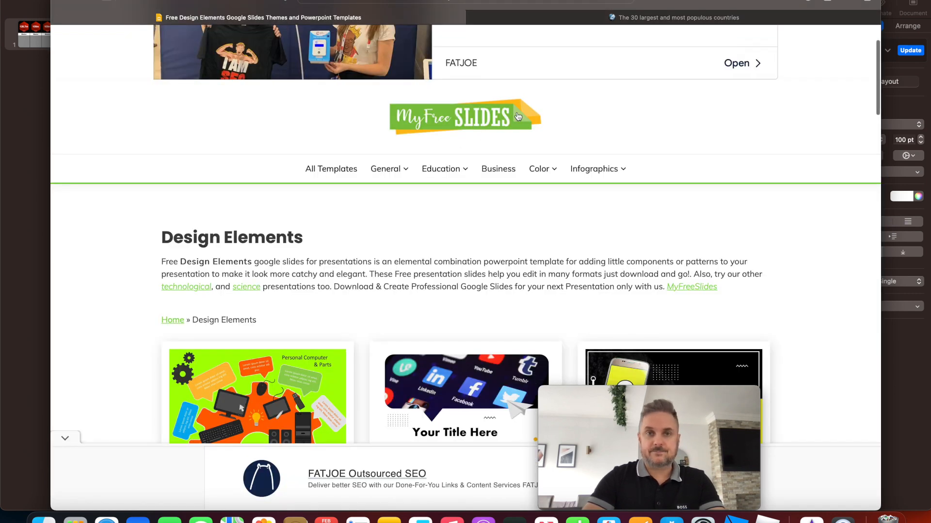
# Step: Scroll the flag icons page past the ad and right-click the glossy Mexico flag
pyautogui.click(440, 168)
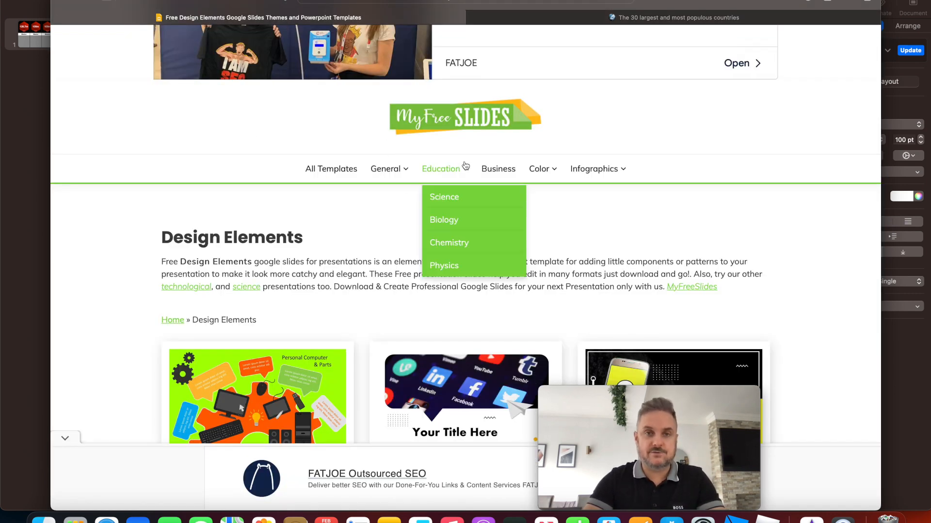
pyautogui.moveTo(348, 249)
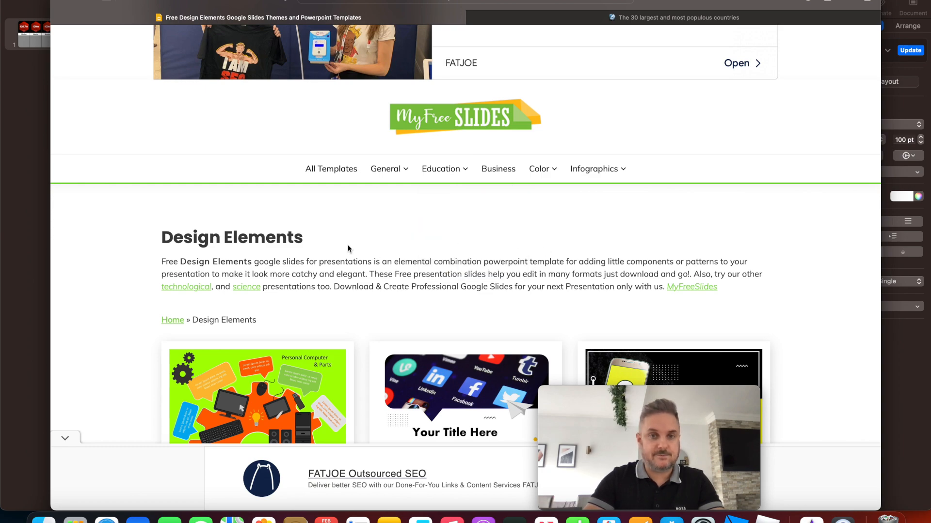
pyautogui.scroll(-3)
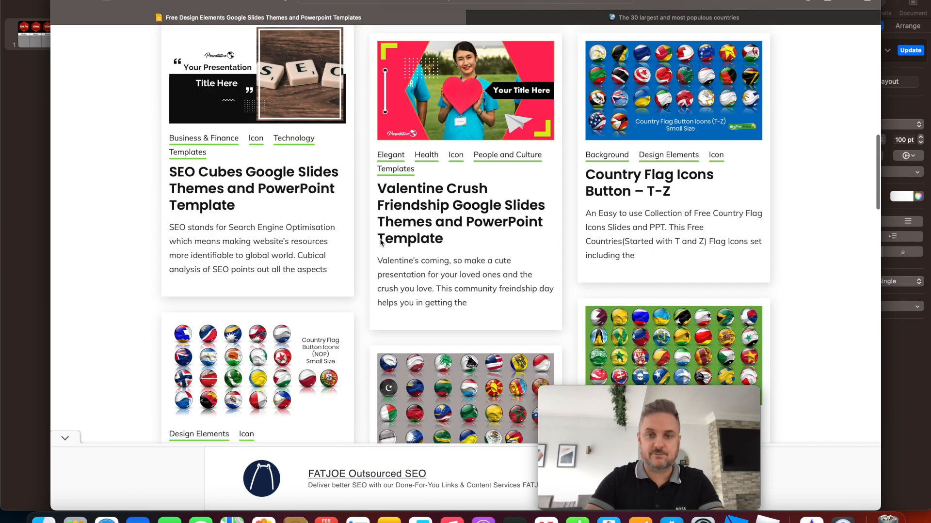
pyautogui.scroll(-3)
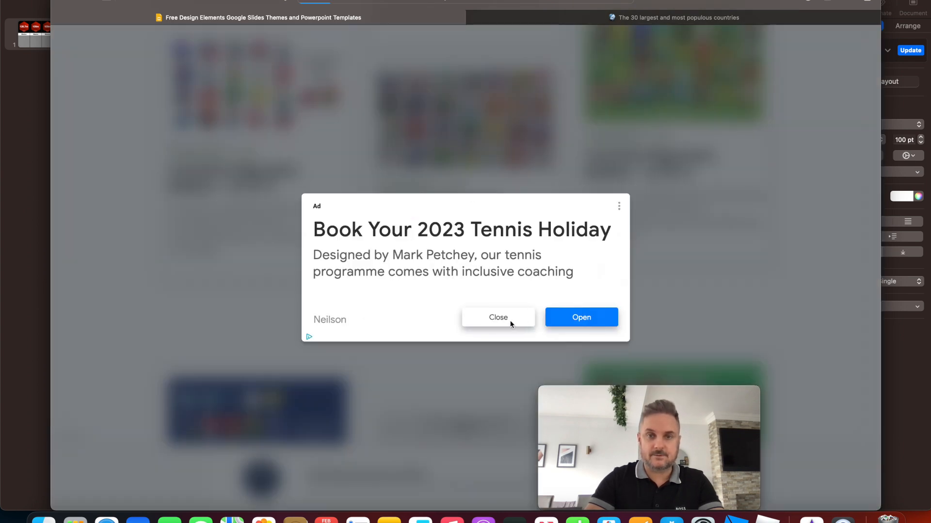
pyautogui.click(497, 317)
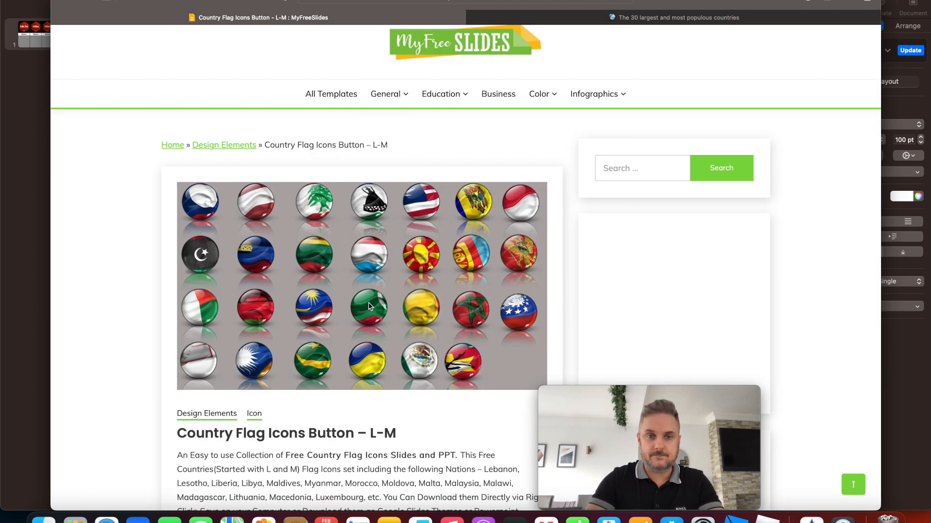
pyautogui.scroll(-3)
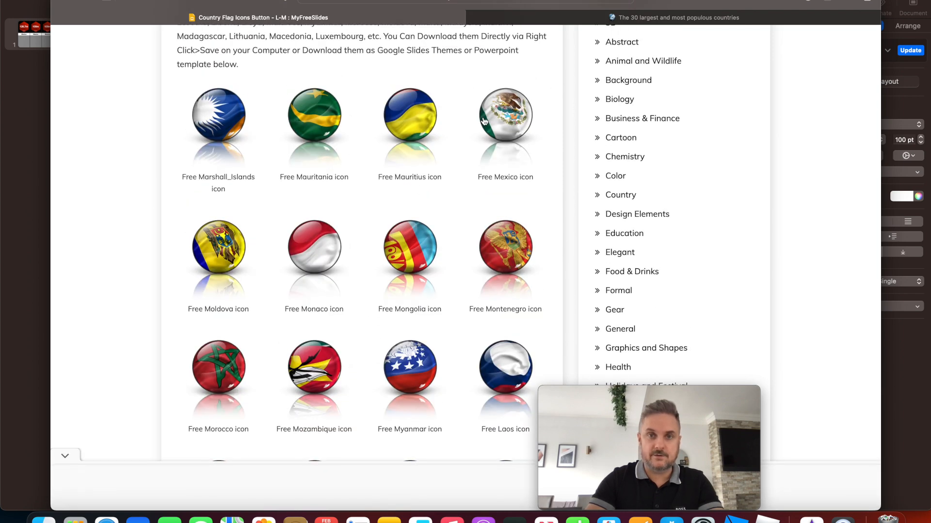
pyautogui.rightClick(505, 116)
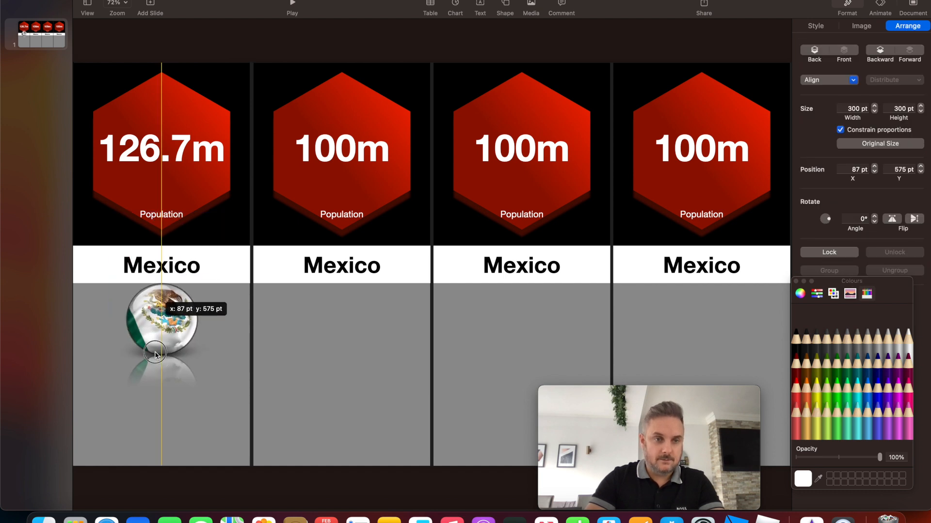
# Step: Drag the pasted Mexico flag into the first column's grey area below its name
pyautogui.moveTo(161, 324); pyautogui.dragTo(136, 421)
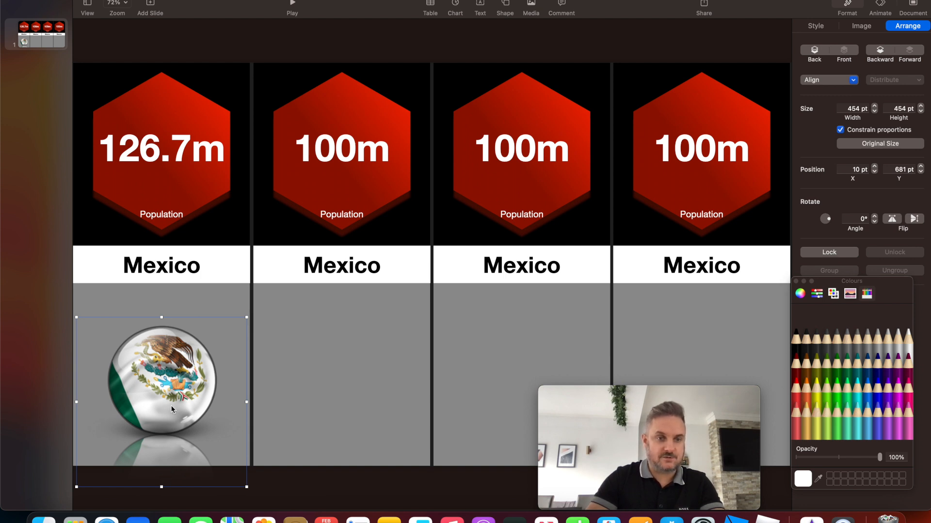
pyautogui.moveTo(757, 298)
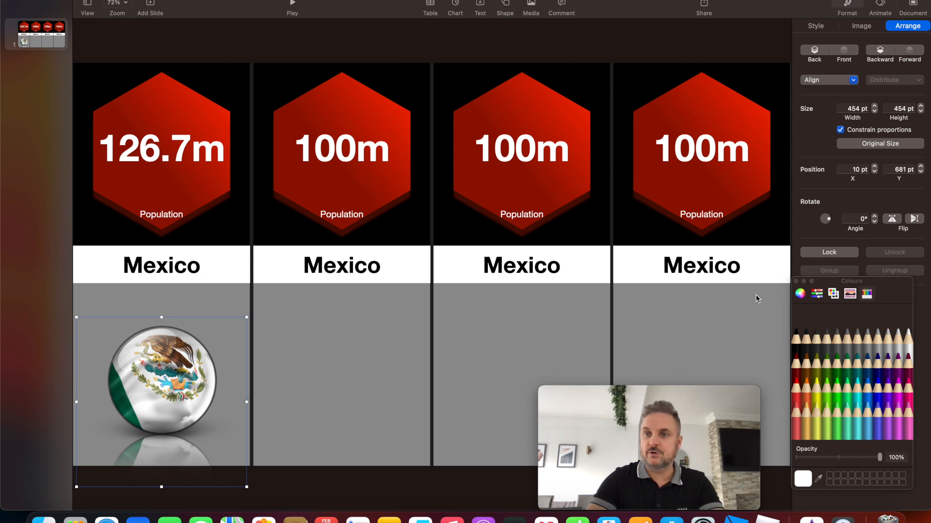
pyautogui.moveTo(674, 267)
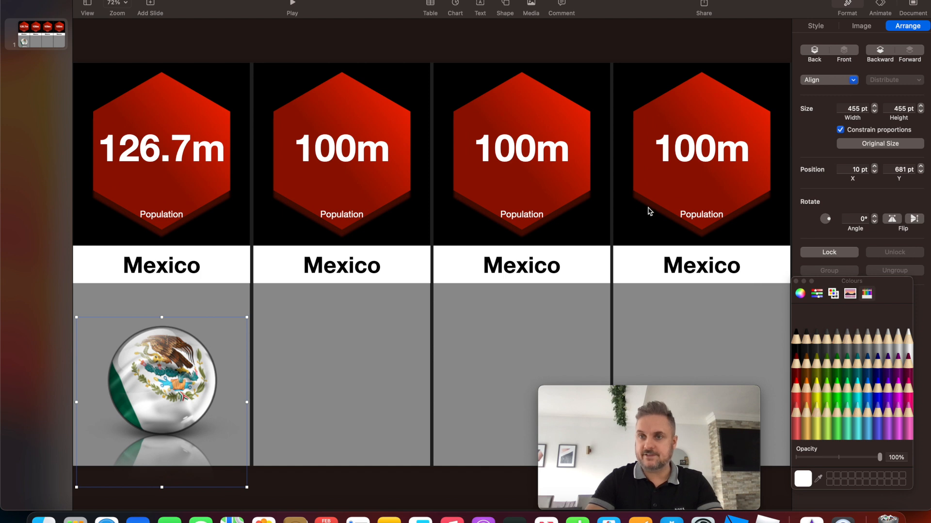
pyautogui.moveTo(146, 407)
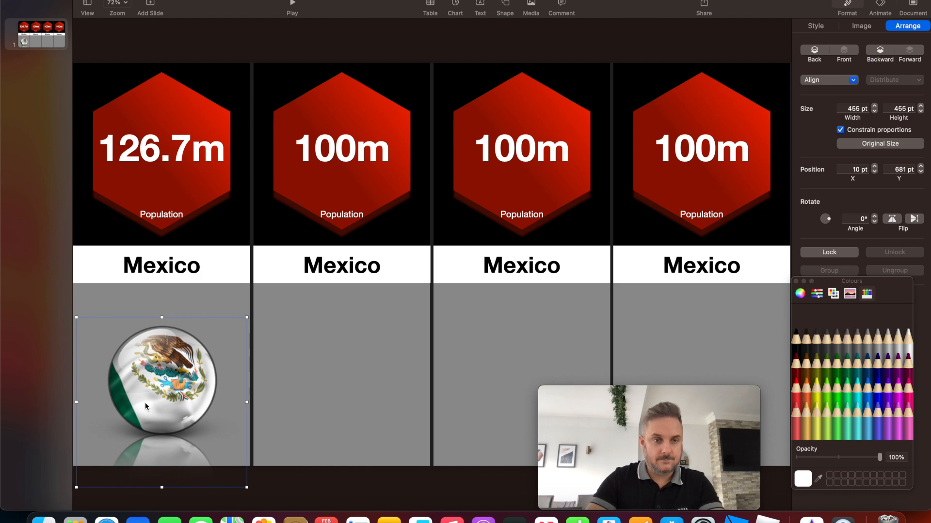
pyautogui.moveTo(408, 387)
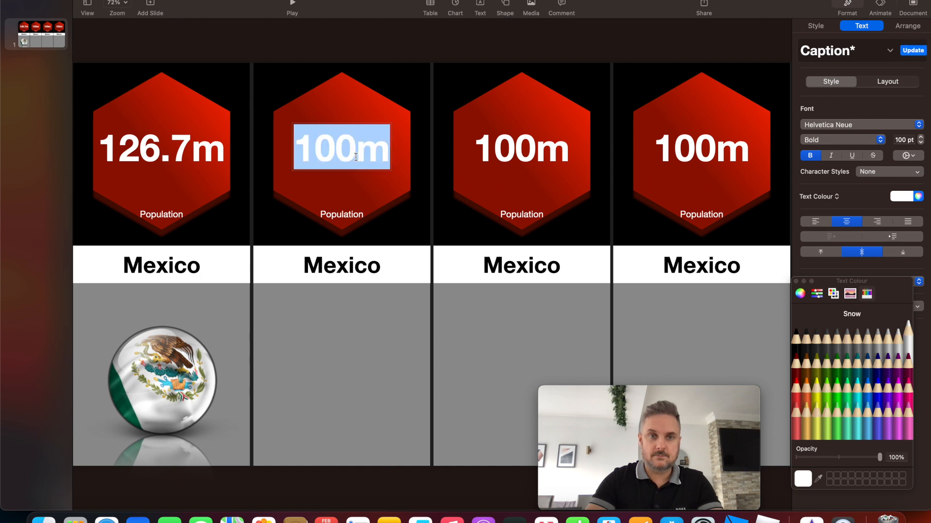
# Step: Change the second hexagon to 143.4m and its country name to Russia
pyautogui.write('1m')
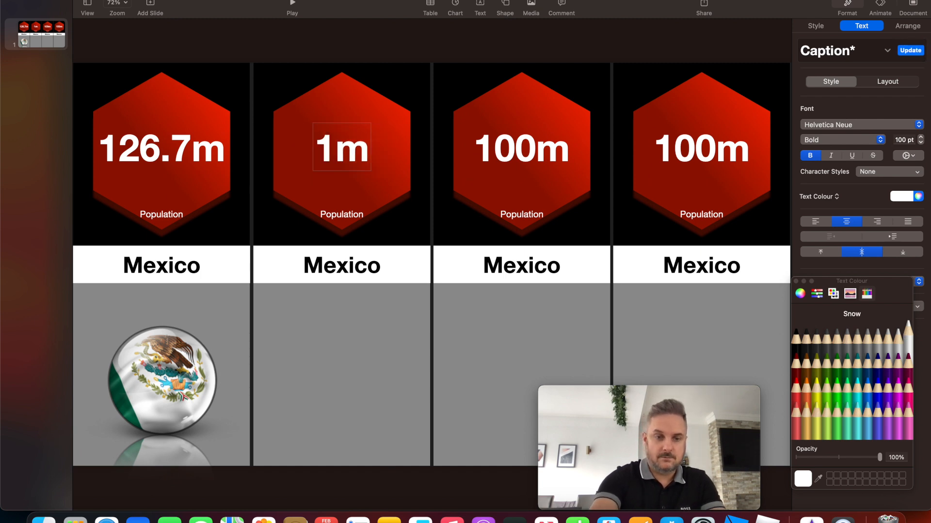
pyautogui.write('143.4m')
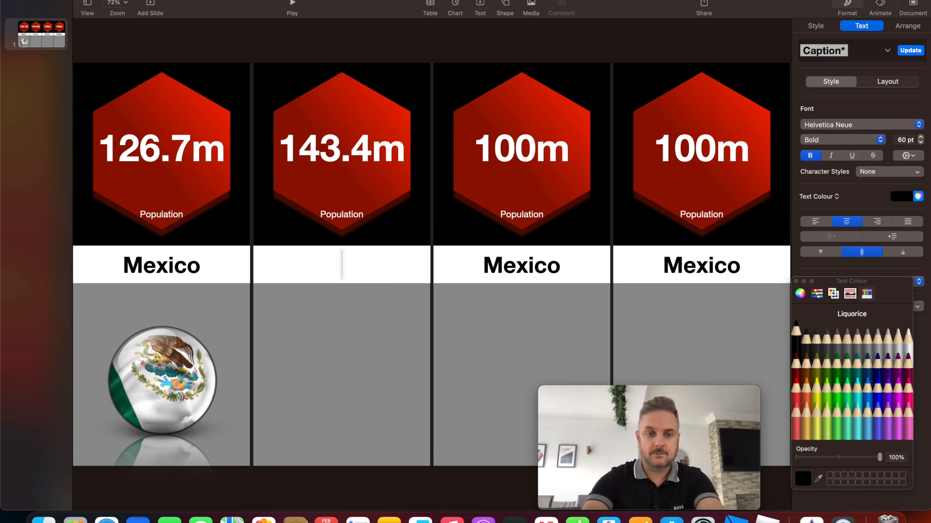
pyautogui.write('russia')
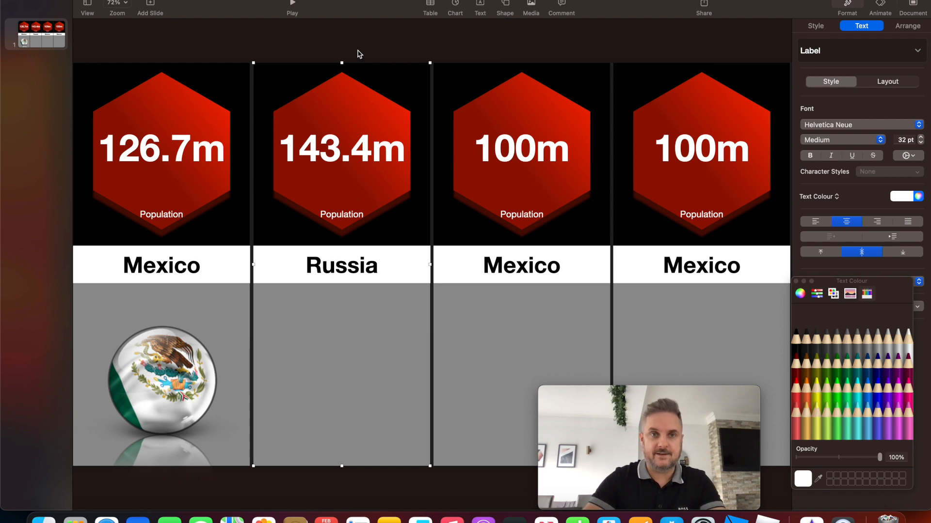
pyautogui.moveTo(177, 473)
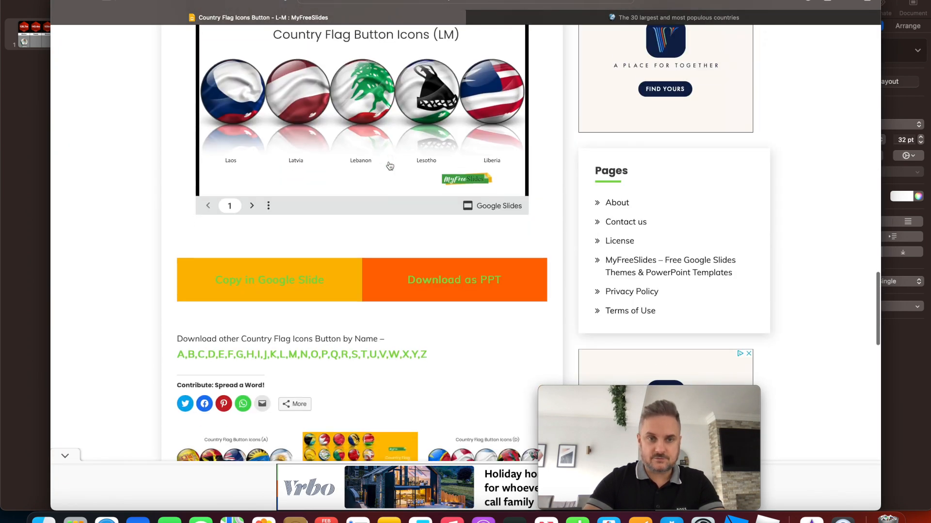
# Step: Open the Q–R–S flag icons page and copy the glossy Russia flag image
pyautogui.scroll(-3)
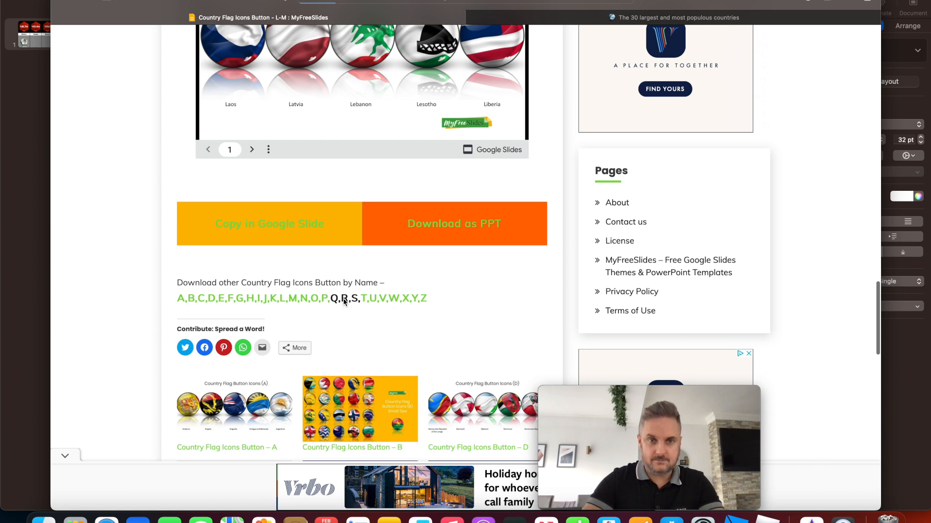
pyautogui.click(338, 298)
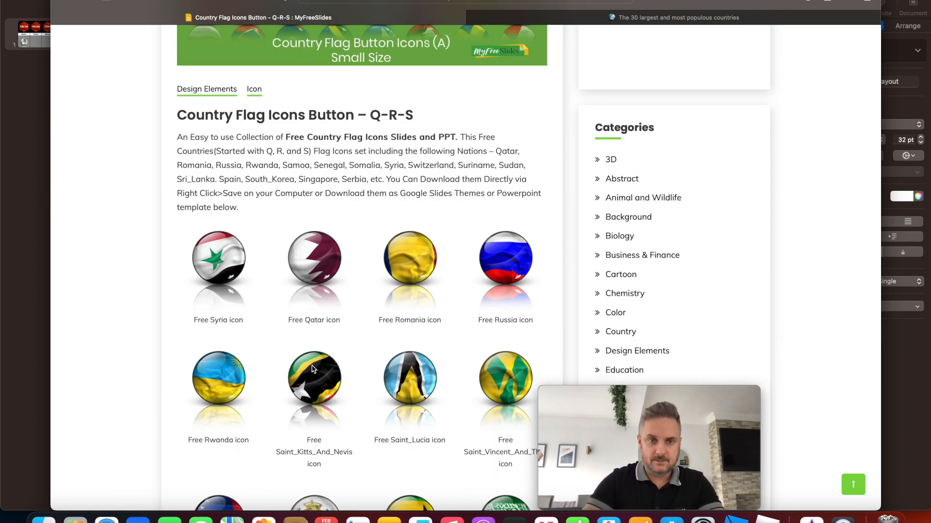
pyautogui.scroll(-3)
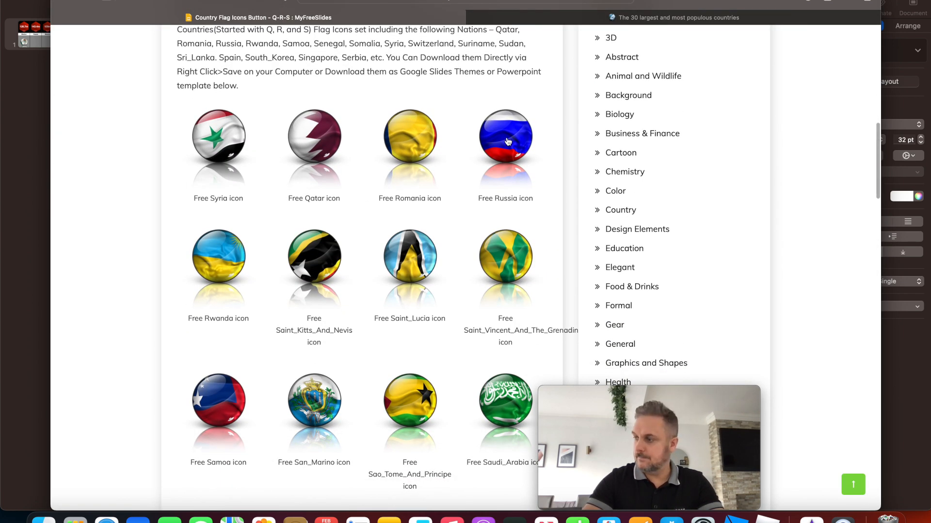
pyautogui.rightClick(505, 140)
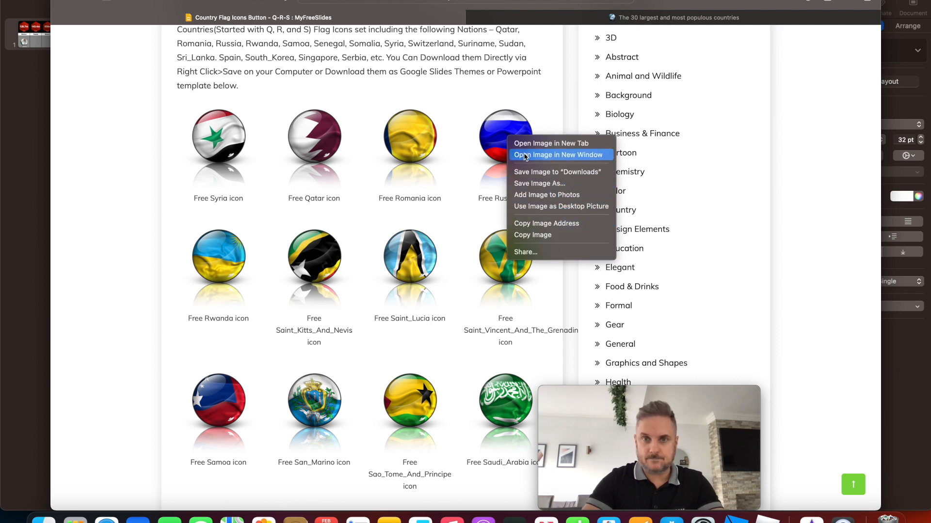
pyautogui.moveTo(532, 234)
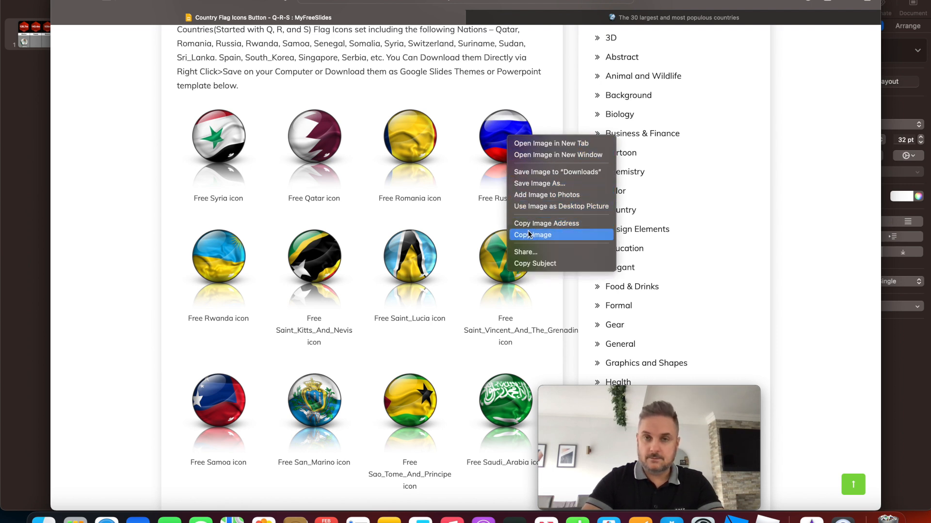
pyautogui.click(532, 235)
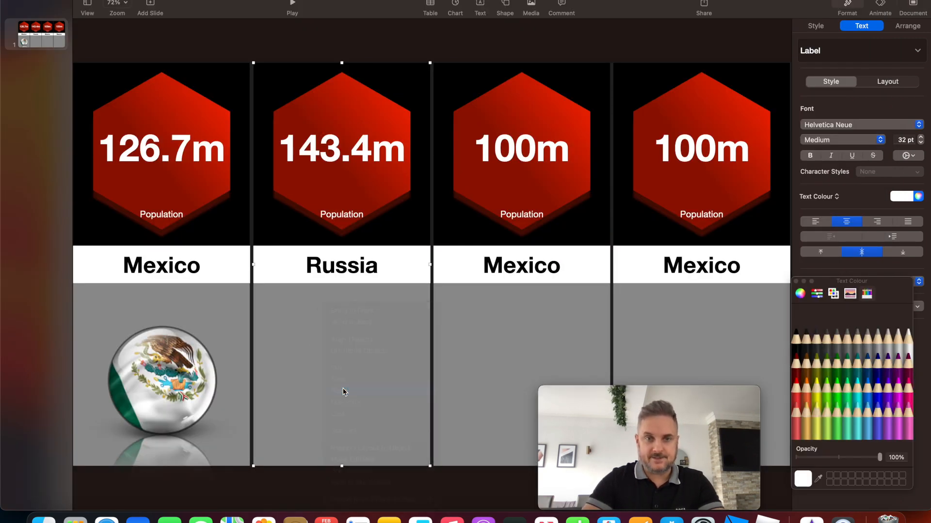
# Step: Drag the Russia flag into the second column, centred and level with Mexico's flag
pyautogui.moveTo(341, 380); pyautogui.dragTo(308, 412)
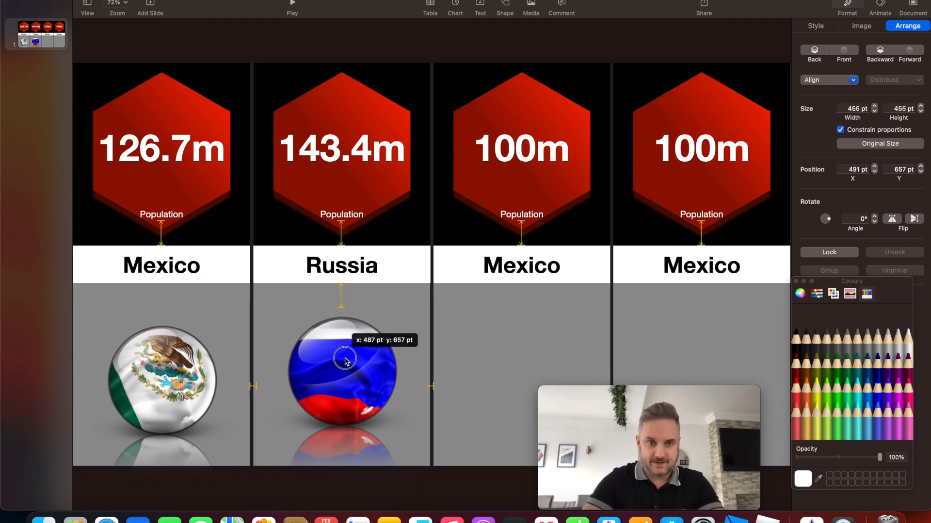
pyautogui.moveTo(346, 360); pyautogui.dragTo(349, 367)
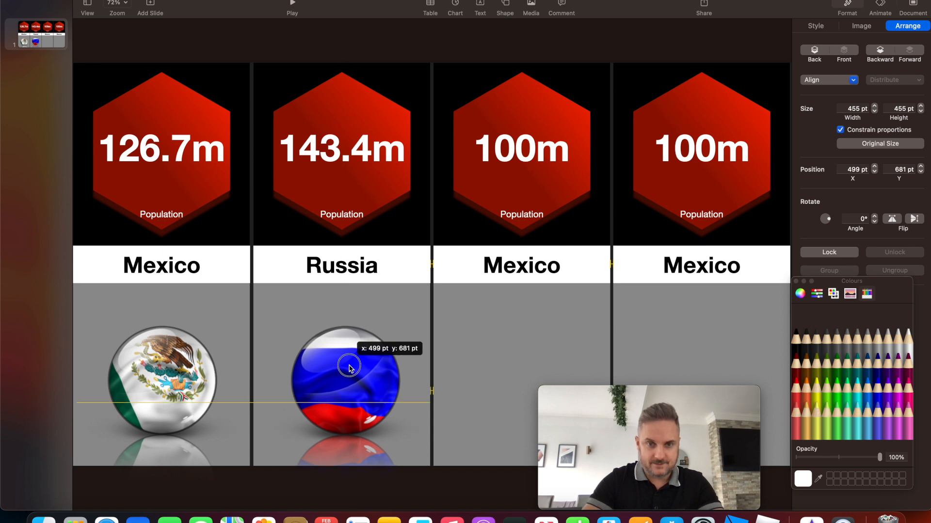
pyautogui.moveTo(349, 365); pyautogui.dragTo(344, 365)
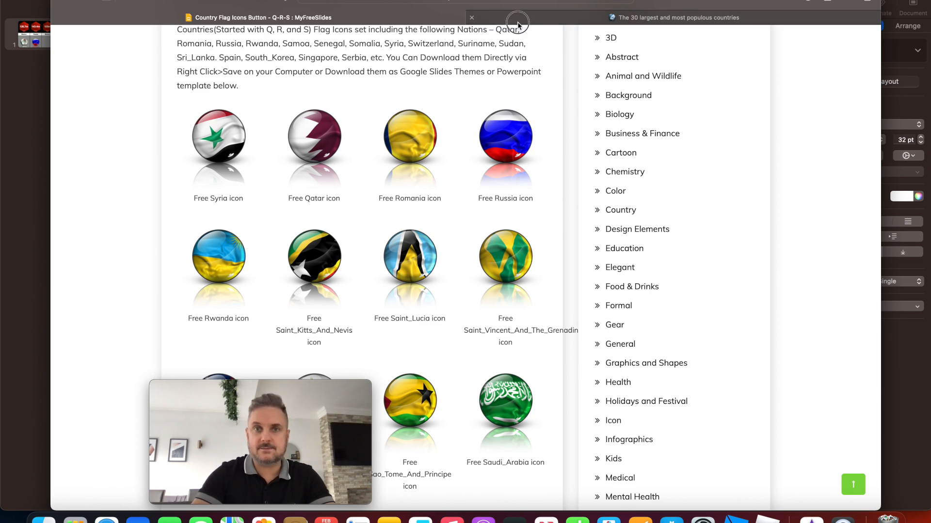
# Step: Set the third hexagon to 169.4m and begin renaming its country to Bangladesh
pyautogui.click(674, 17)
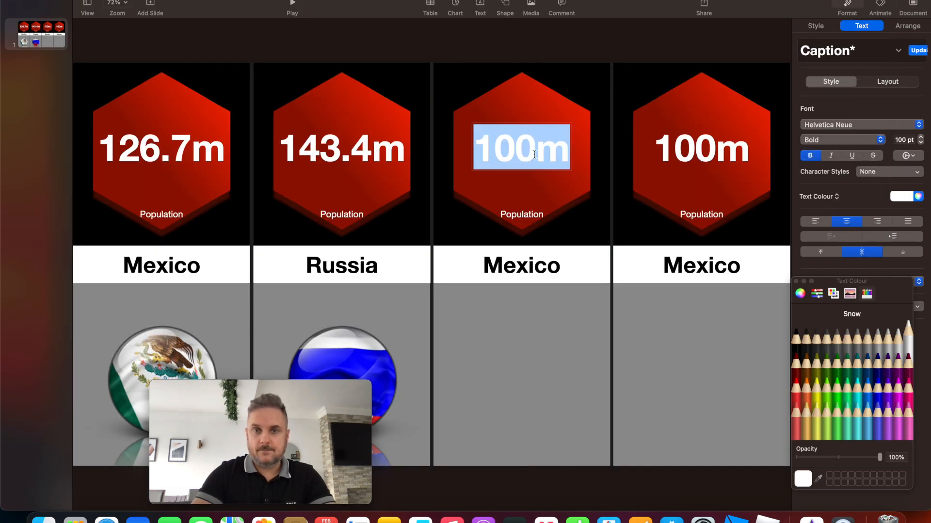
pyautogui.write('16m')
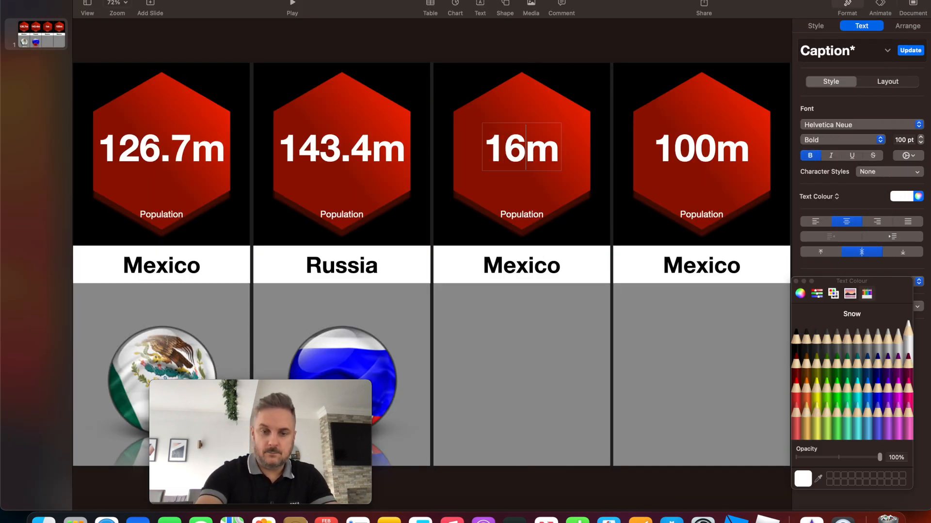
pyautogui.write('169.4m')
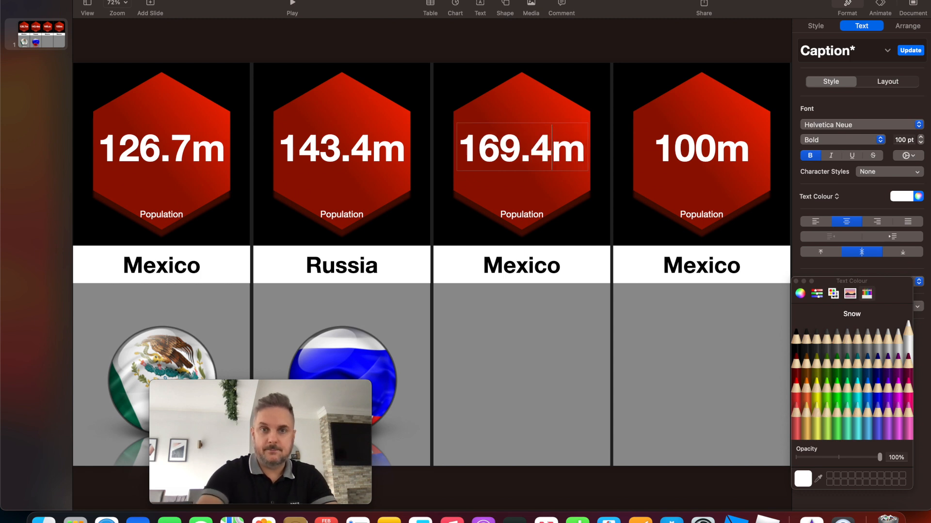
pyautogui.click(521, 265)
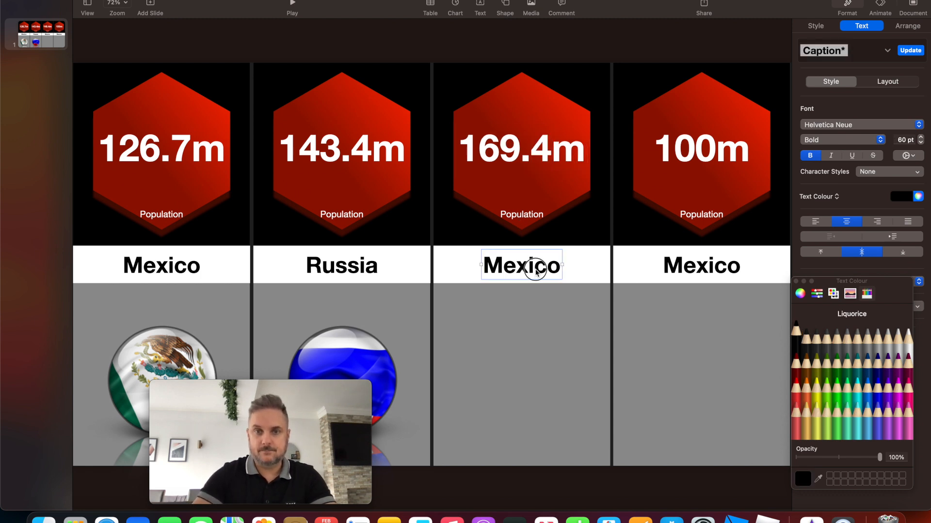
pyautogui.write('ban')
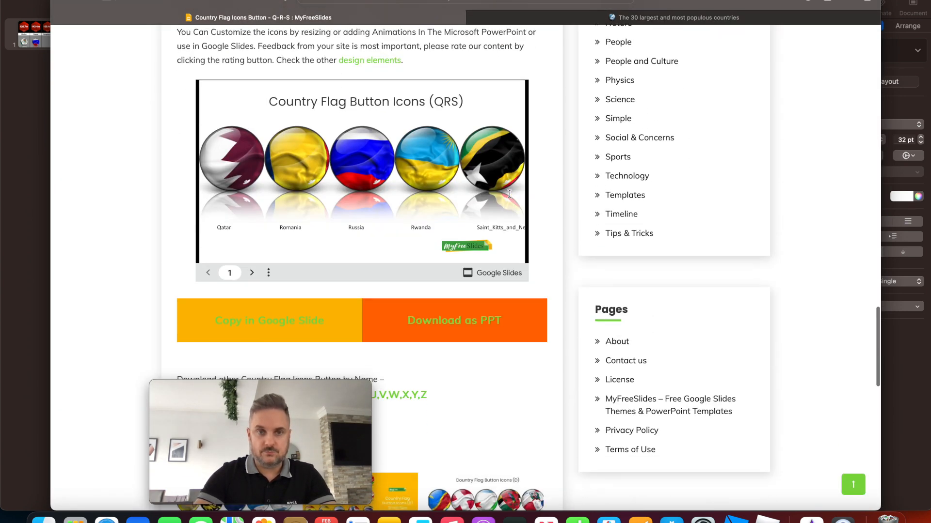
# Step: Scroll to the letter-B flag set, open its presentation and right-click the Bangladesh flag
pyautogui.scroll(-3)
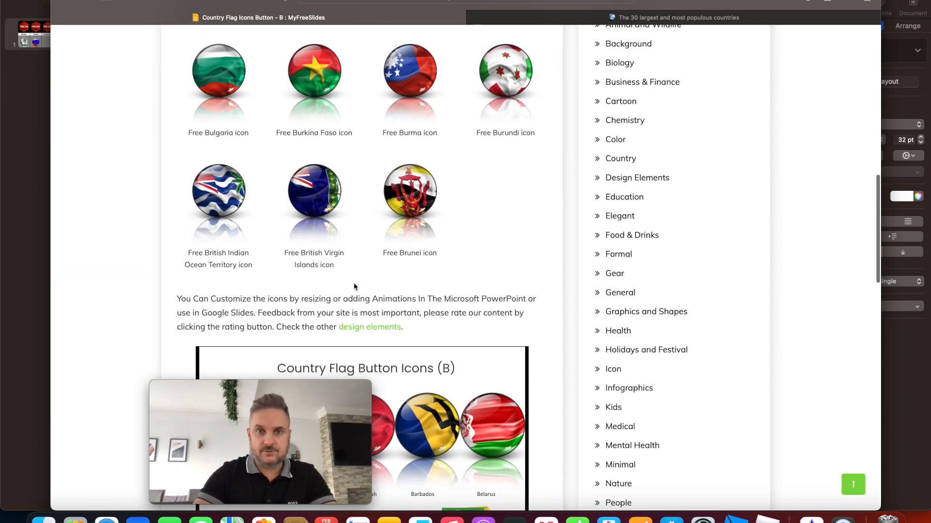
pyautogui.scroll(-3)
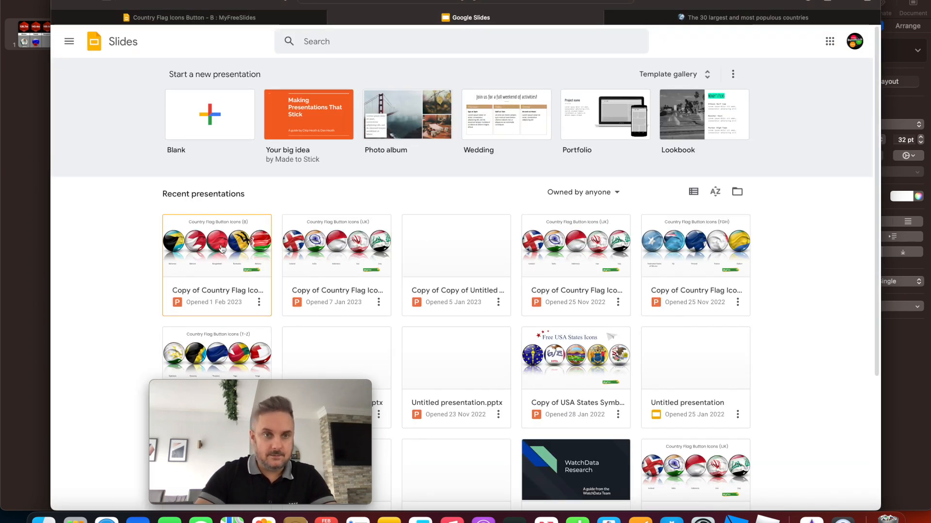
pyautogui.doubleClick(217, 246)
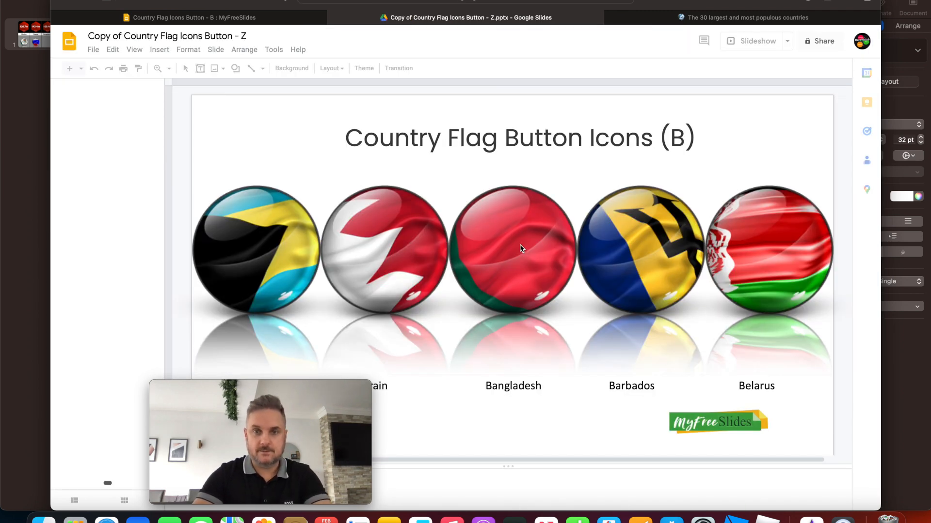
pyautogui.rightClick(511, 249)
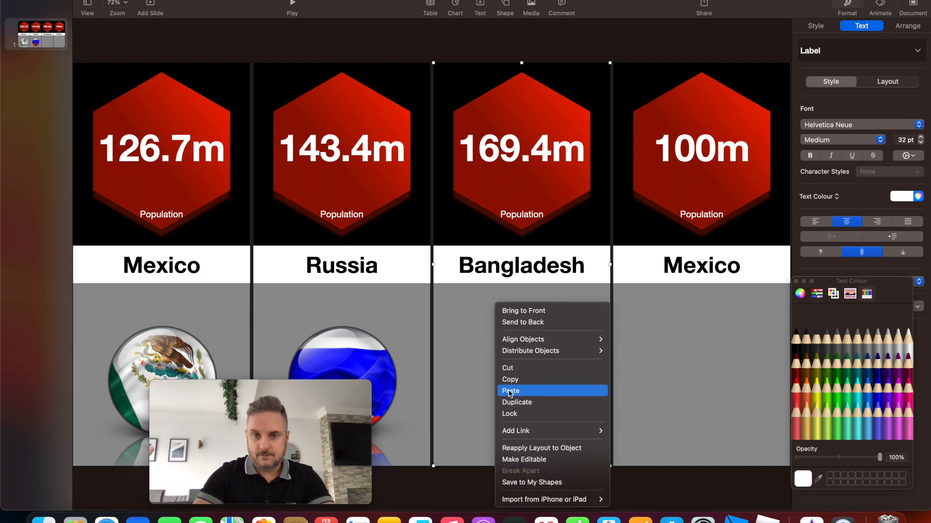
# Step: Paste the Bangladesh flag and place it centred in the third column, level with the Mexico and Russia flags
pyautogui.click(510, 390)
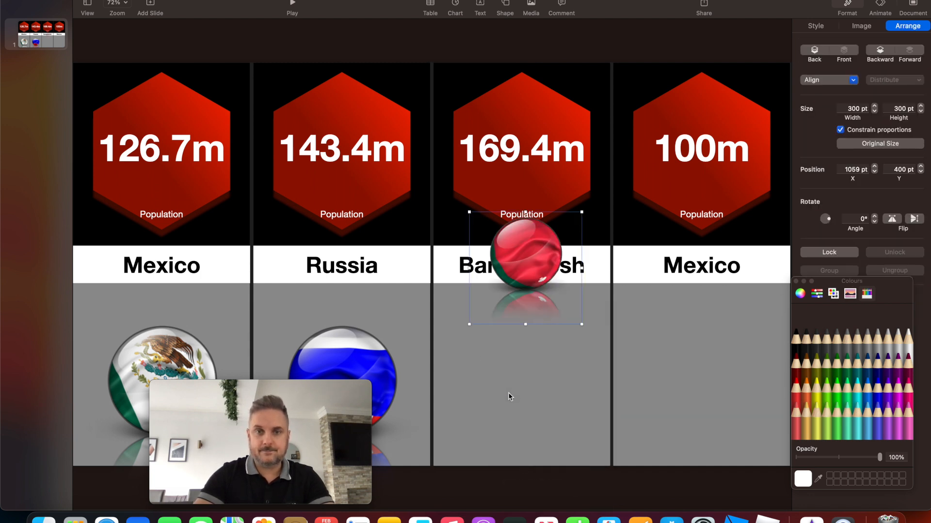
pyautogui.moveTo(521, 270); pyautogui.dragTo(492, 427)
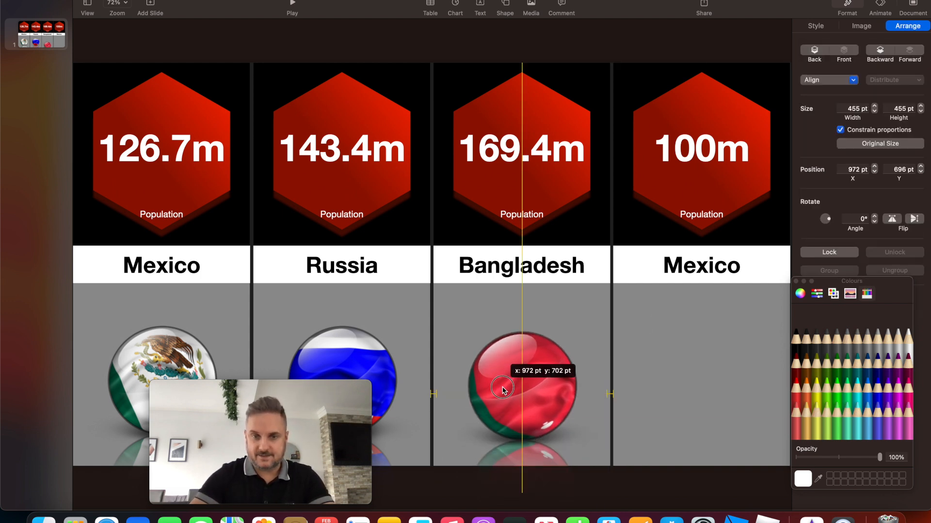
pyautogui.moveTo(521, 391); pyautogui.dragTo(521, 381)
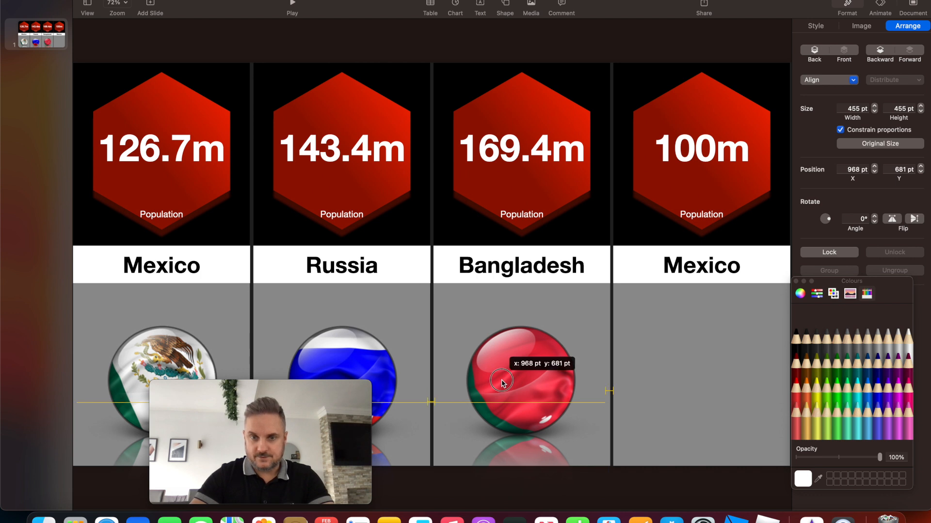
pyautogui.moveTo(501, 383); pyautogui.dragTo(503, 383)
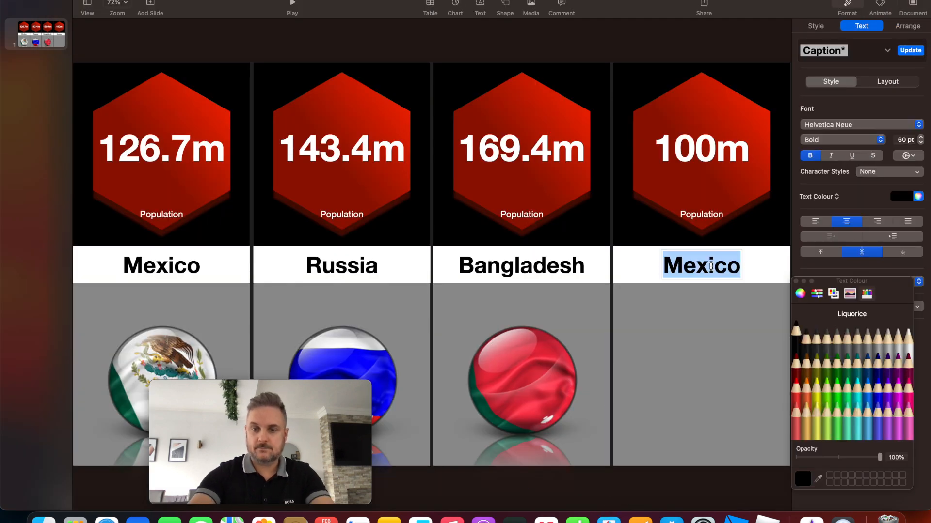
# Step: Change the fourth column's name to Nigeria and its figure from 100m to 213.4m
pyautogui.write('nigeria')
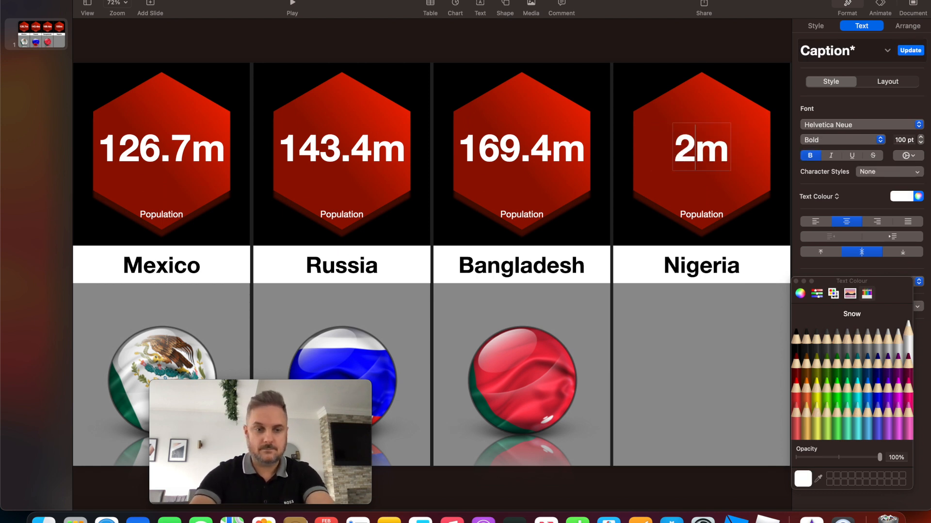
pyautogui.write('213.4m')
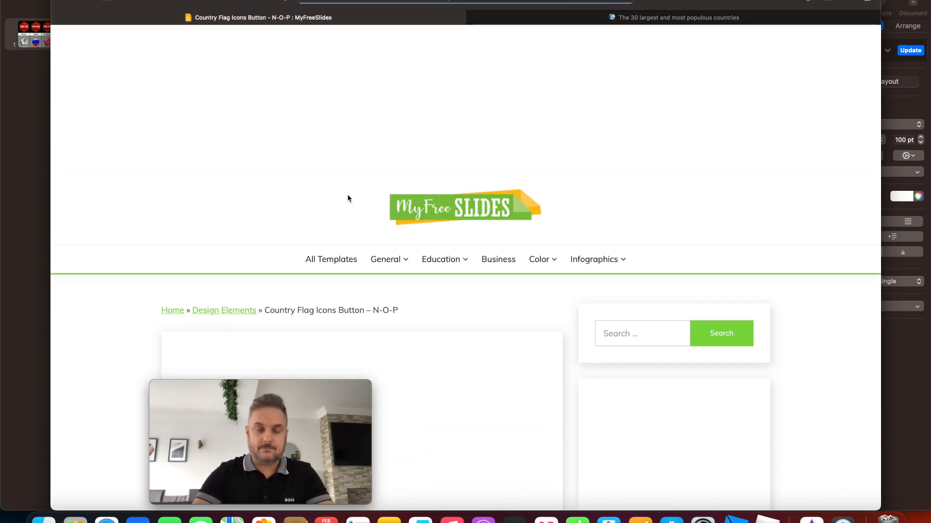
# Step: Scroll the N-O-P flag icons page to the Nigeria icon and copy its image
pyautogui.scroll(-3)
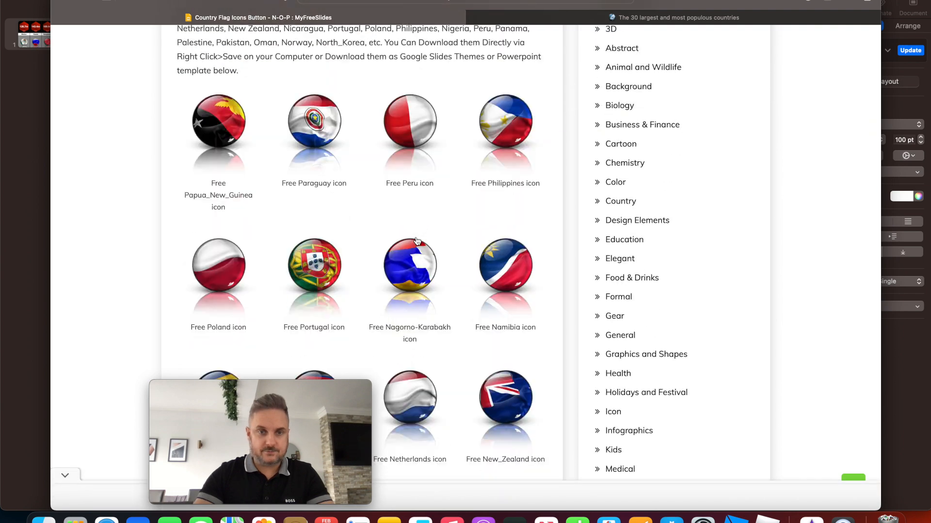
pyautogui.scroll(-3)
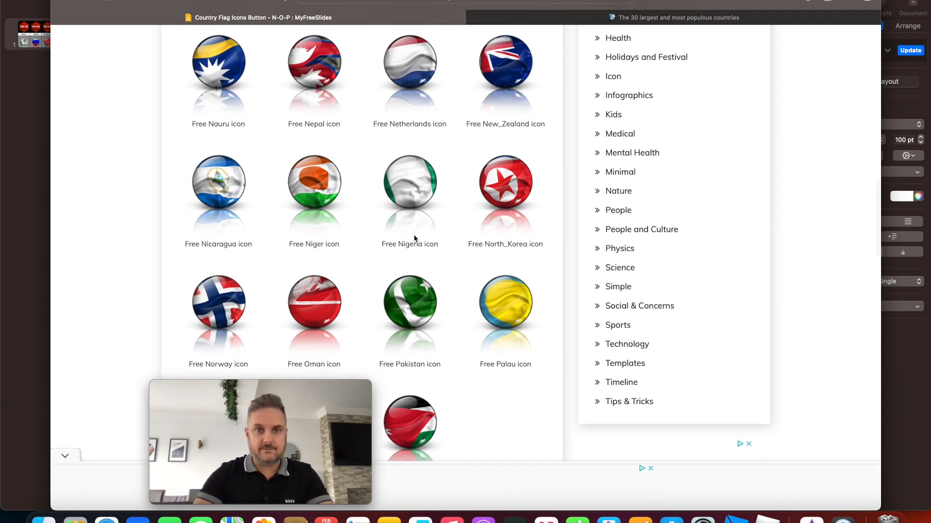
pyautogui.rightClick(410, 187)
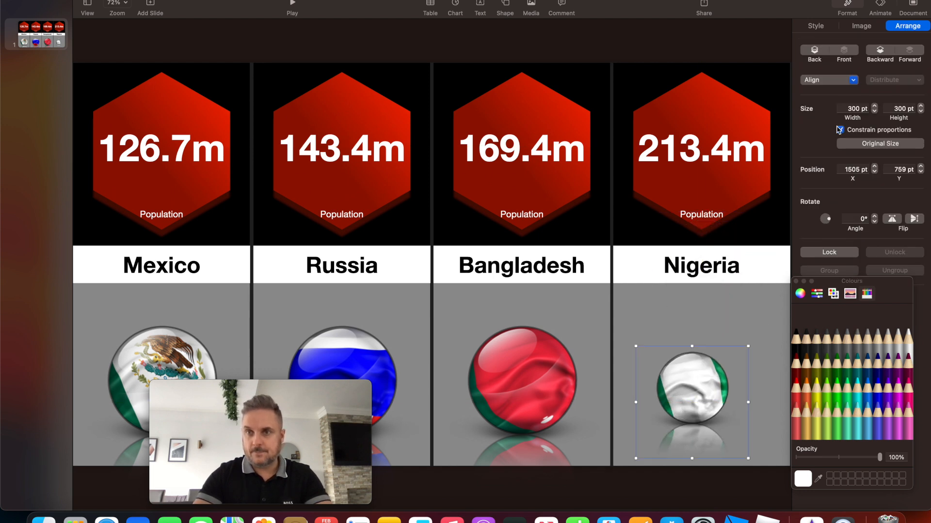
# Step: Set the Nigeria flag width to 455 and centre it in the fourth column, level with the others
pyautogui.click(853, 108)
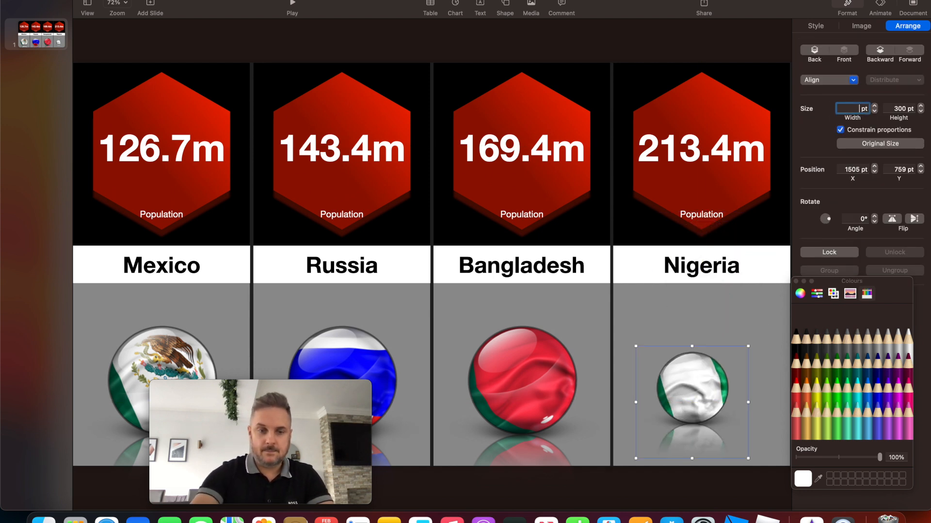
pyautogui.write('455')
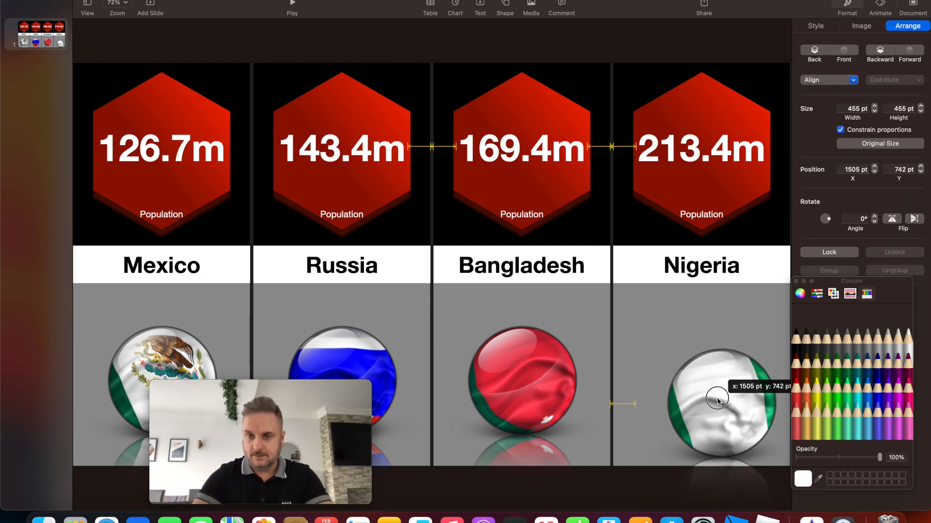
pyautogui.moveTo(717, 401); pyautogui.dragTo(699, 381)
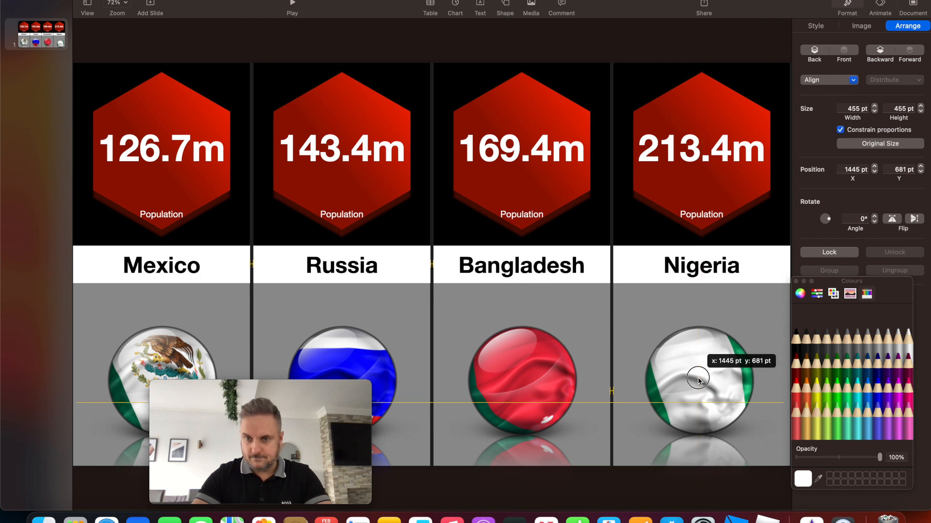
pyautogui.moveTo(699, 380); pyautogui.dragTo(704, 380)
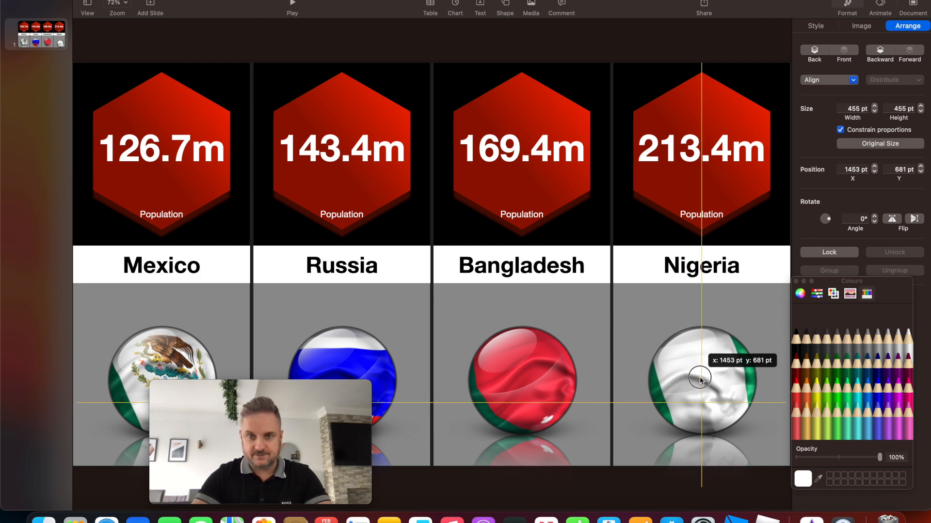